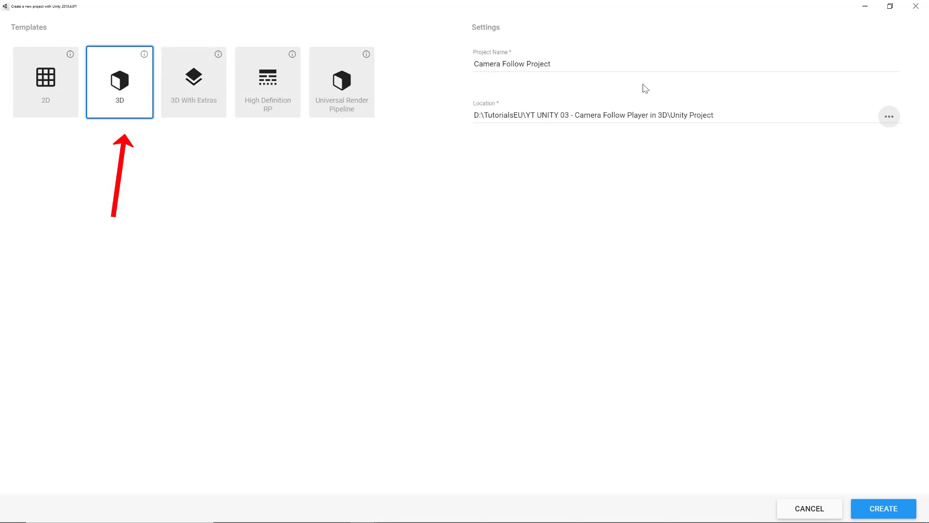
Confirm creation of the 3D project 'Camera Follow Project' in Unity Hub.
left_click(882, 509)
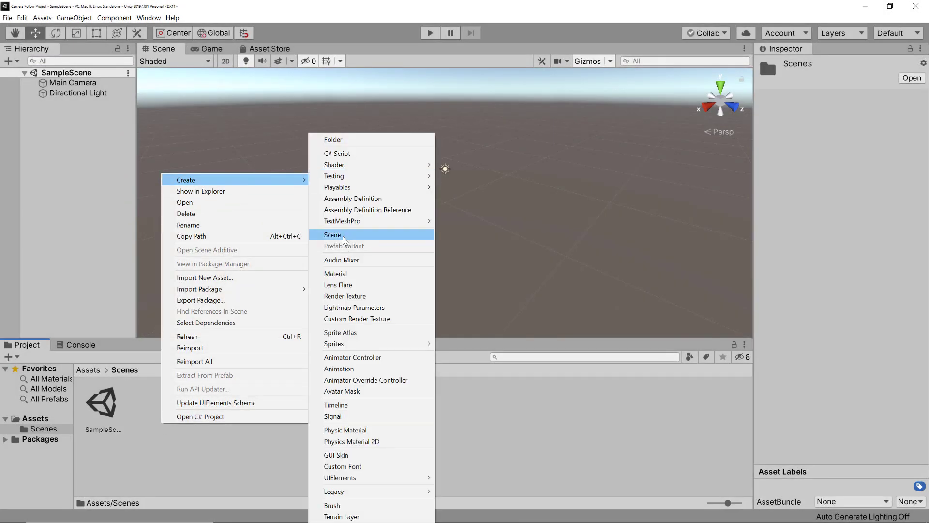
Create a scene named CameraFollowDemo in the Scenes folder and open it.
left_click(333, 235)
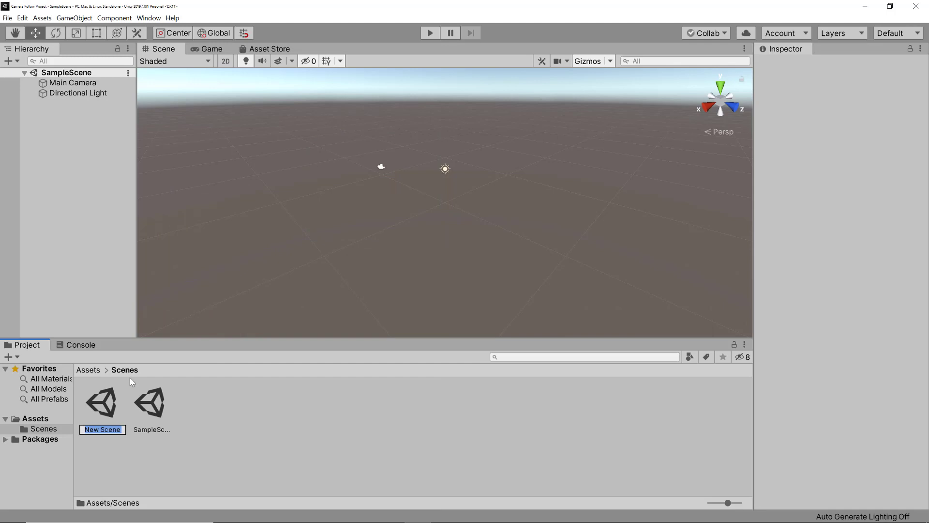
type("CameraFoll")
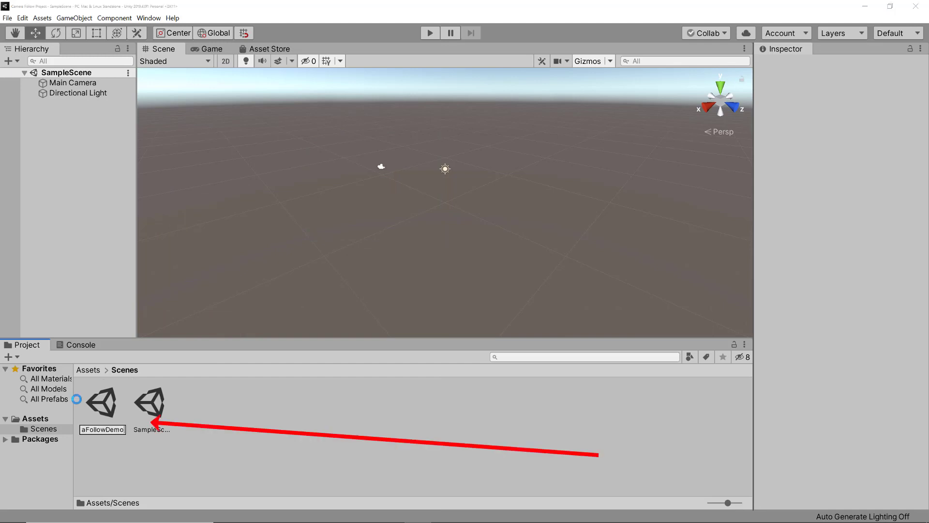
left_click(102, 401)
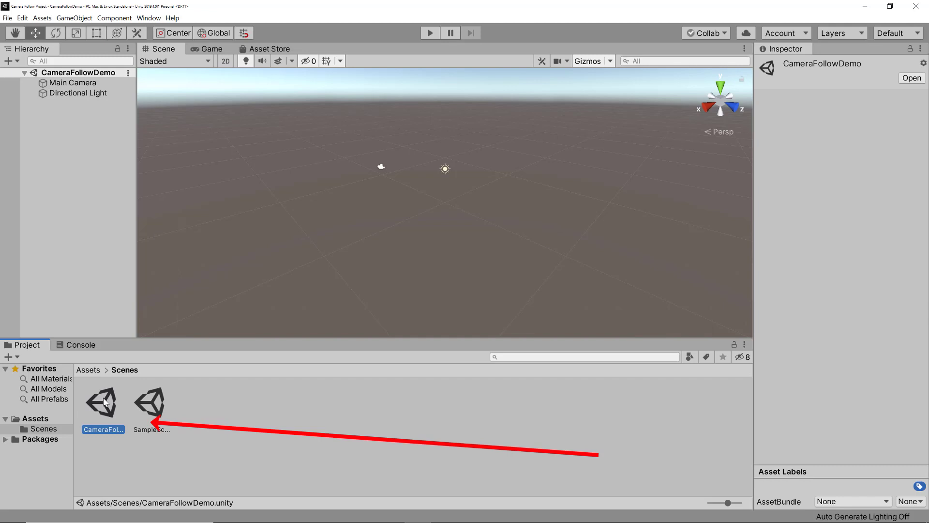
mouse_move(109, 187)
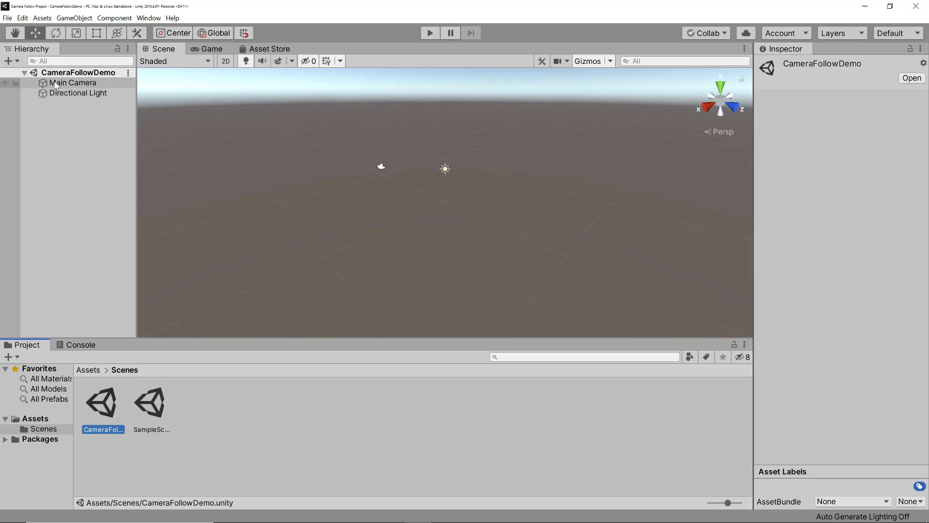
mouse_move(73, 101)
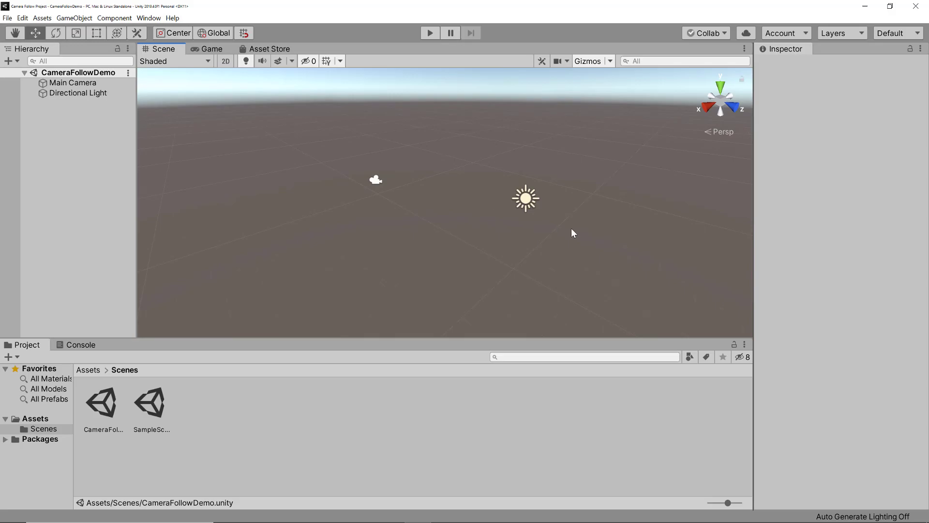
mouse_move(376, 187)
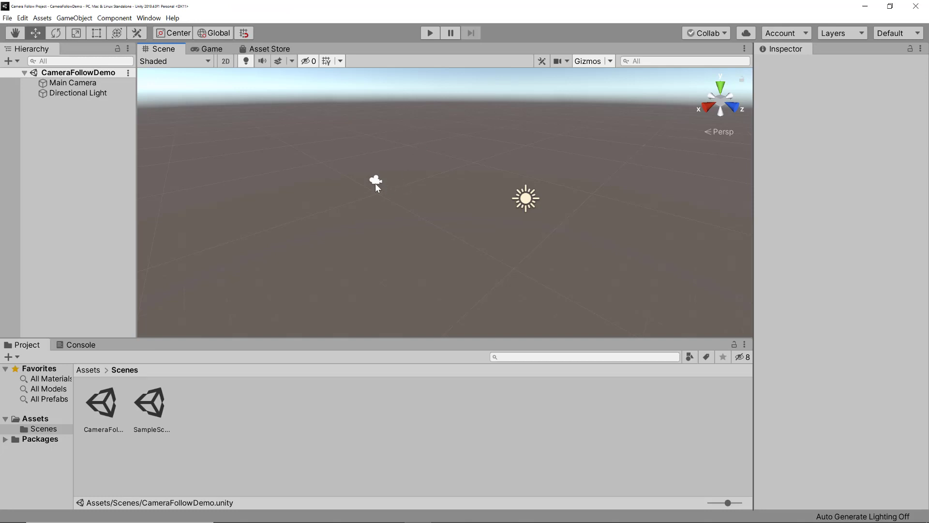
mouse_move(390, 188)
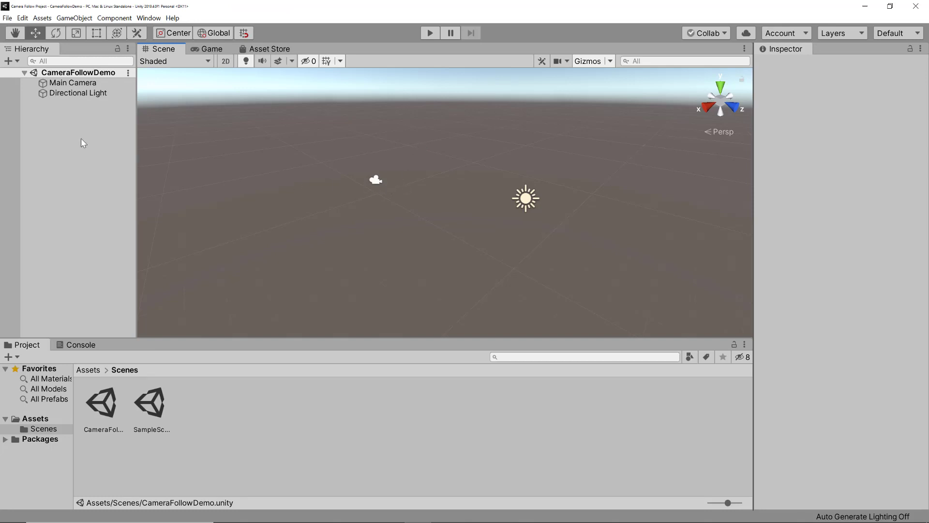
Add a cube to the scene and rename it Player_Body.
right_click(82, 142)
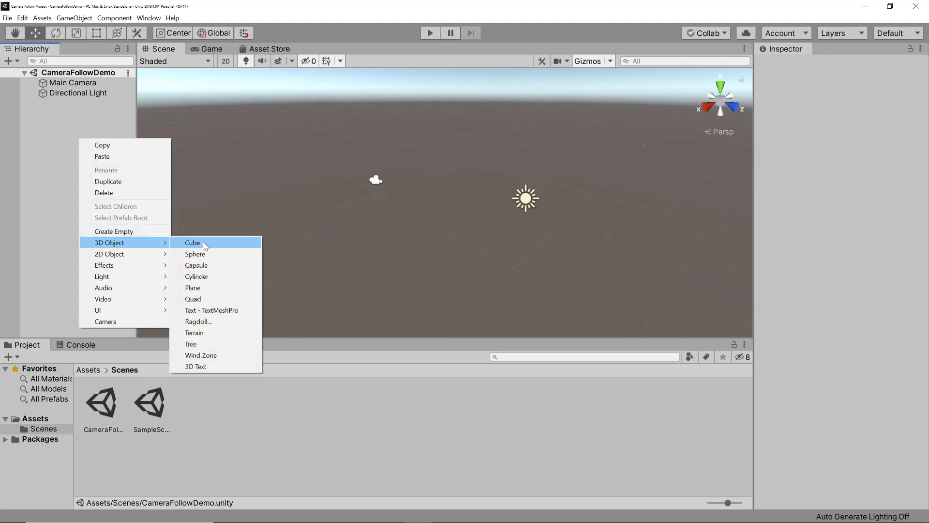
mouse_move(204, 254)
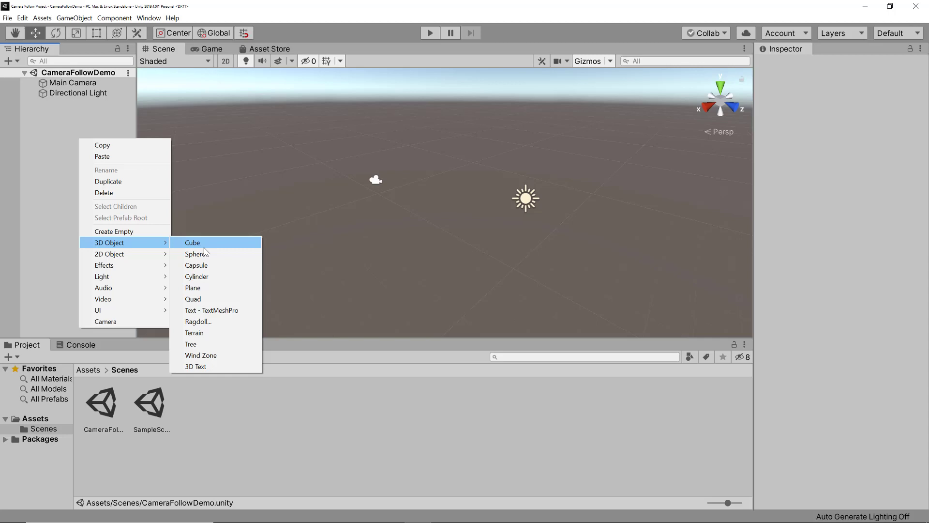
left_click(192, 243)
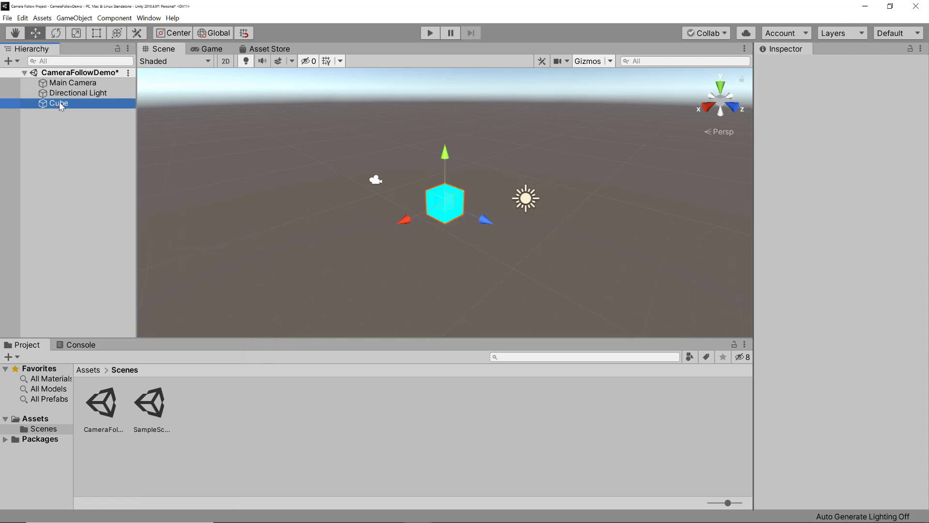
left_click(59, 103)
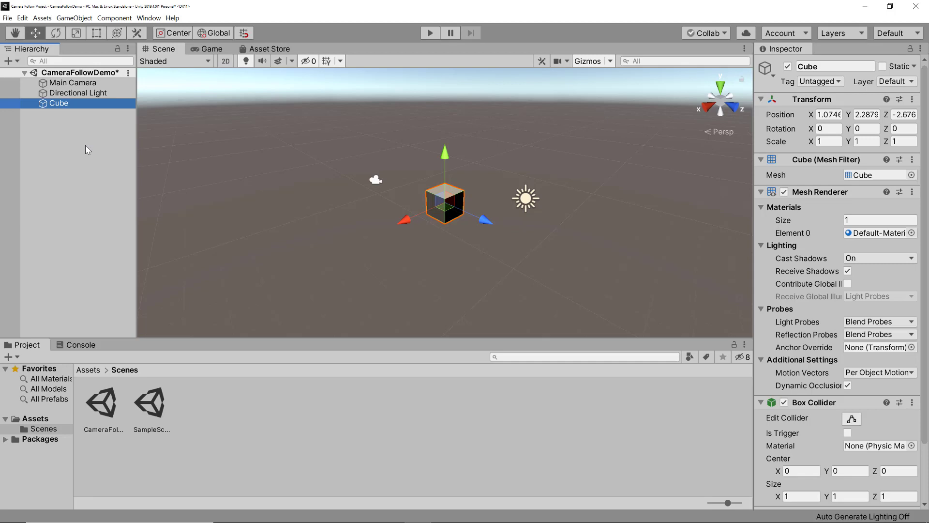
double_click(836, 67)
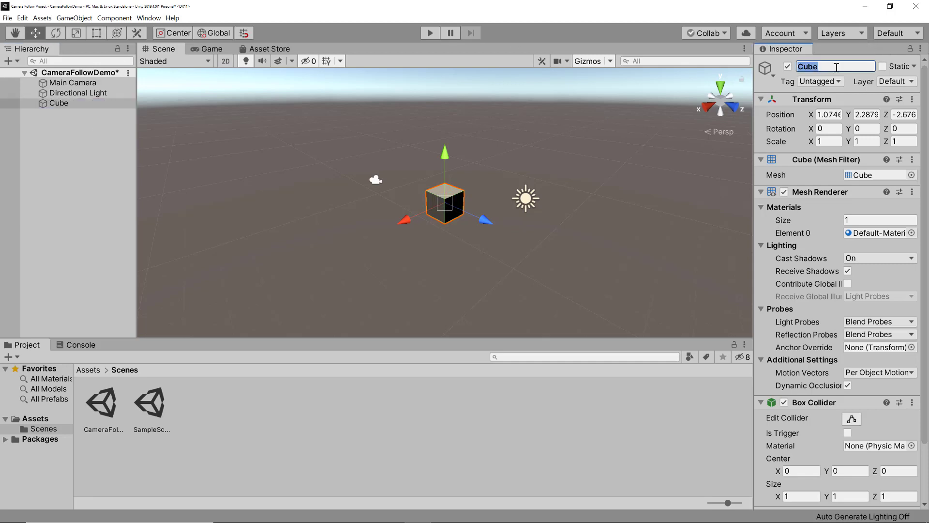
type("PlayerBdy")
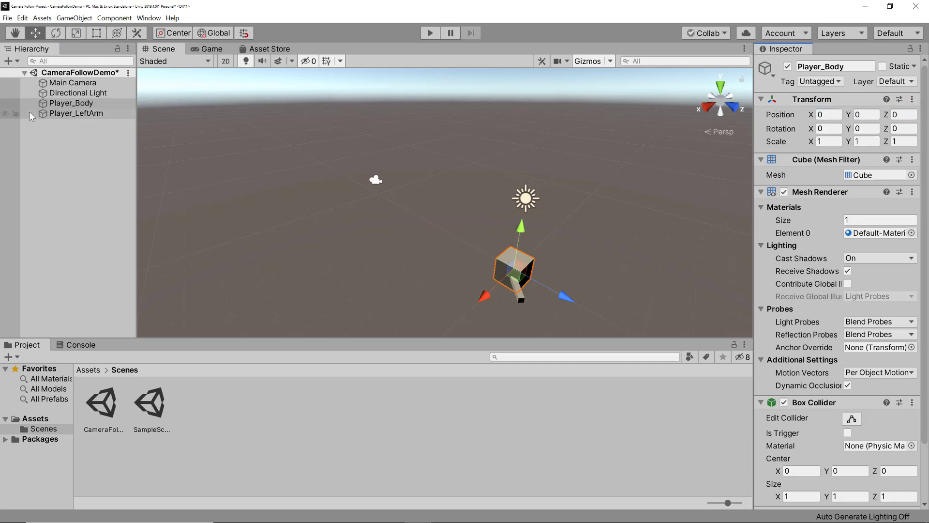
mouse_move(71, 146)
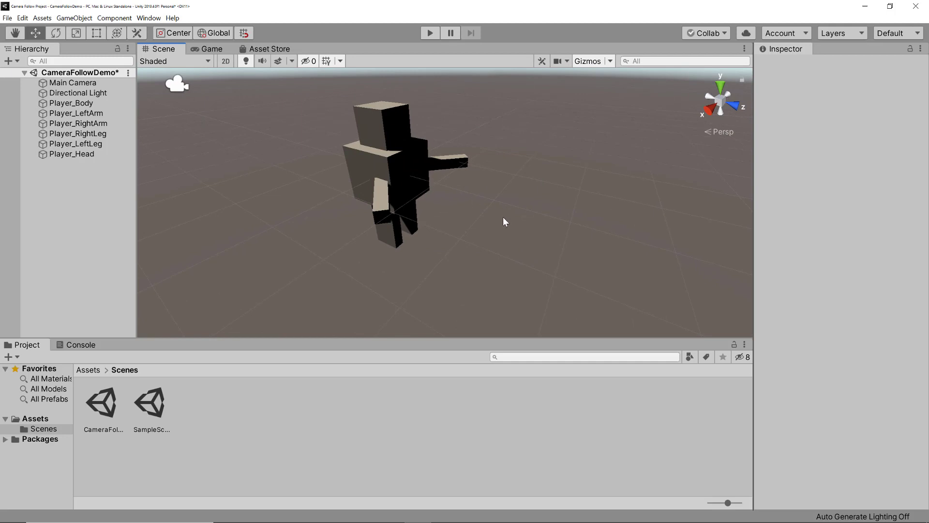
mouse_move(374, 186)
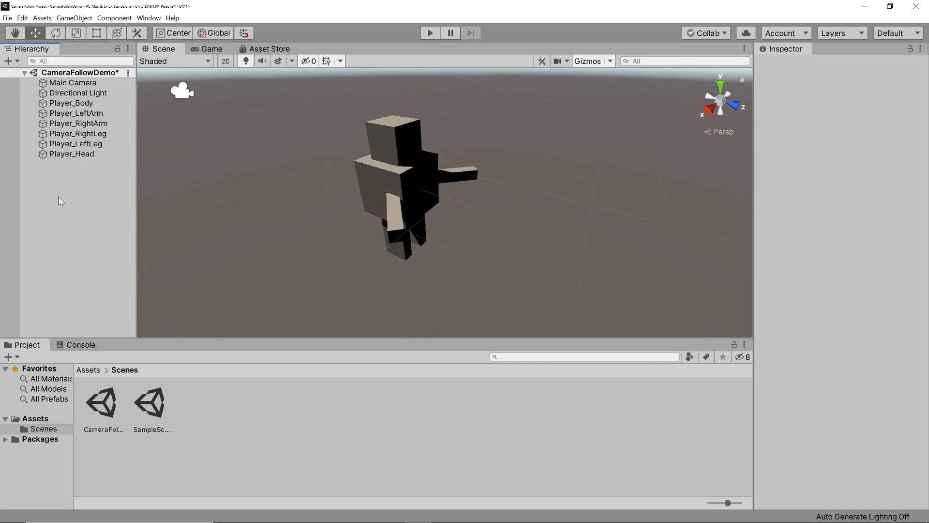
Add an empty object to the Hierarchy named Joe.
right_click(59, 200)
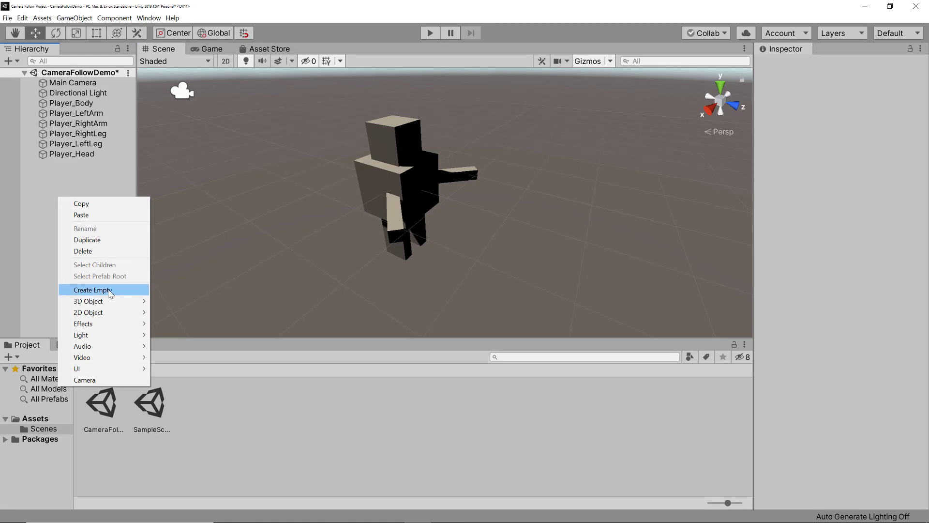
left_click(93, 290)
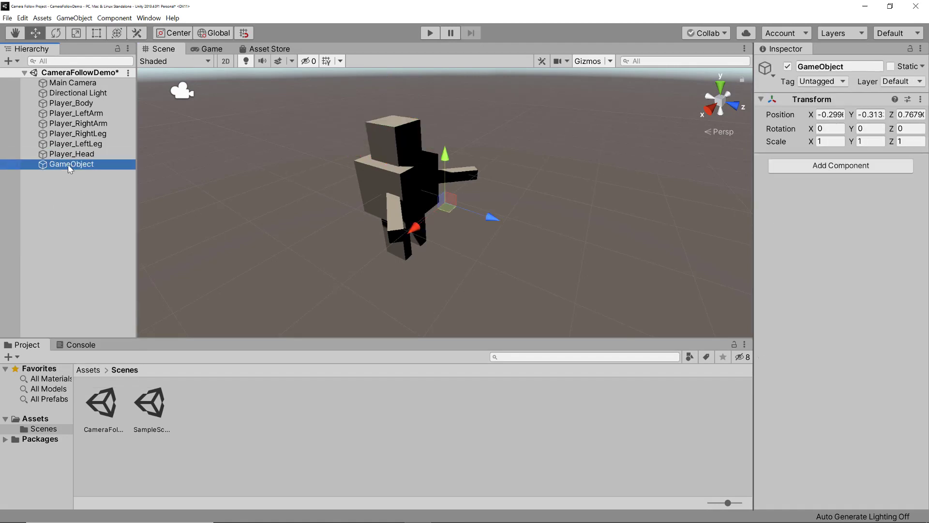
type("Joe")
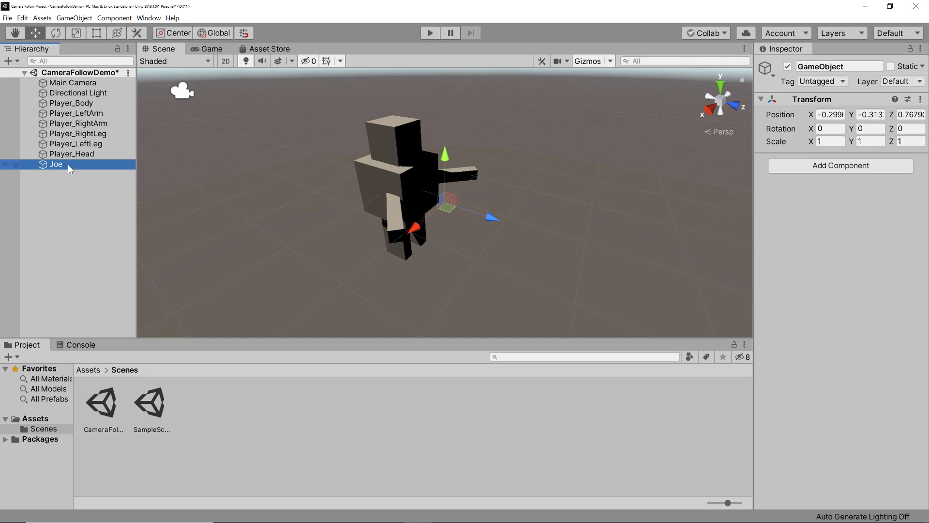
Select all six Player cubes and parent them under Joe.
left_click(76, 143)
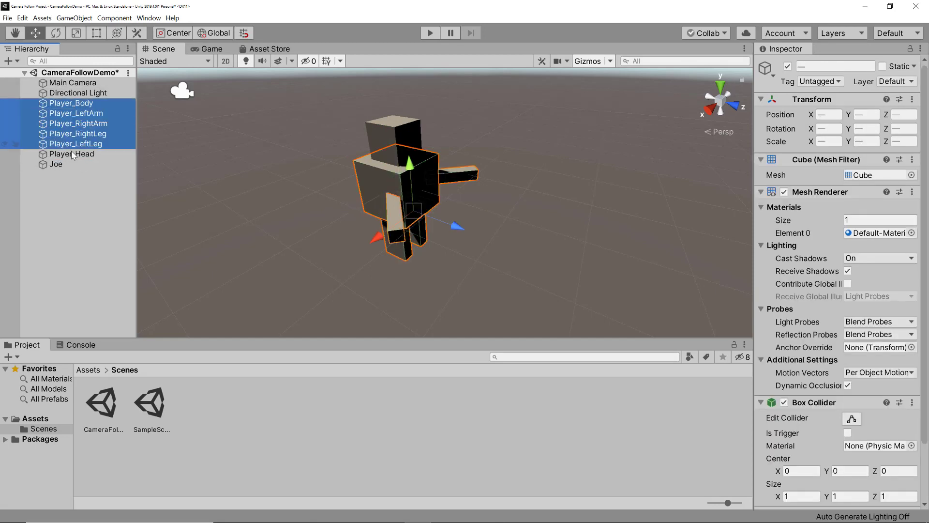
left_click(57, 164)
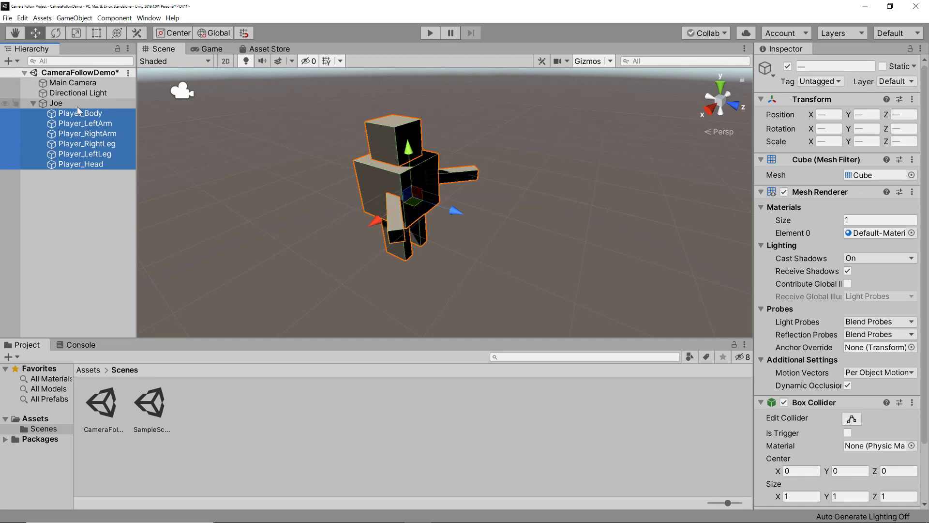
mouse_move(385, 178)
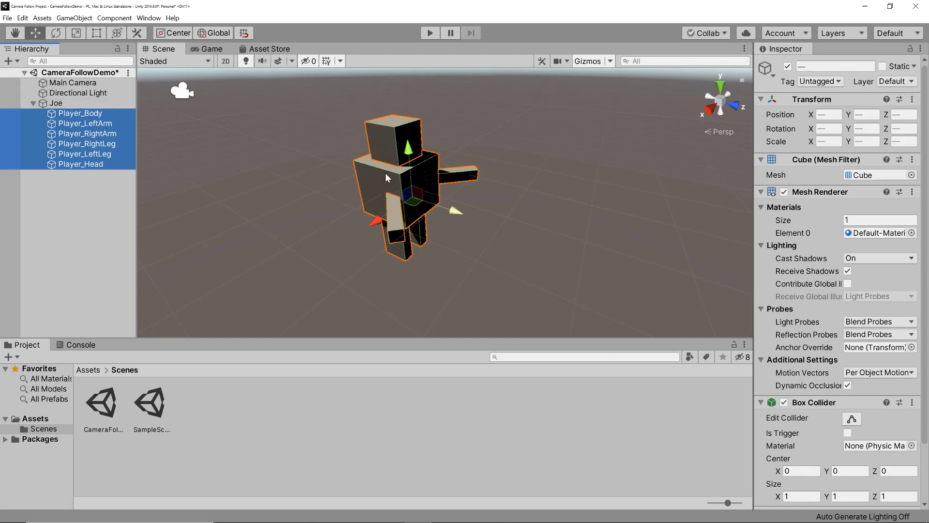
left_click(544, 137)
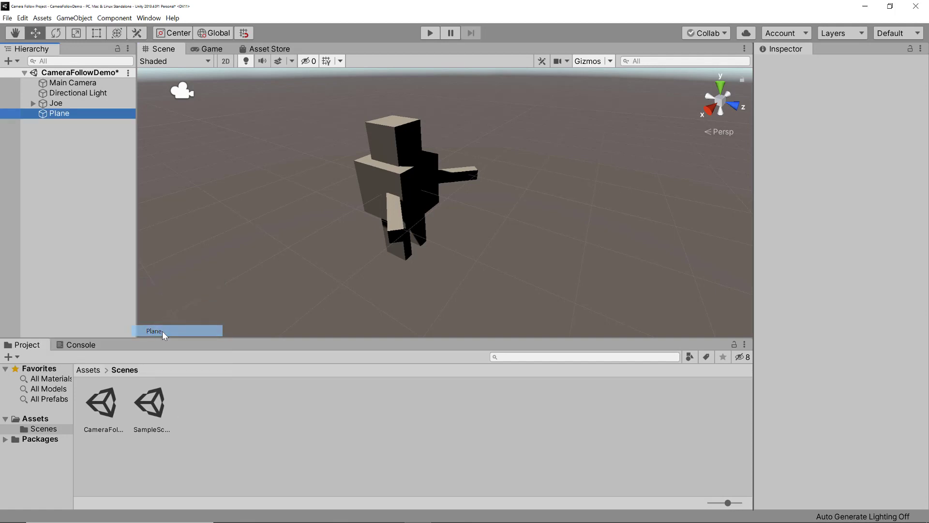
Move the plane to Y -1.5, scale X and Z to 10, and enter Play mode.
left_click(59, 113)
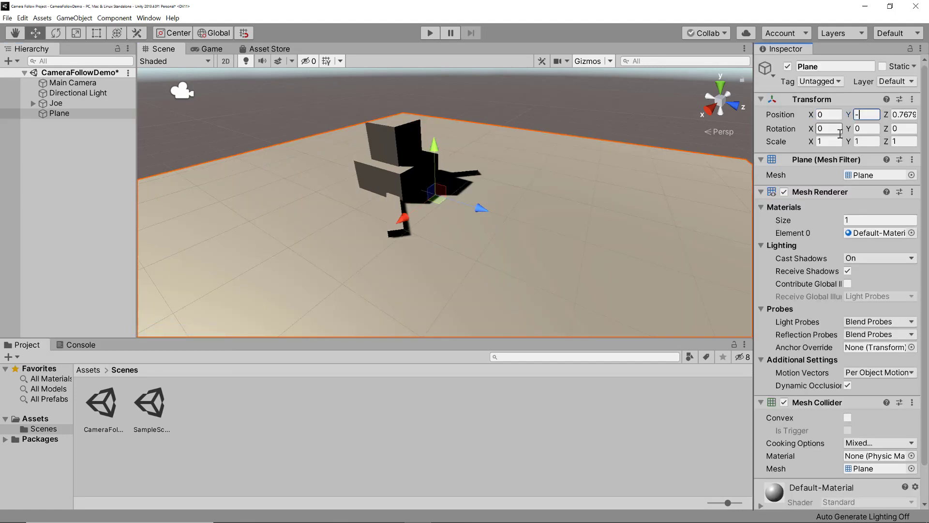
type("-1.5")
left_click(905, 114)
type("0")
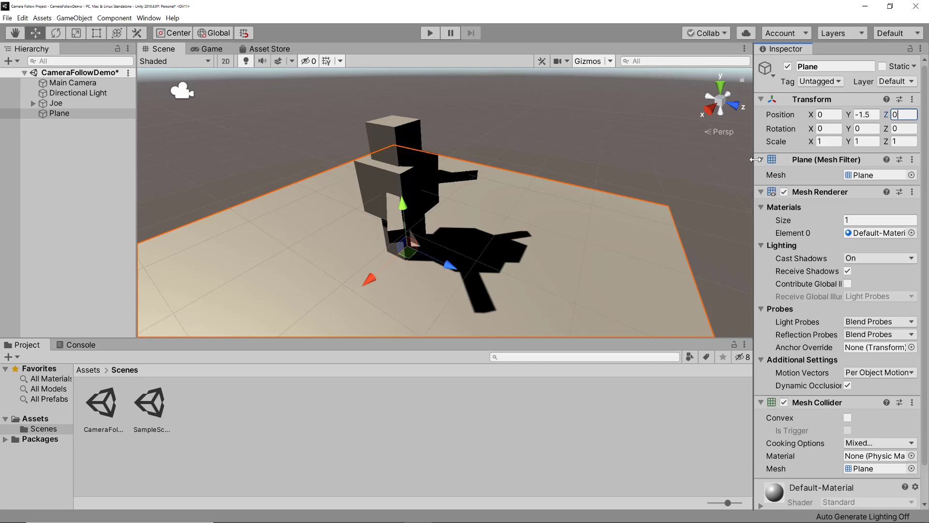
left_click(828, 141)
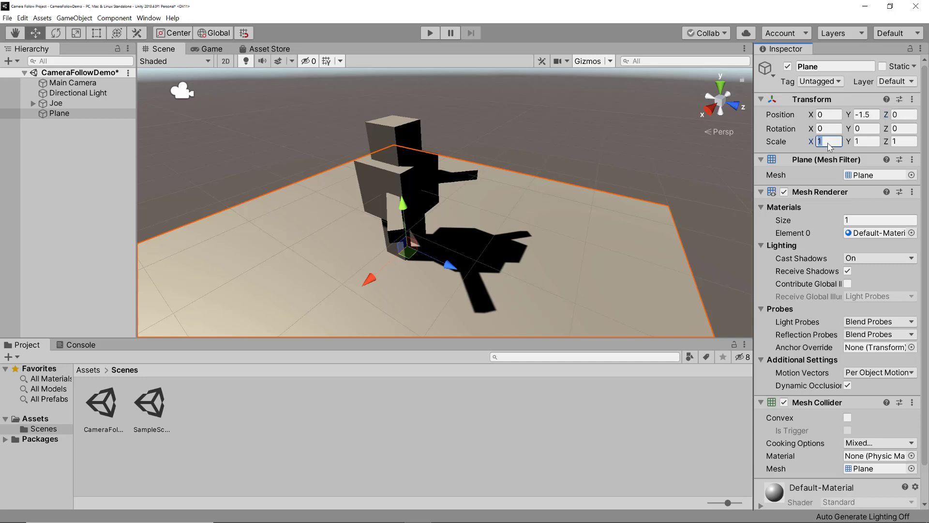
type("10")
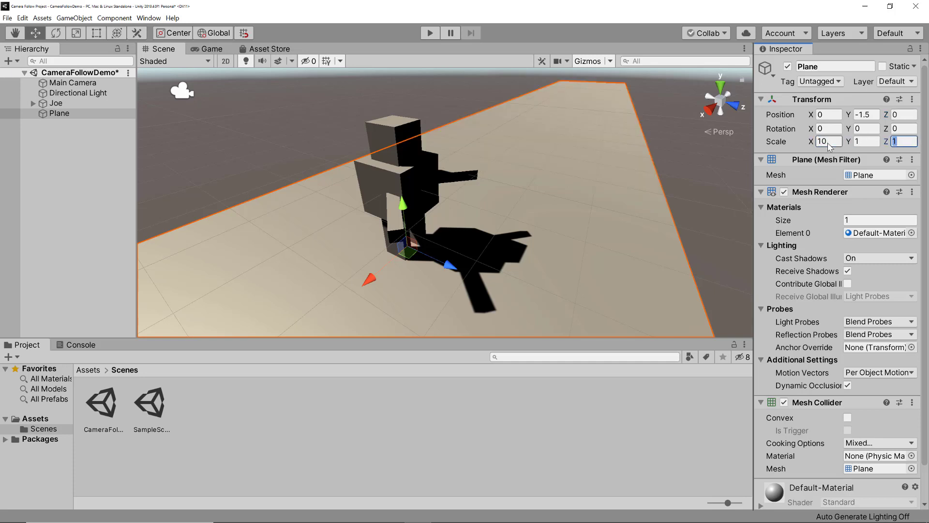
type("10")
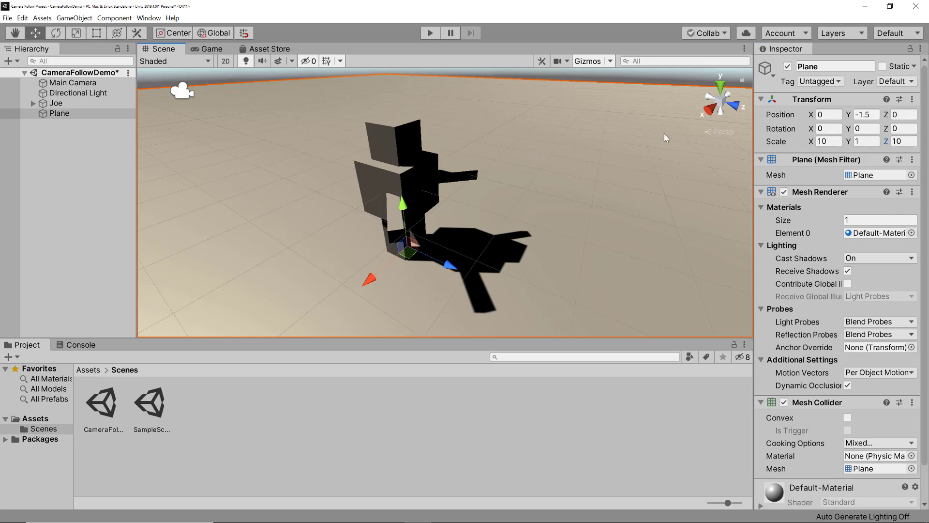
left_click(429, 32)
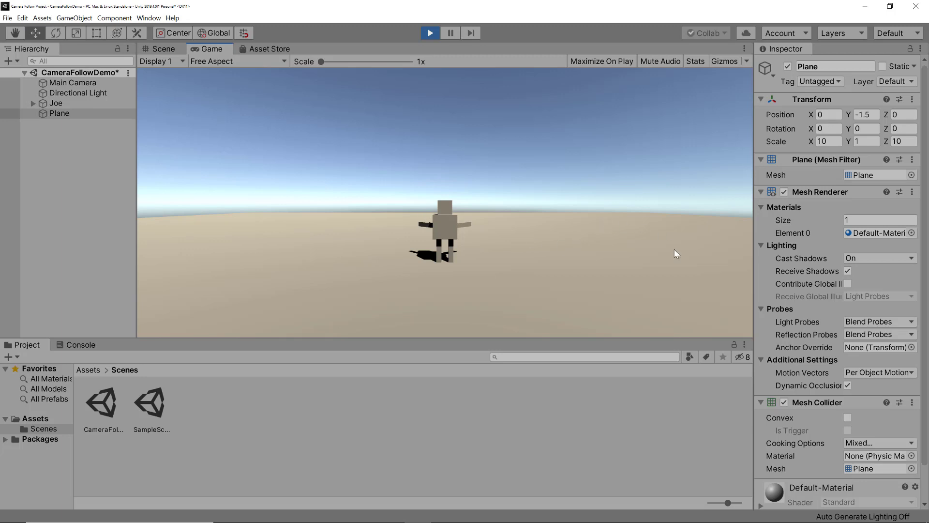
mouse_move(635, 259)
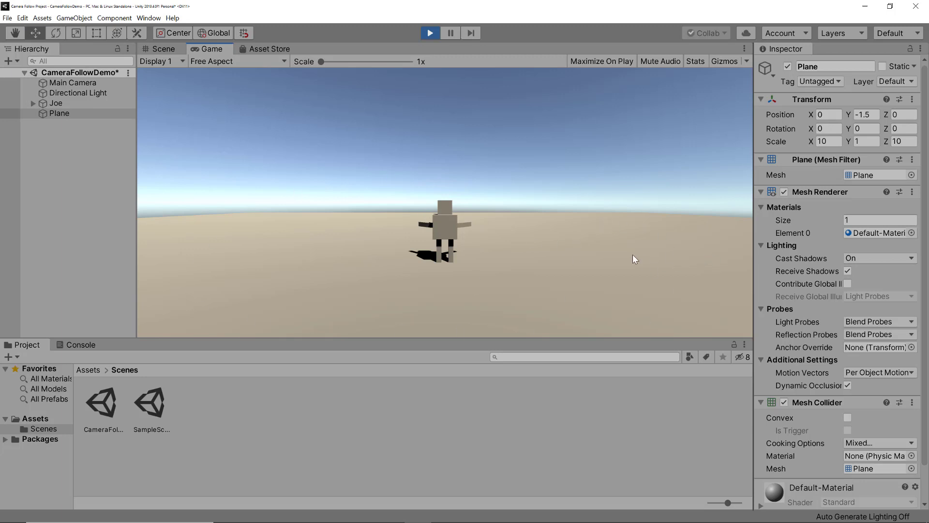
mouse_move(459, 195)
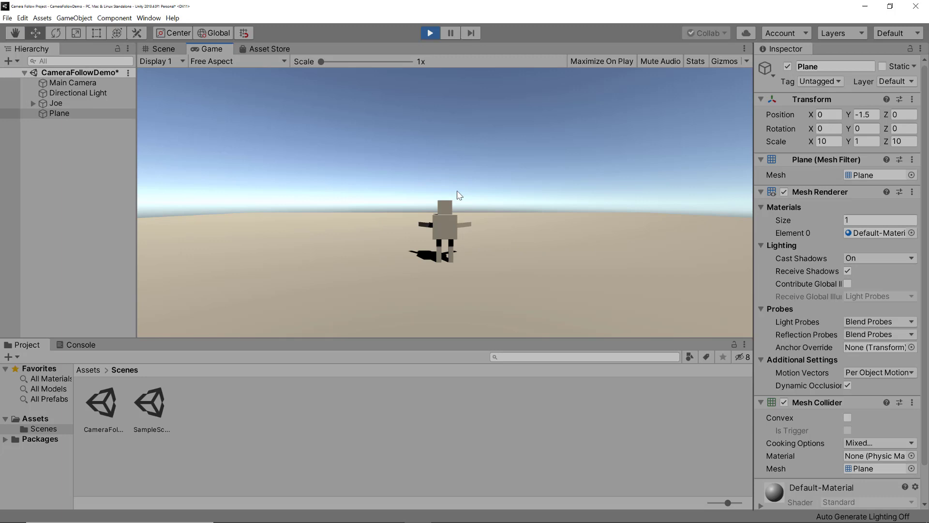
mouse_move(517, 248)
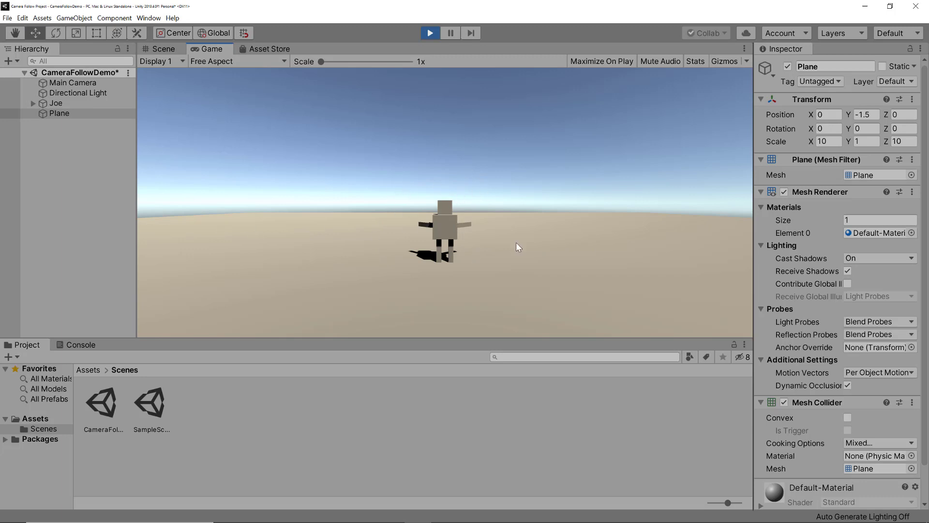
mouse_move(541, 241)
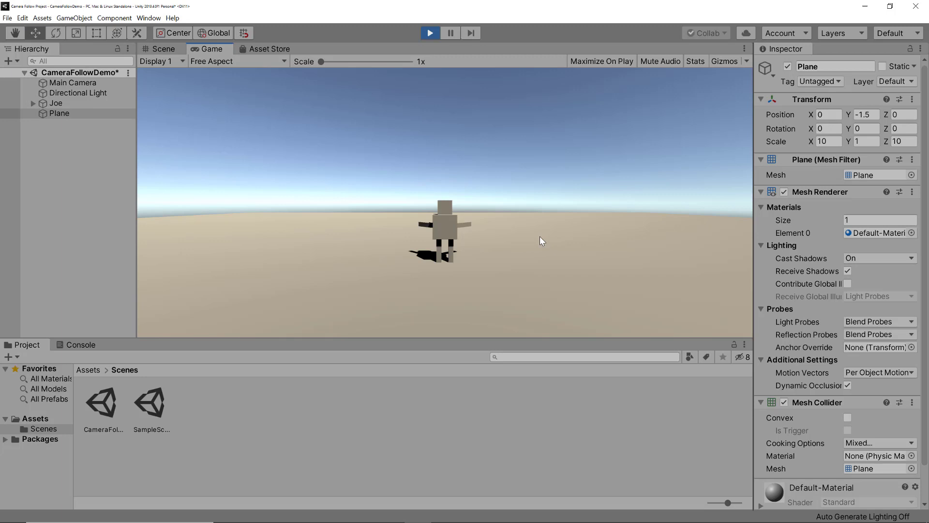
mouse_move(541, 241)
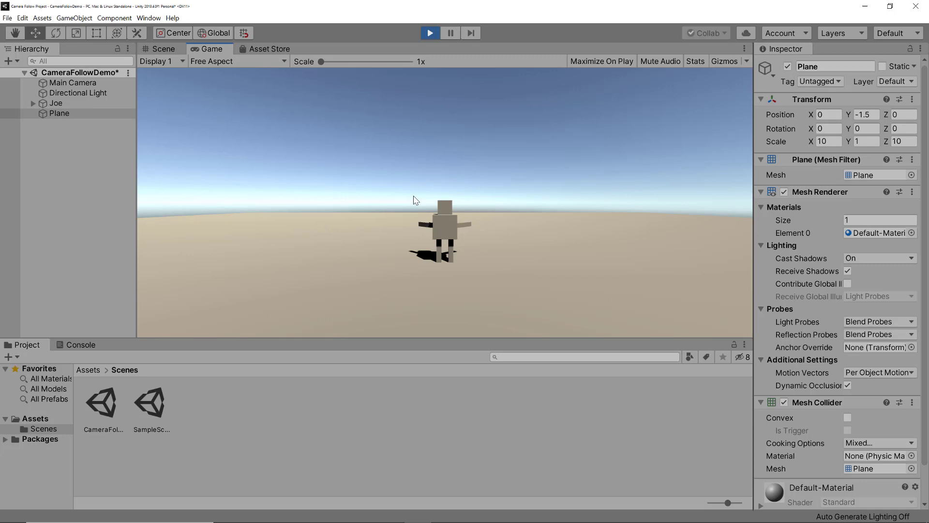
mouse_move(478, 291)
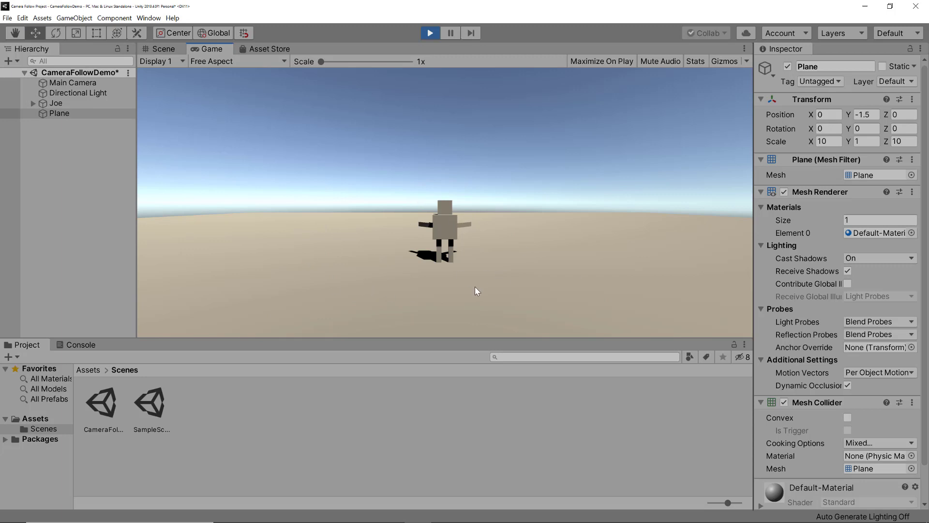
mouse_move(84, 378)
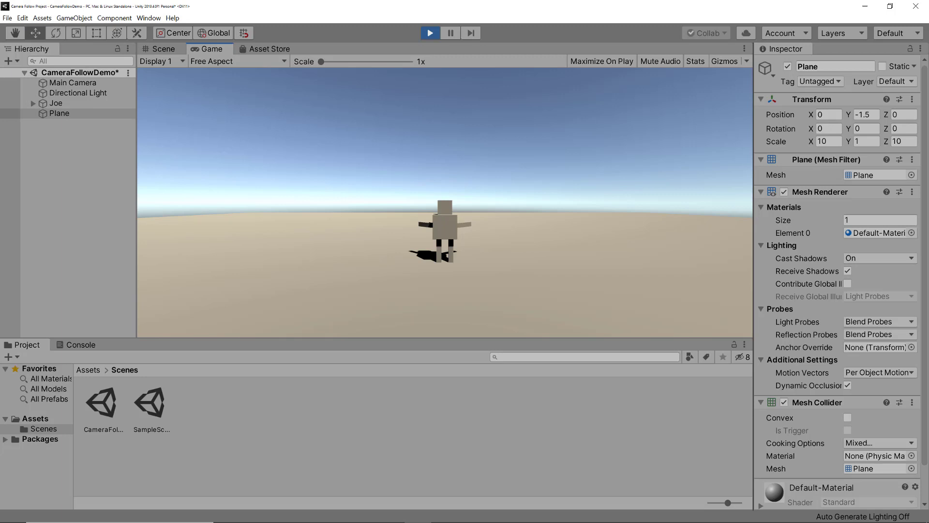
mouse_move(443, 219)
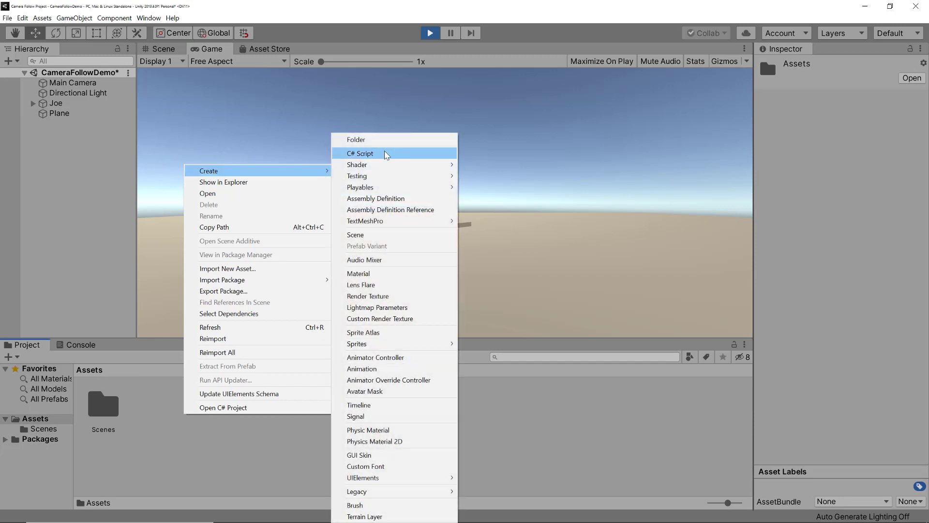
Create a Materials folder in the project assets.
left_click(356, 139)
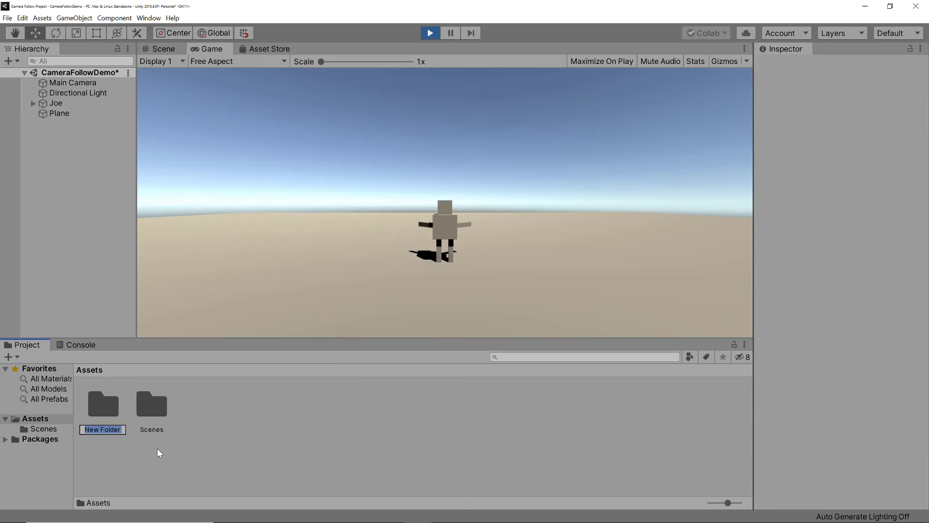
type("Materialks")
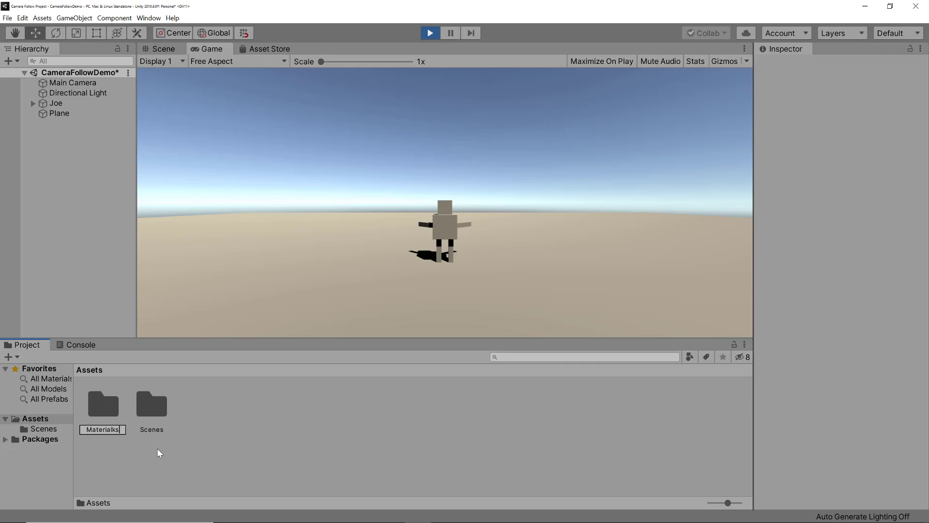
left_click(102, 404)
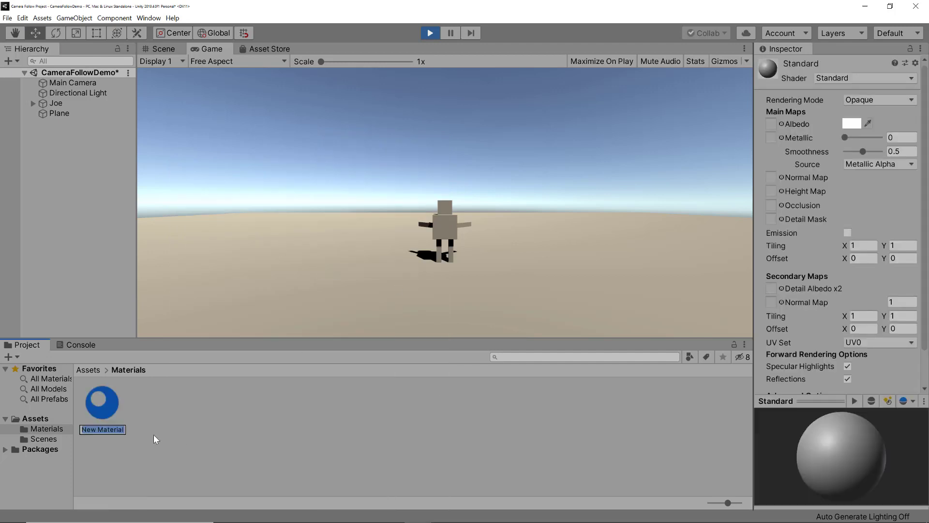
Create a GroundMaterial in Materials and set its Albedo to green.
type("Gro")
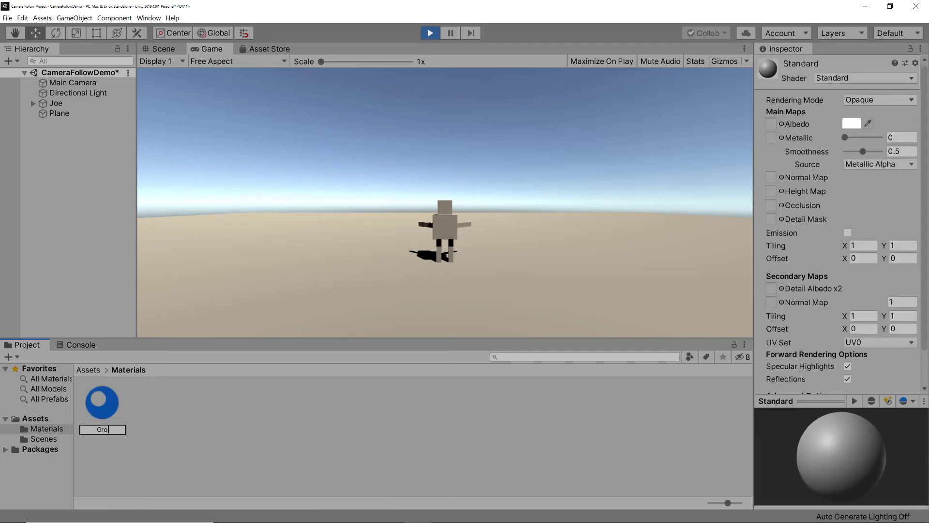
type("undMaterial")
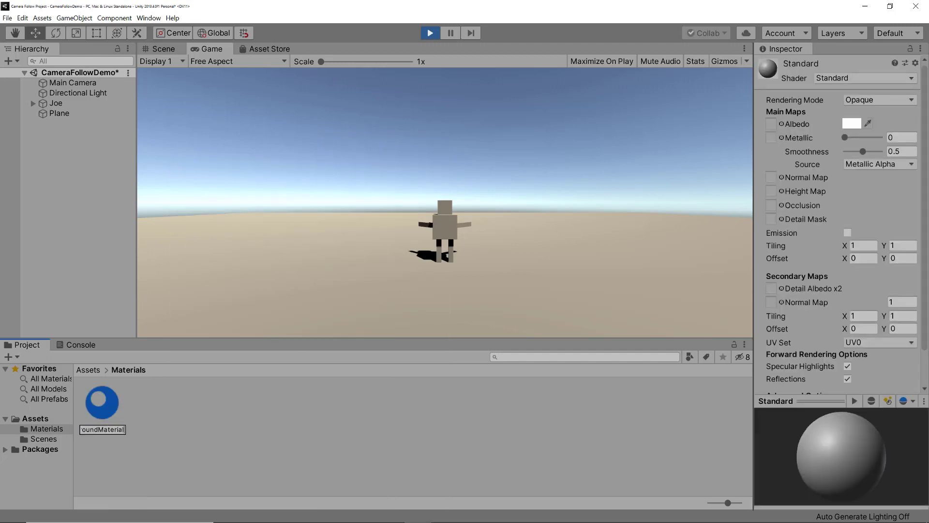
left_click(101, 403)
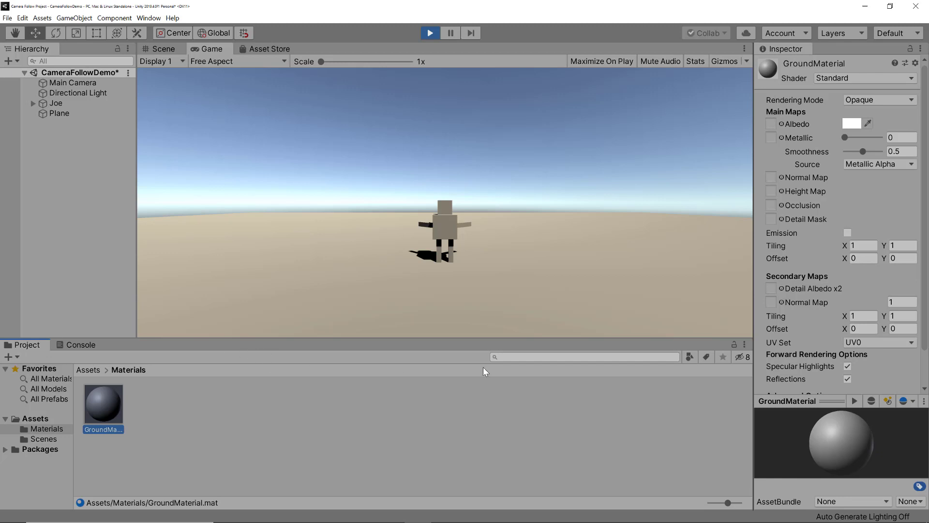
left_click(851, 123)
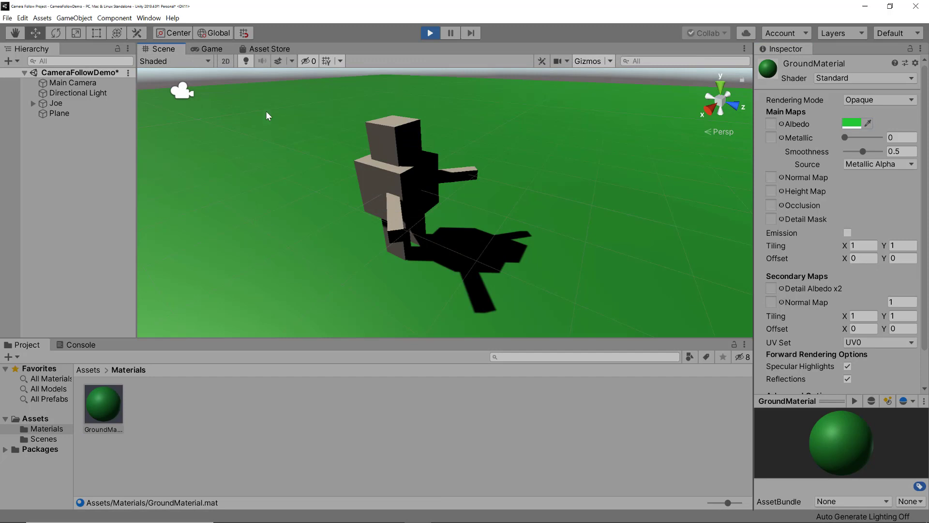
mouse_move(240, 219)
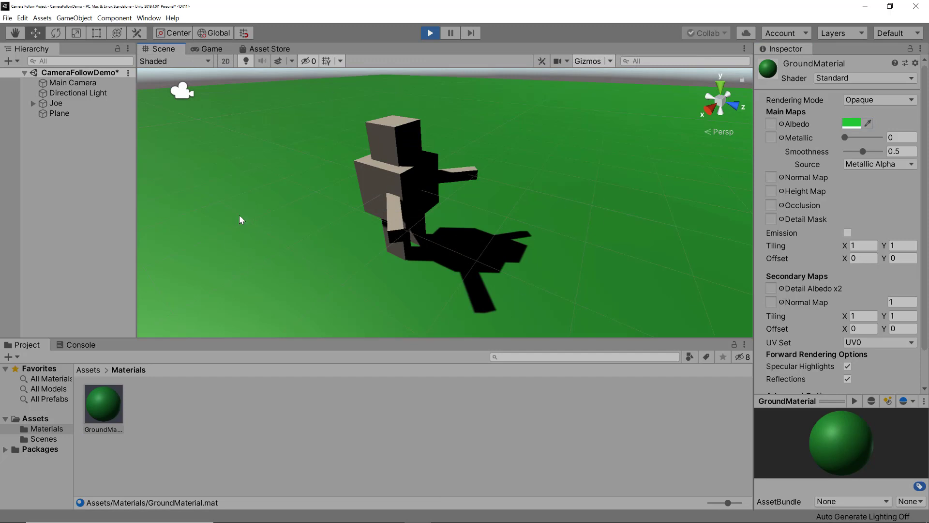
mouse_move(69, 107)
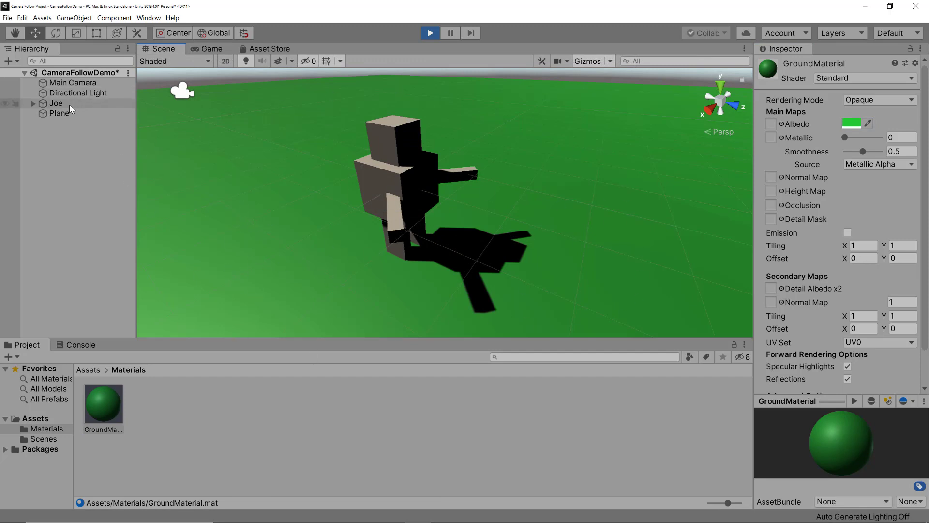
Rename the Plane object to Ground.
left_click(58, 113)
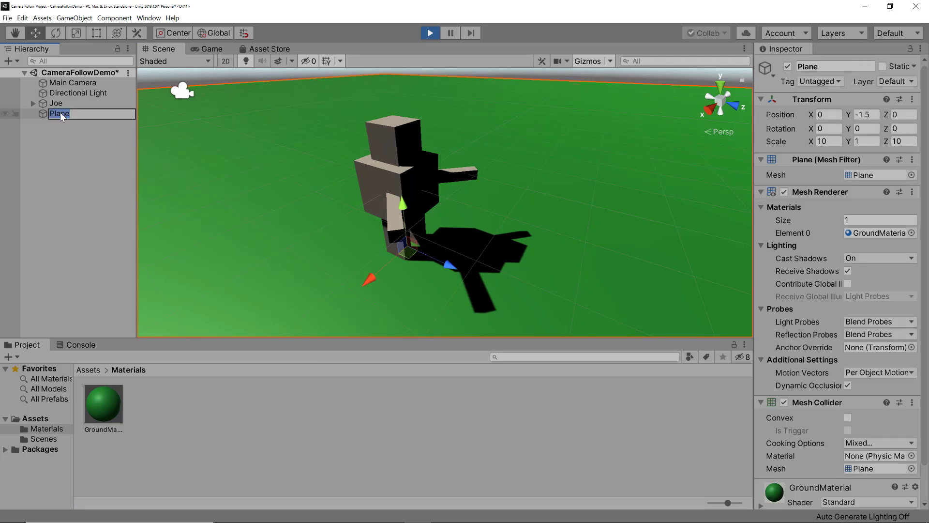
type("Groud")
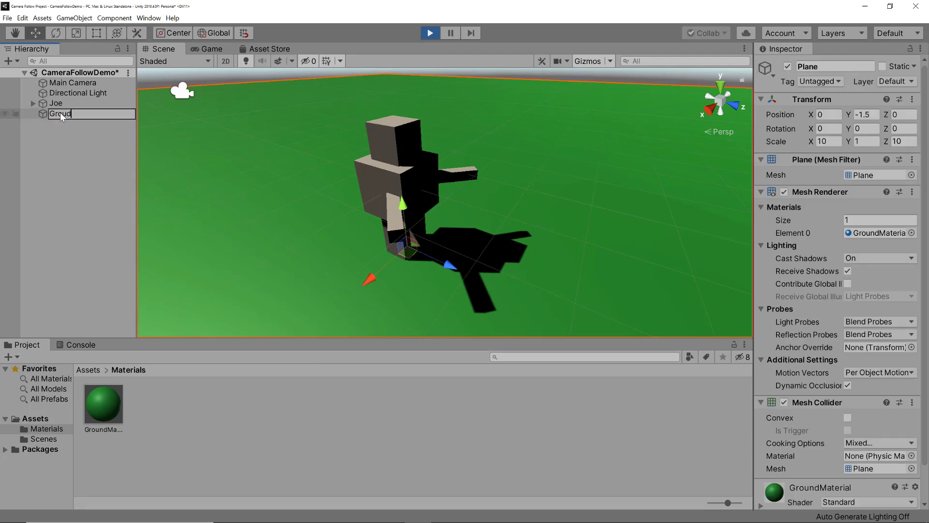
key("Return")
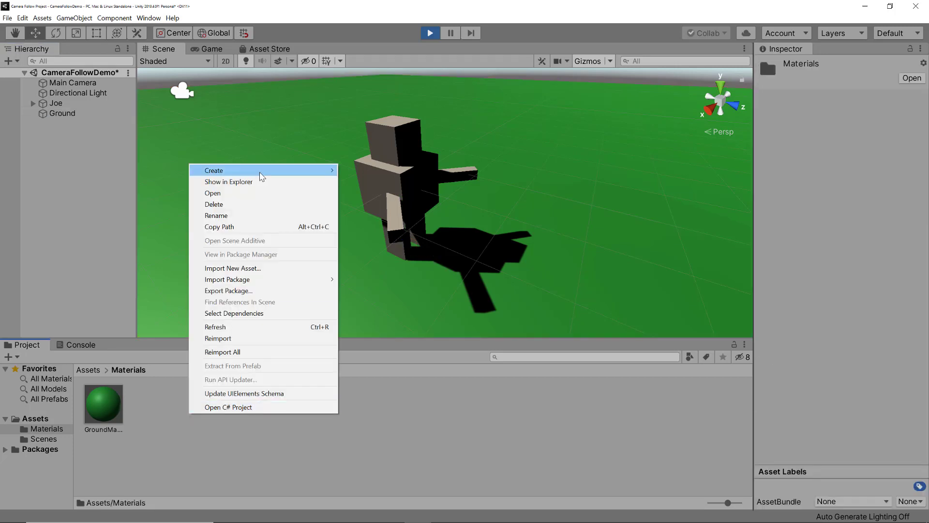
Create the PlayerBodyMaterial and PlayerMaterial materials in the Materials folder.
left_click(213, 171)
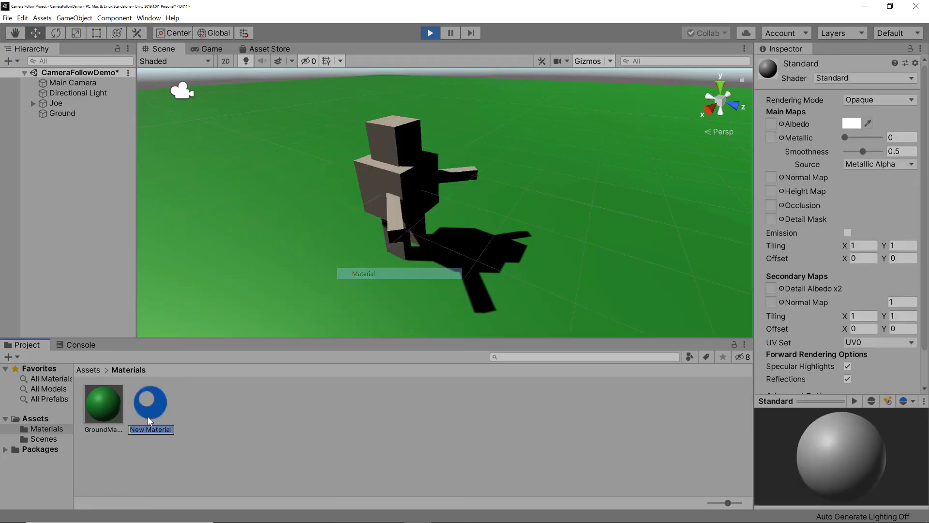
type("B")
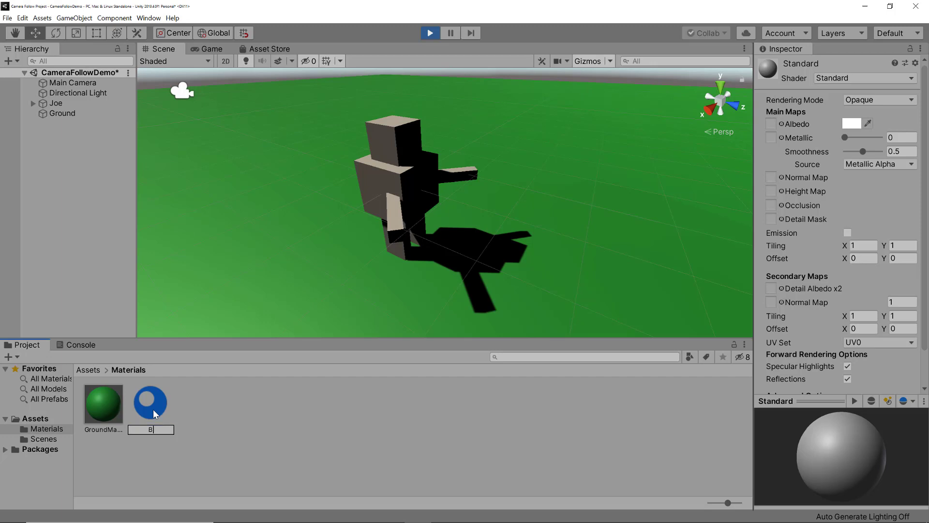
type("PlayerBody")
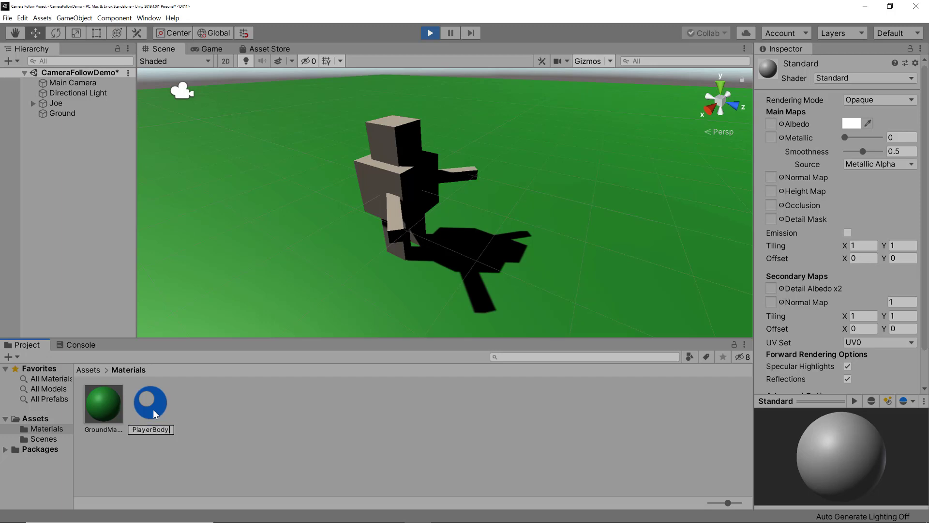
type("BodyMaterial")
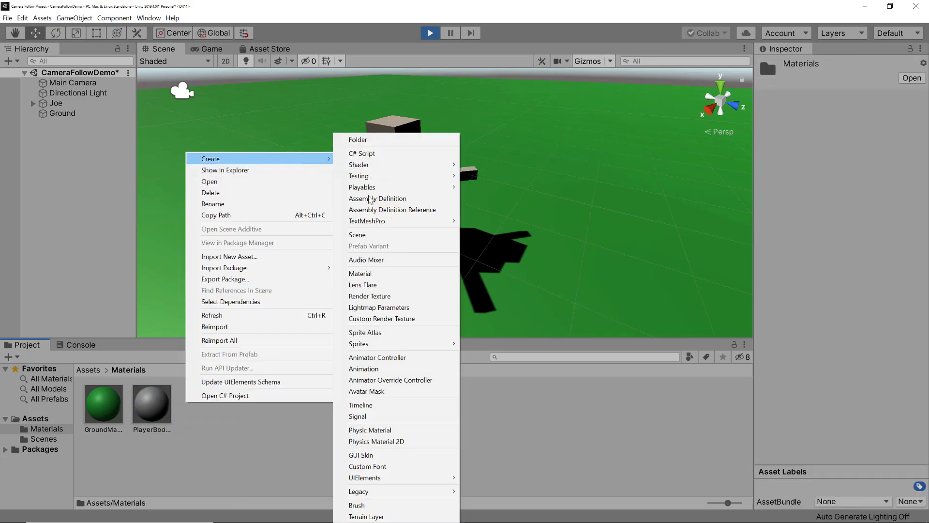
left_click(360, 273)
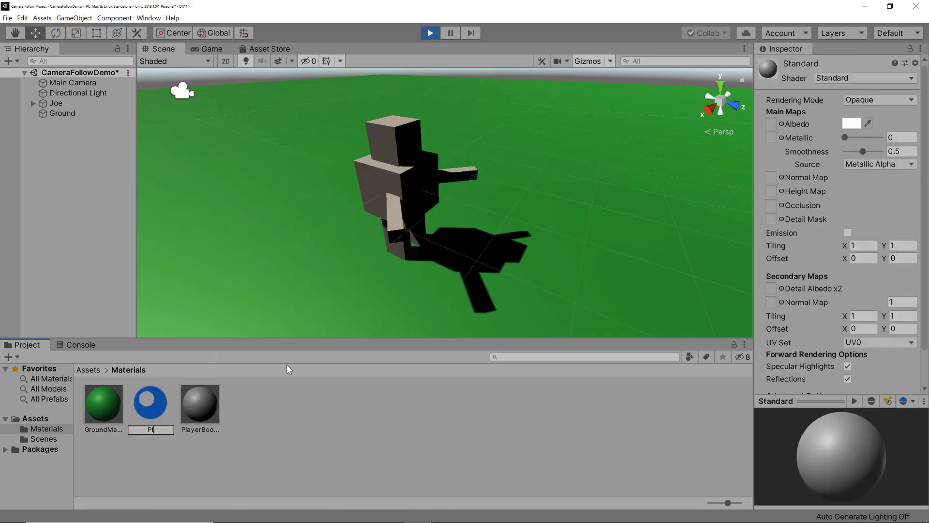
type("layerMaterial")
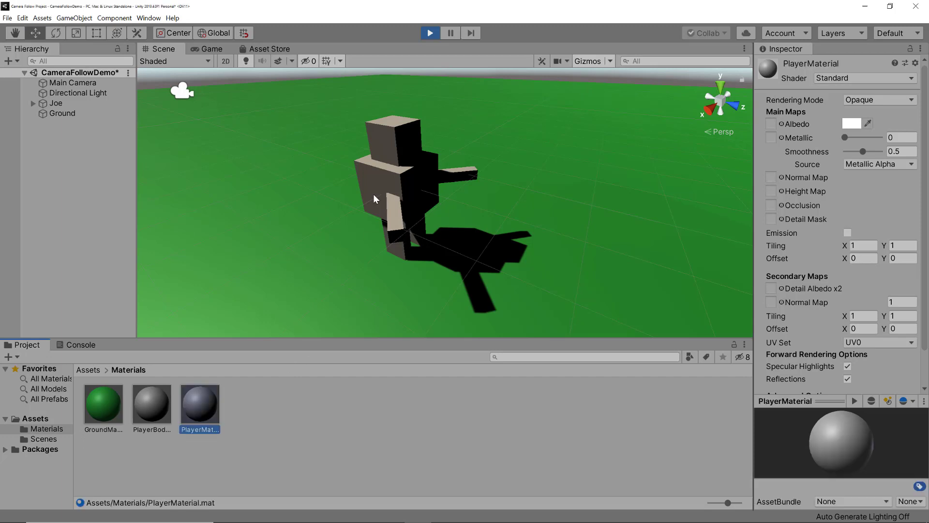
mouse_move(197, 410)
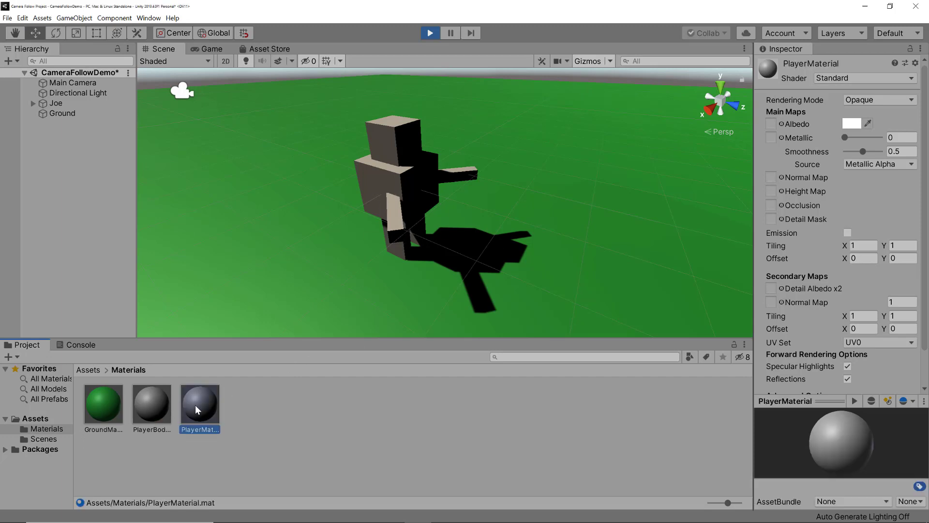
mouse_move(200, 416)
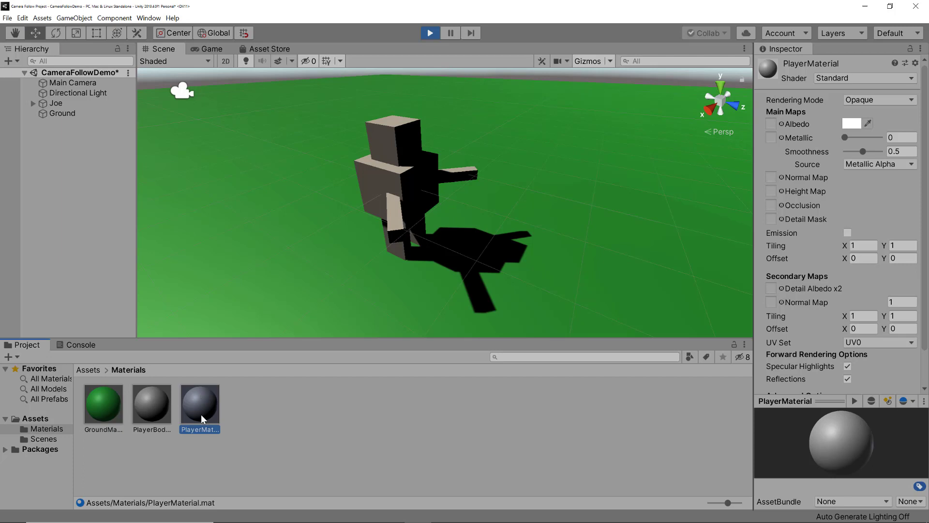
mouse_move(205, 350)
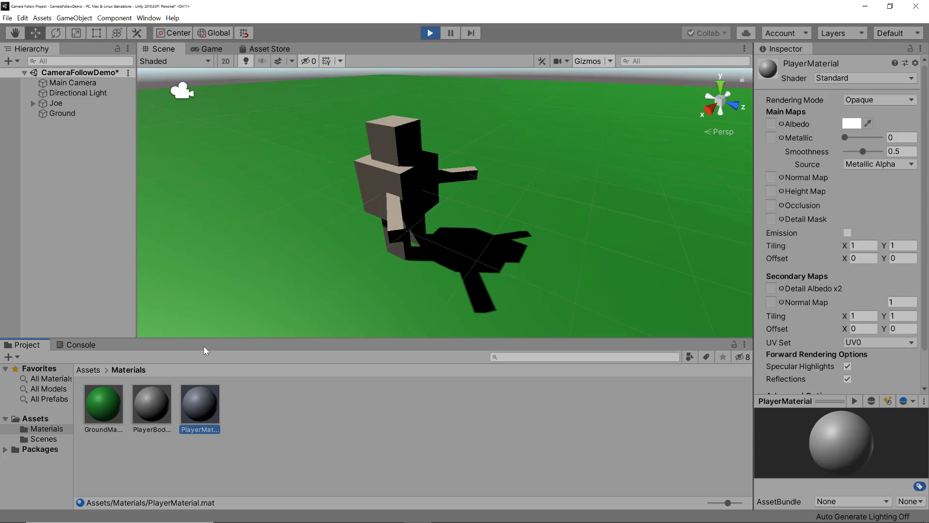
Set PlayerBodyMaterial's Albedo to dark grey-brown 4D3F3F.
left_click(851, 124)
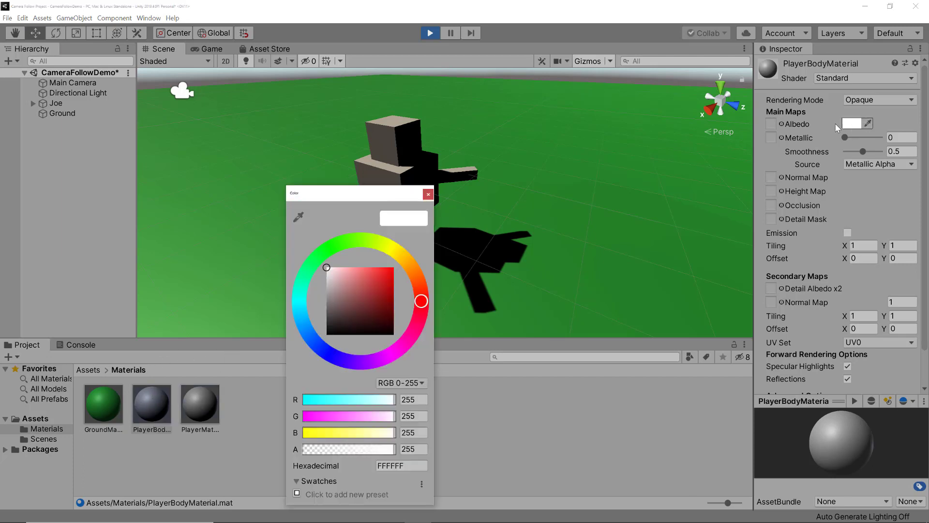
left_click(339, 313)
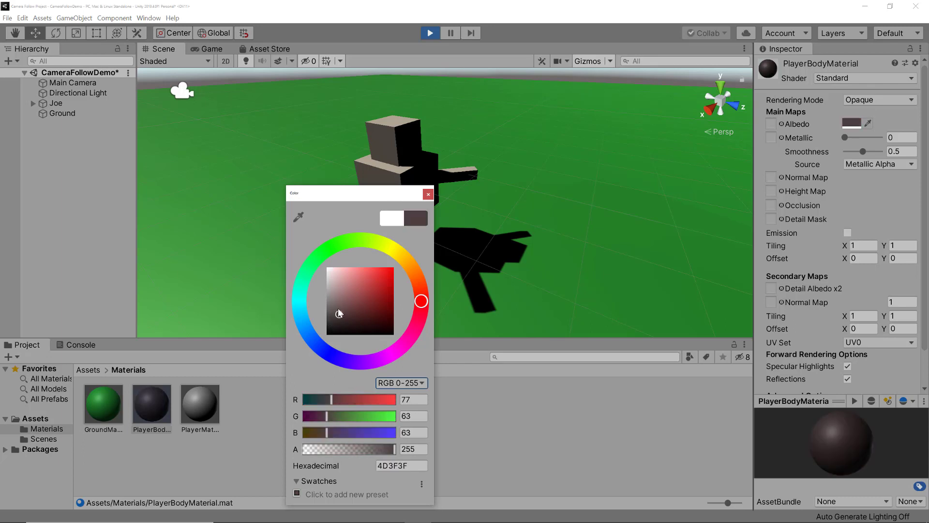
left_click(428, 193)
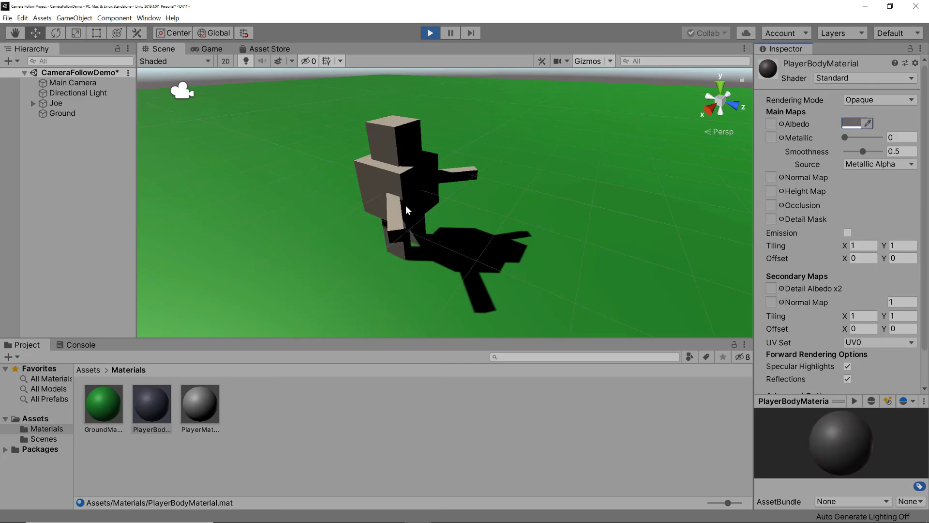
Set PlayerMaterial's Albedo to dark red 632626.
left_click(856, 124)
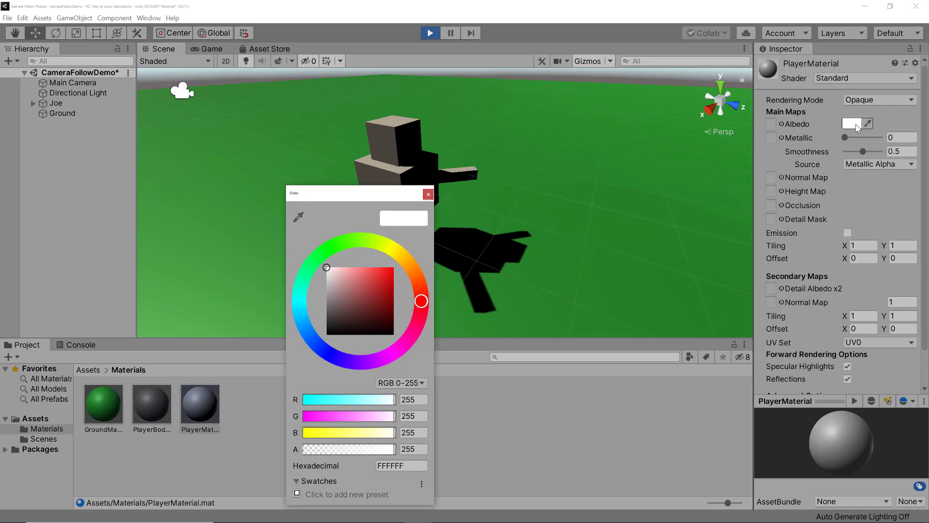
left_click(351, 302)
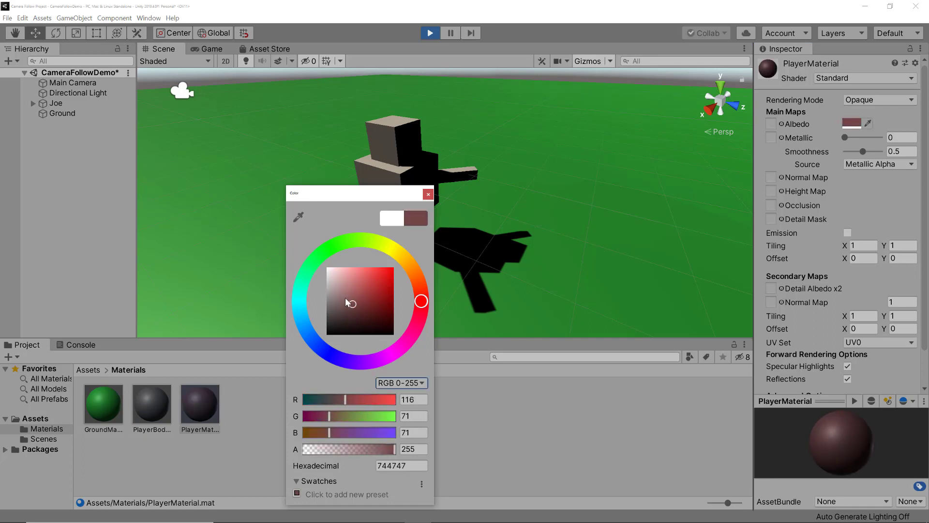
left_click(365, 310)
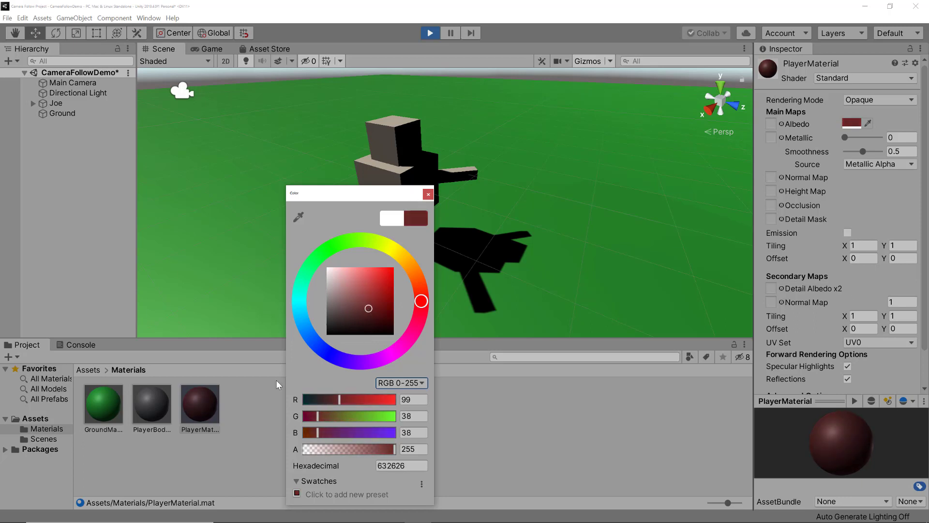
left_click(428, 193)
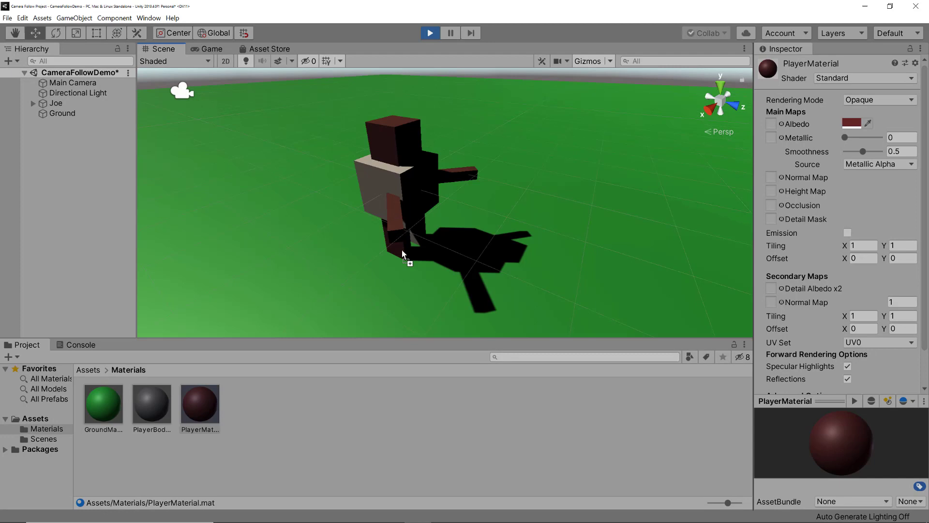
mouse_move(398, 246)
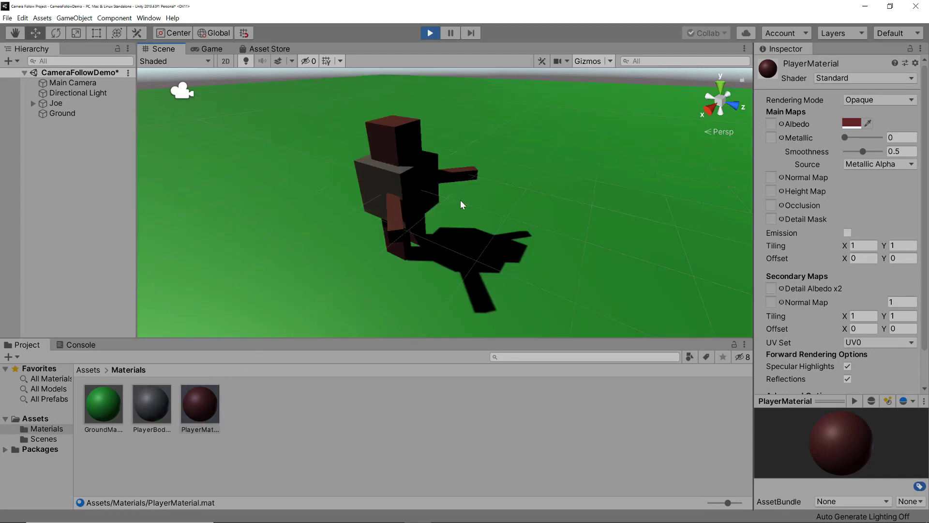
mouse_move(378, 177)
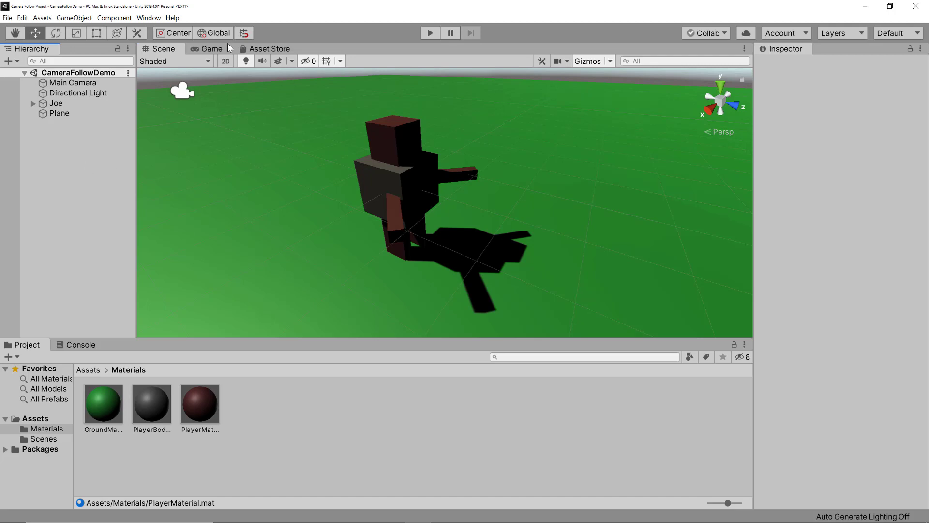
In the Game view, set Main Camera to Position Y 4, Z -4, Rotation X 25.
left_click(211, 49)
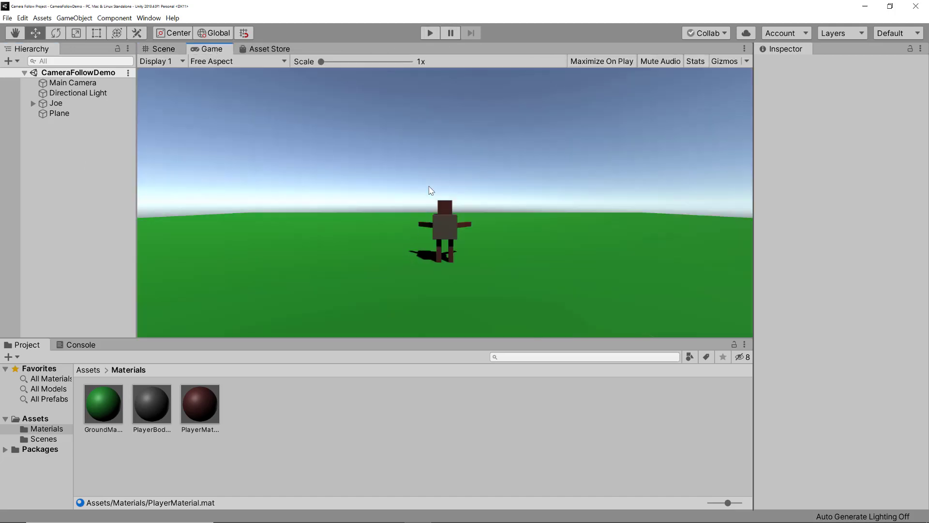
mouse_move(80, 128)
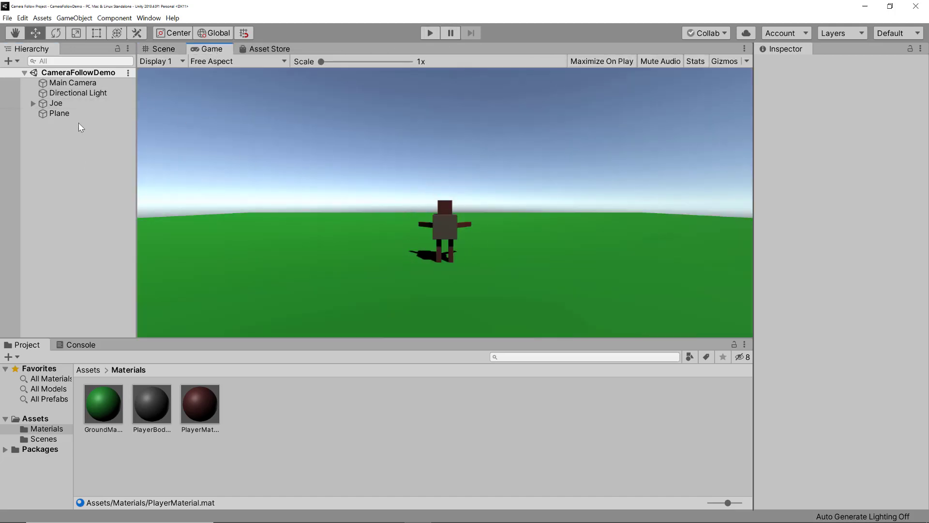
left_click(73, 83)
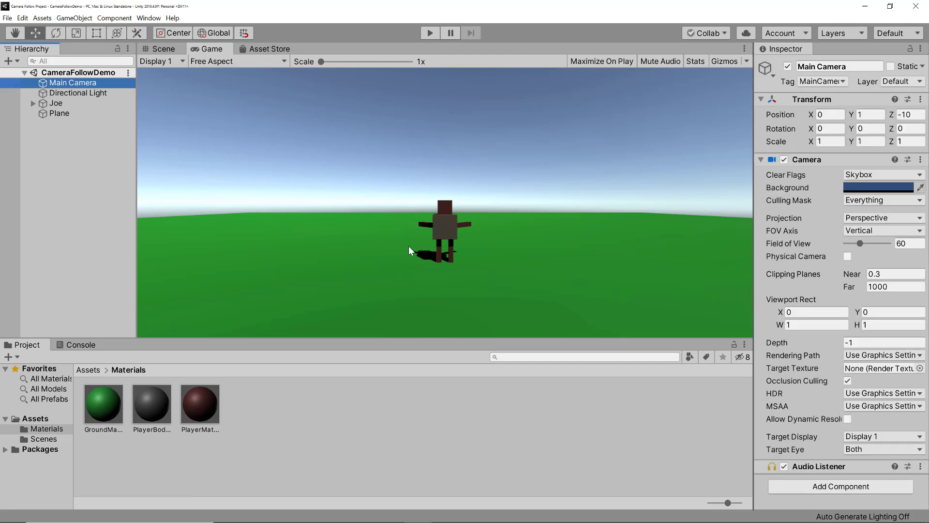
mouse_move(423, 239)
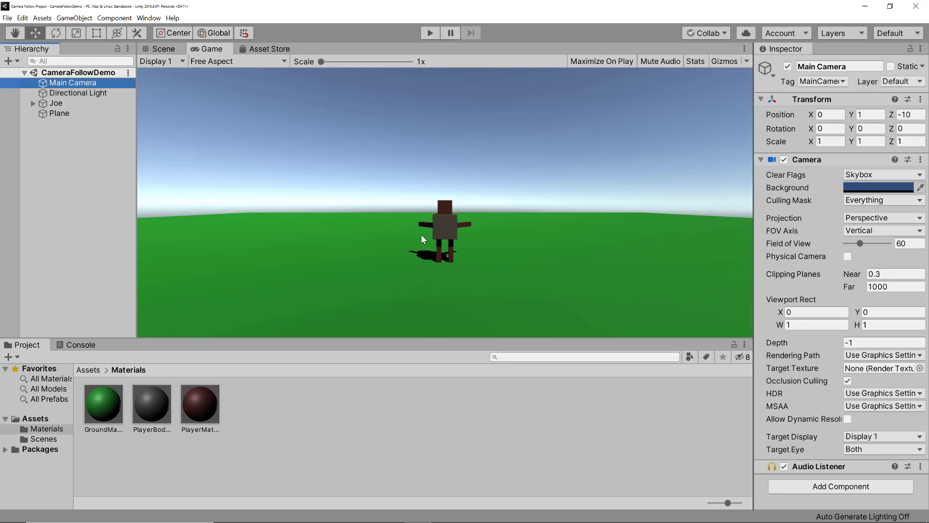
left_click(829, 128)
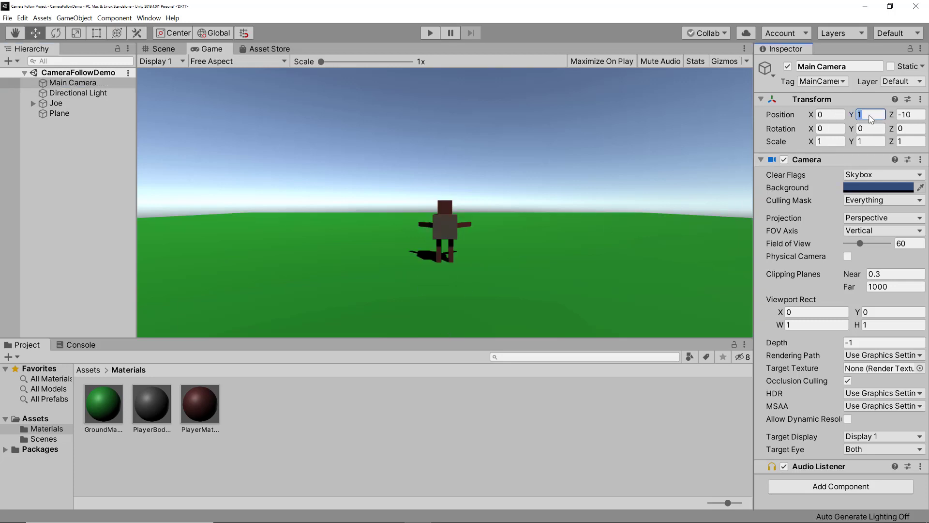
type("4")
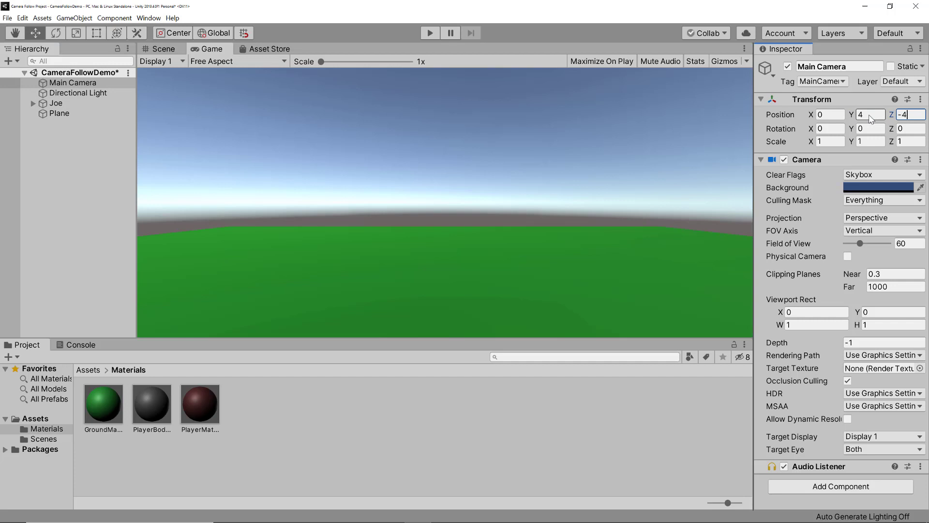
left_click(870, 129)
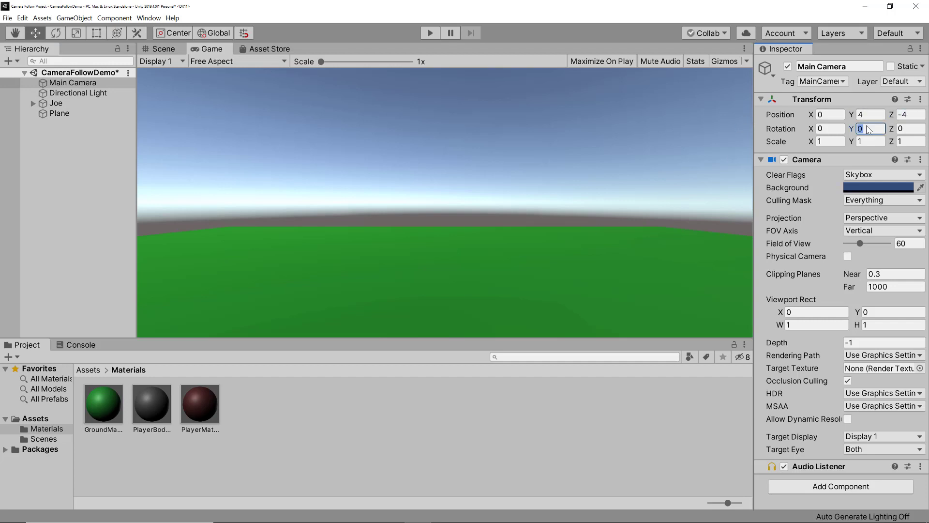
left_click(830, 129)
type("25")
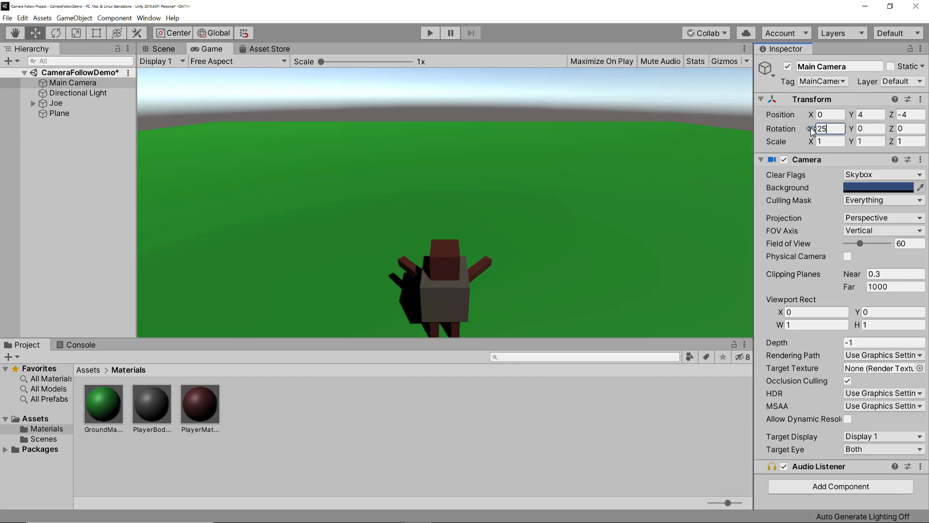
left_click(152, 108)
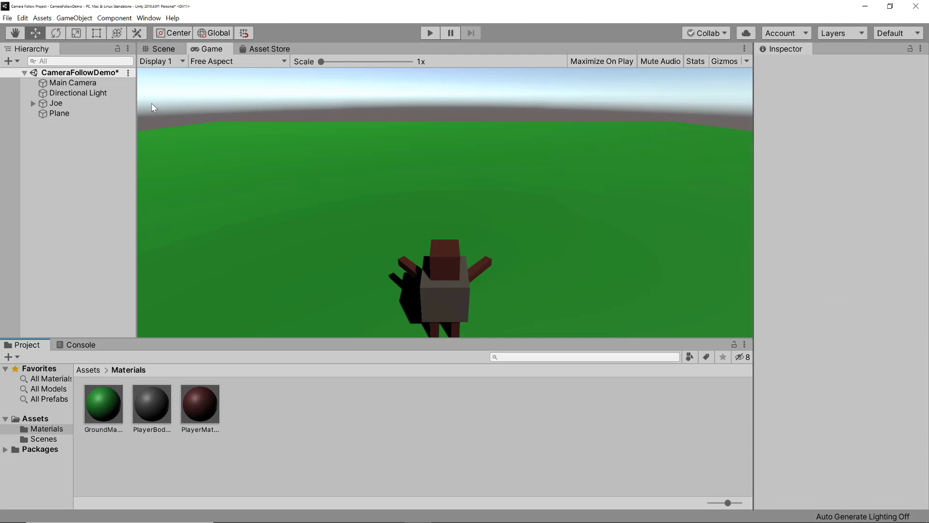
left_click(56, 103)
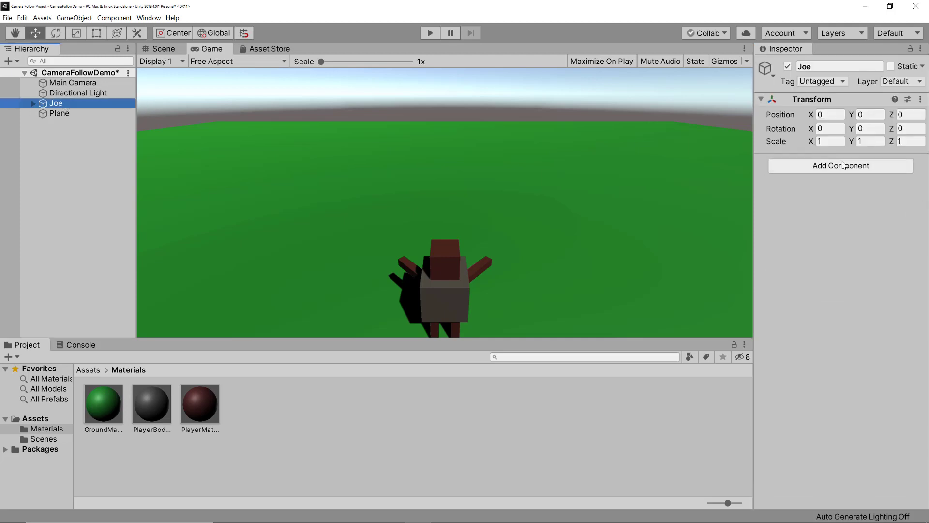
Add a new PlayerMovement script component to Joe.
left_click(840, 165)
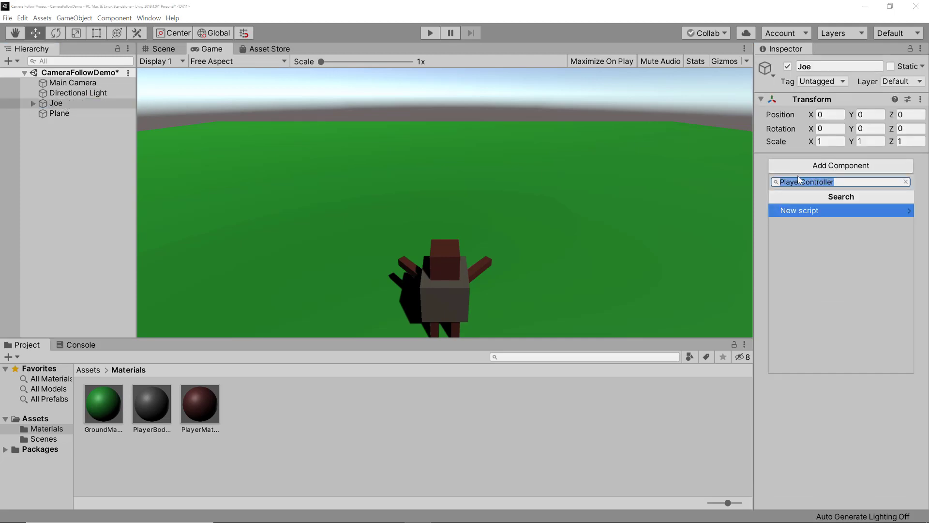
type("PlayerMov")
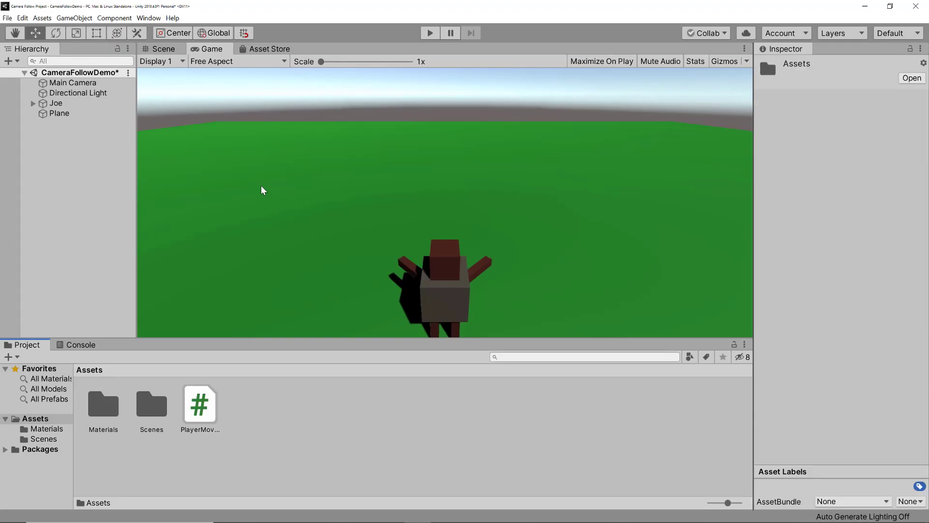
mouse_move(257, 425)
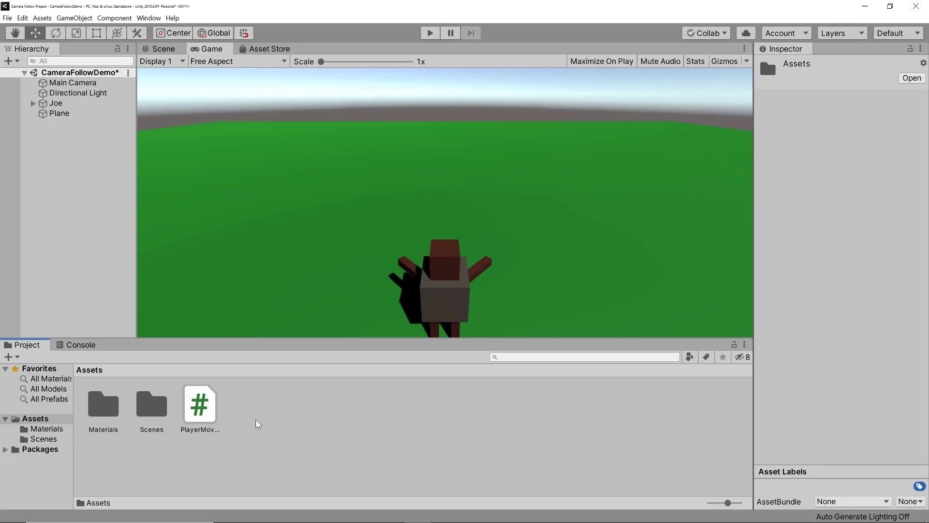
Create a Scripts folder in Assets, move PlayerMovement into it, and open the script.
right_click(258, 423)
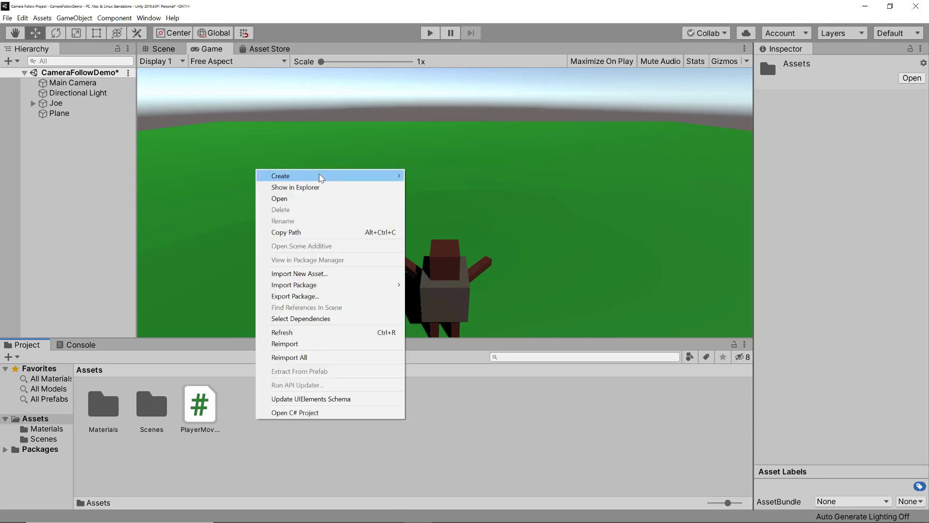
left_click(280, 175)
type("Scripts")
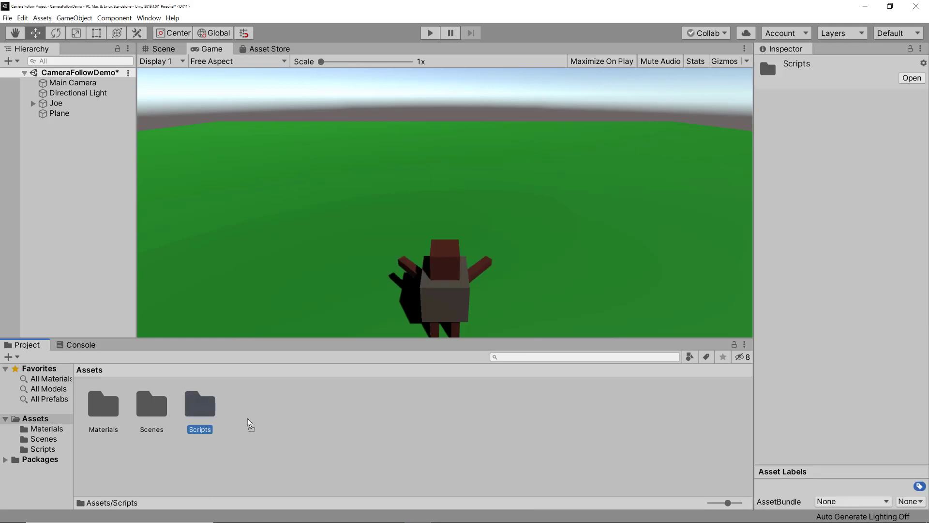
left_click(249, 422)
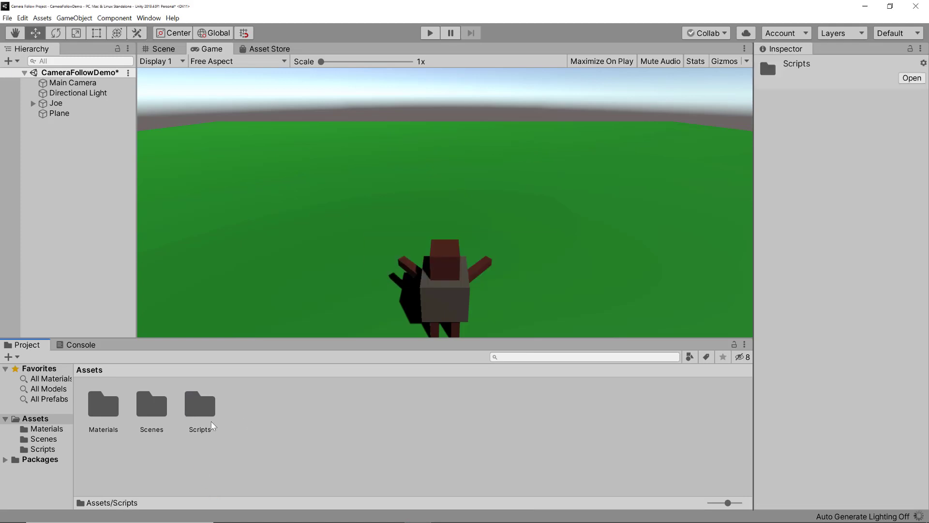
left_click(200, 403)
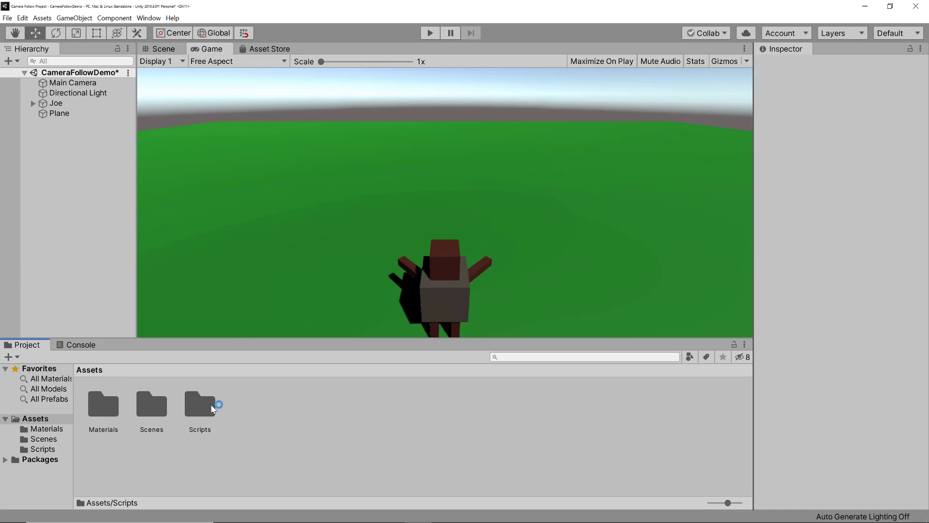
double_click(200, 406)
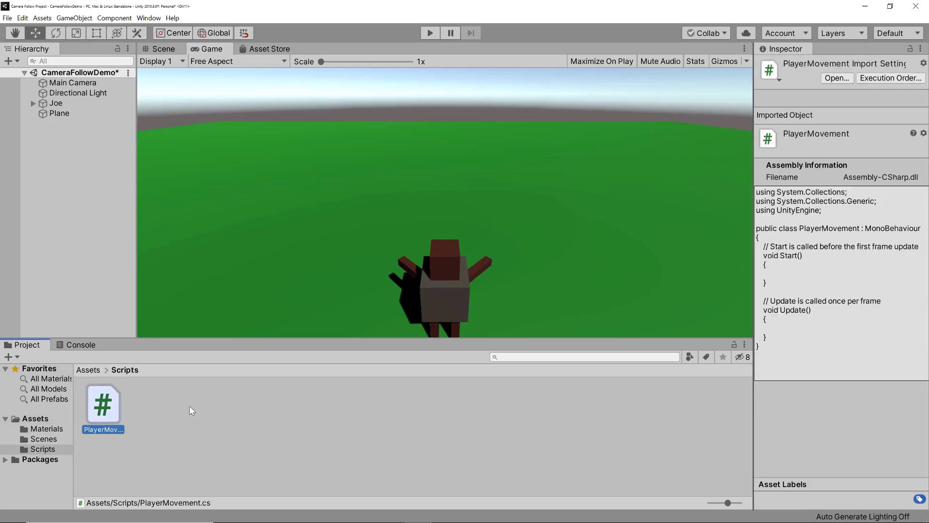
double_click(103, 405)
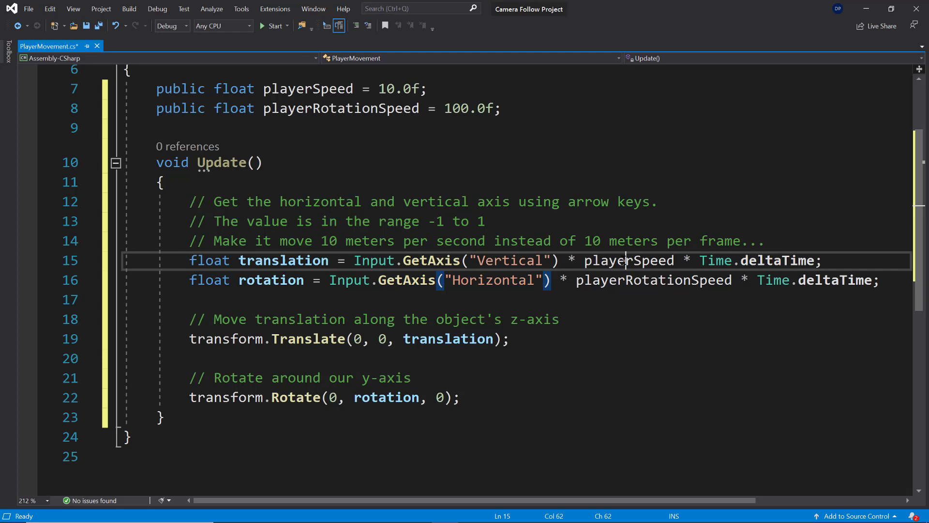
Highlight playerSpeed, the deltaTime input terms and the rotate-around-y lines in PlayerMovement.cs.
double_click(629, 261)
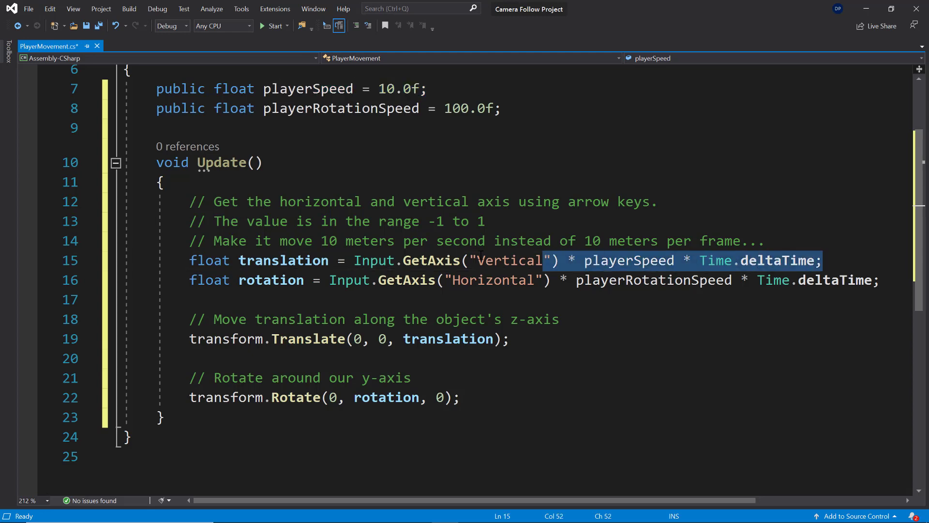
left_click(353, 280)
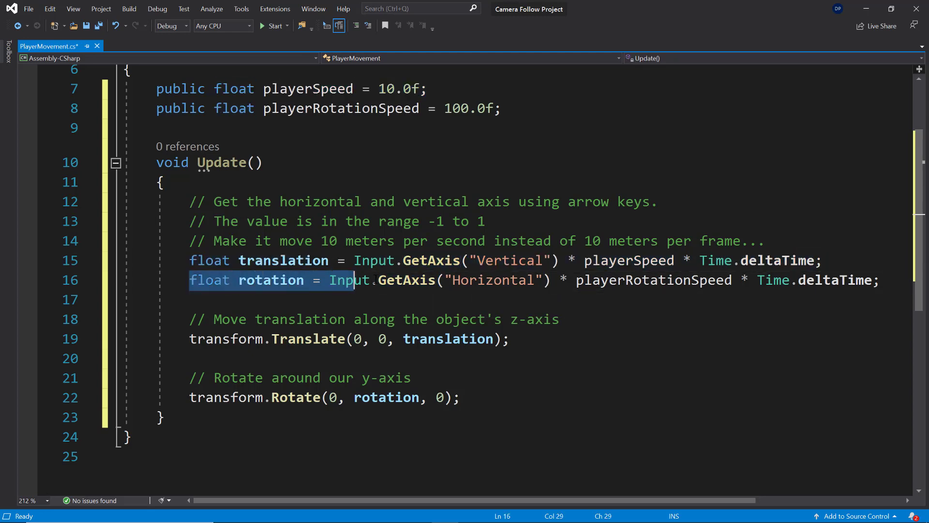
double_click(653, 280)
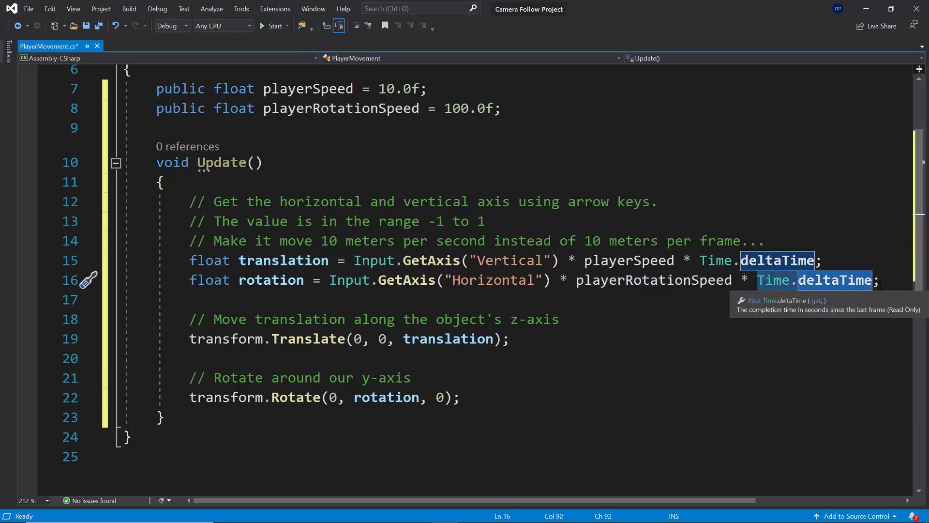
mouse_move(860, 288)
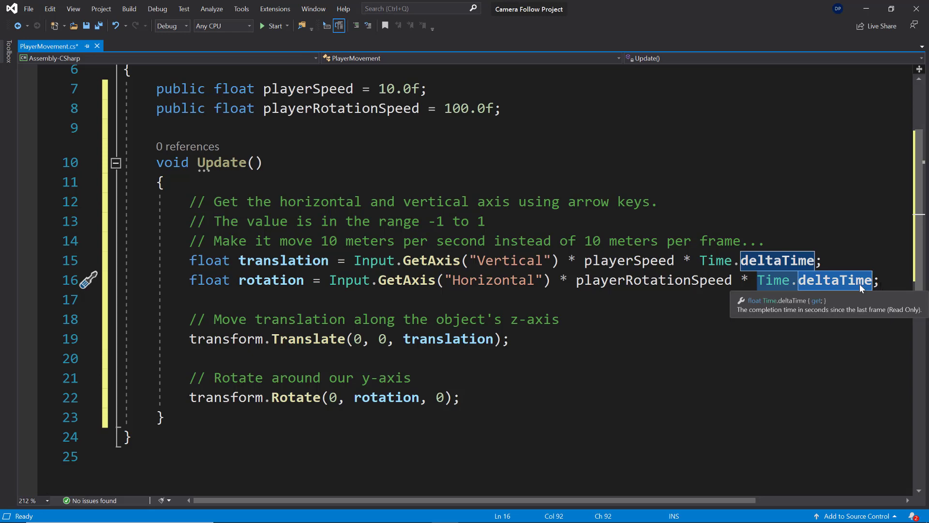
mouse_move(858, 285)
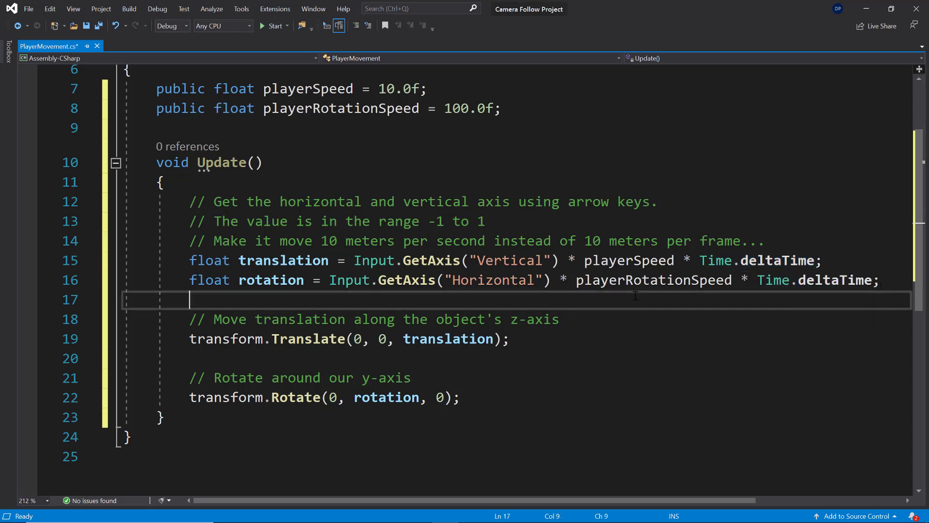
mouse_move(184, 318)
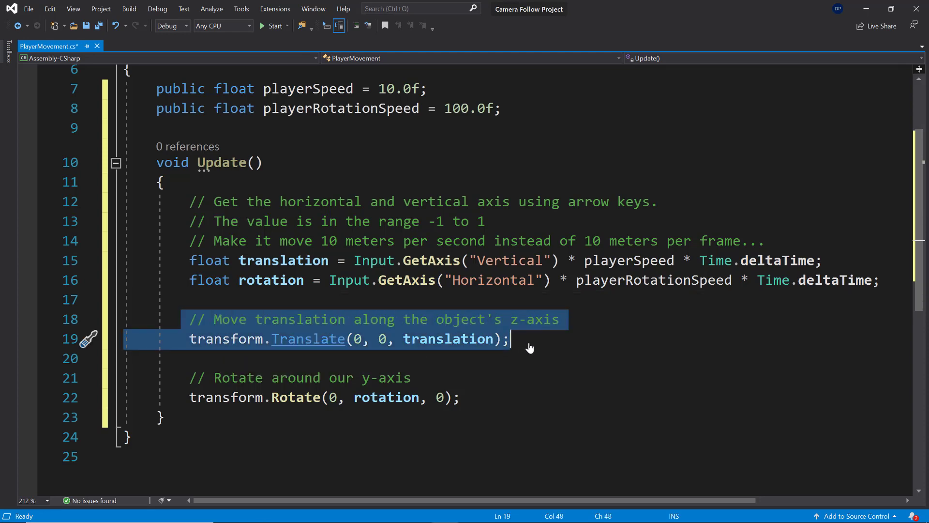
double_click(446, 396)
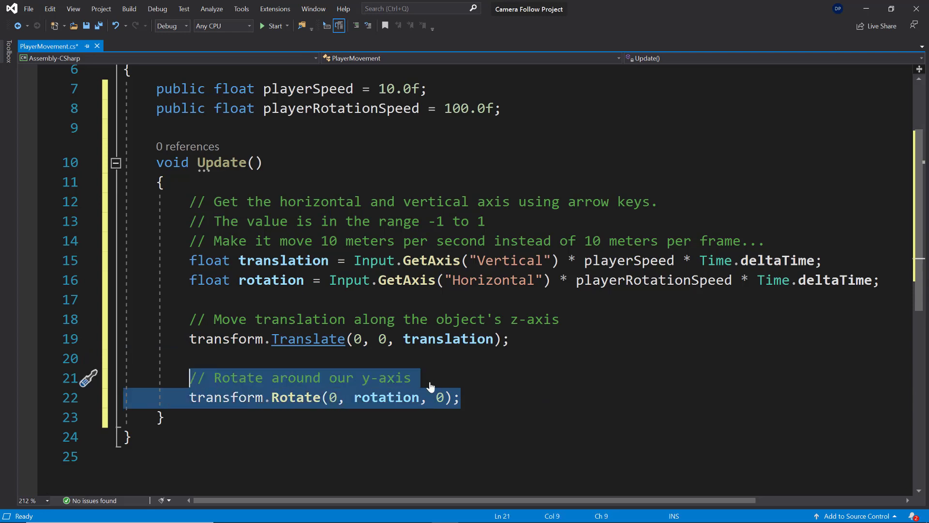
left_click(560, 397)
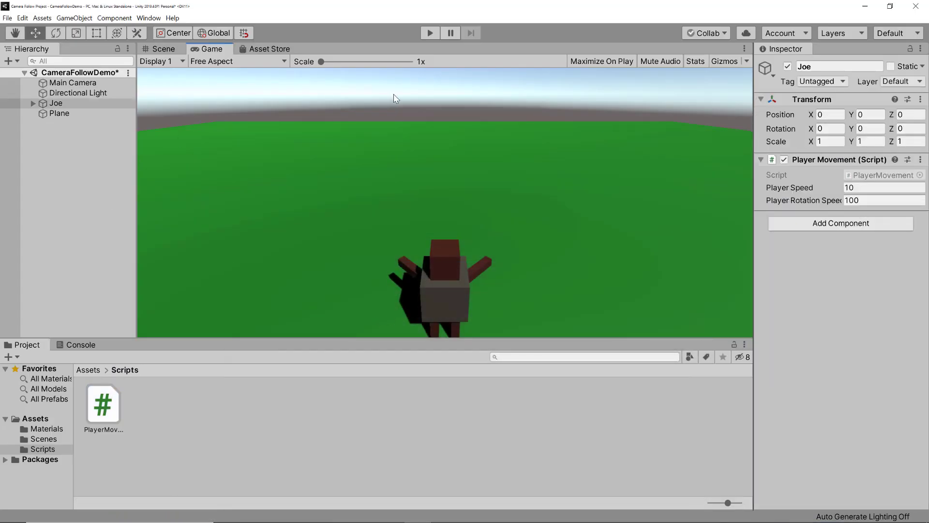
left_click(428, 32)
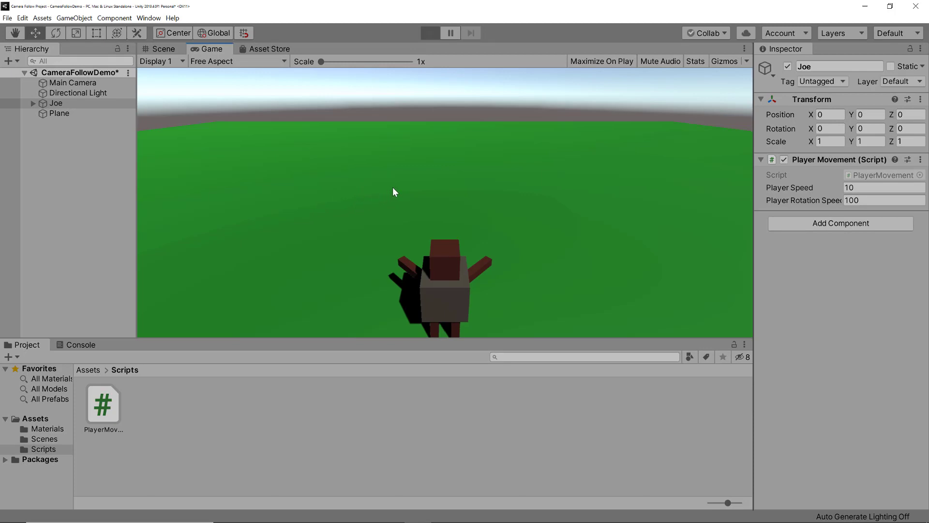
left_click(430, 32)
type("360")
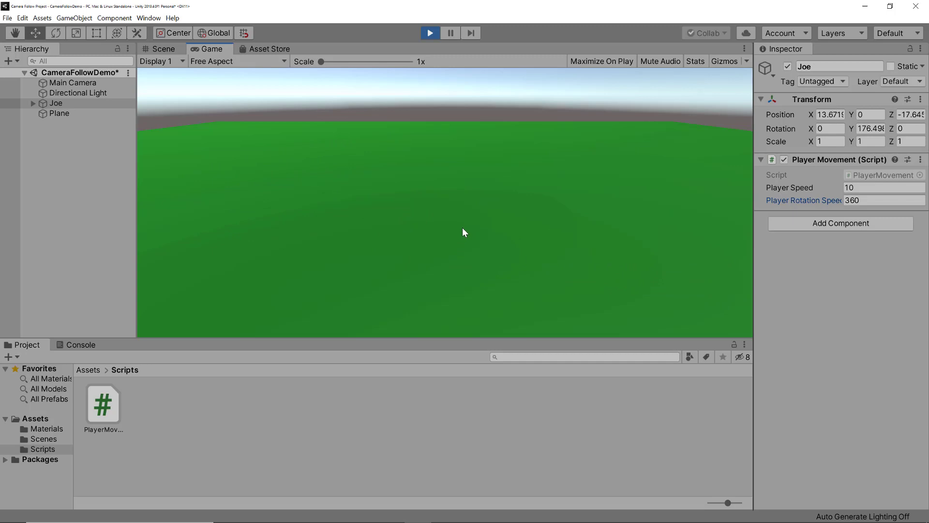
mouse_move(700, 177)
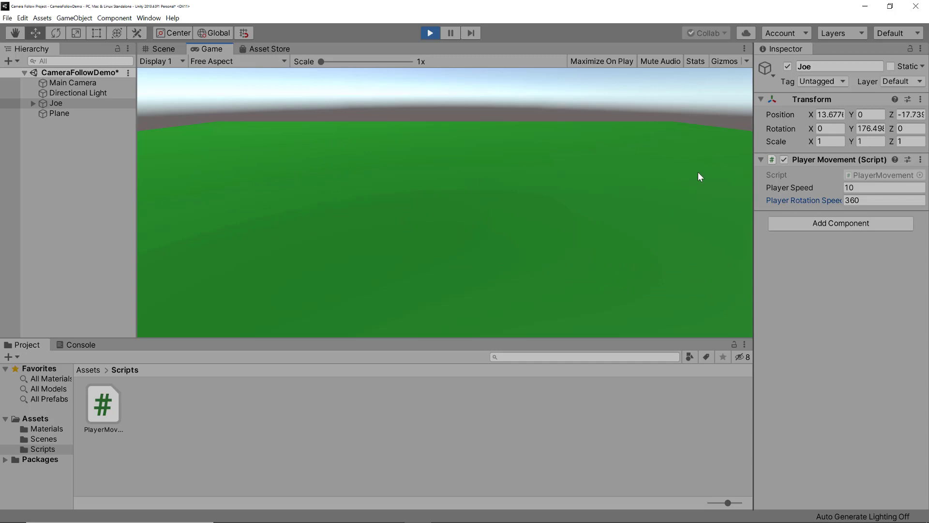
mouse_move(430, 33)
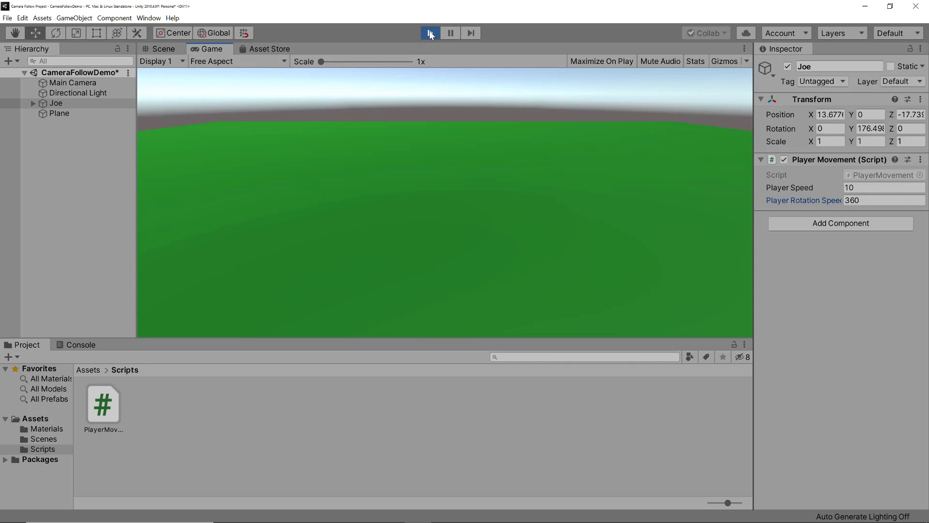
left_click(430, 32)
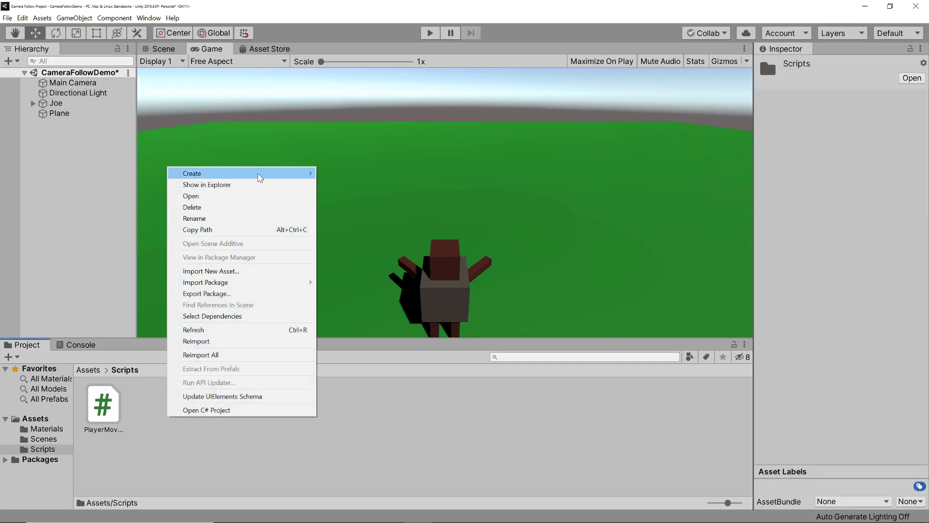
Create a C# script named CameraFollowScript in Scripts and open it in Visual Studio.
left_click(192, 173)
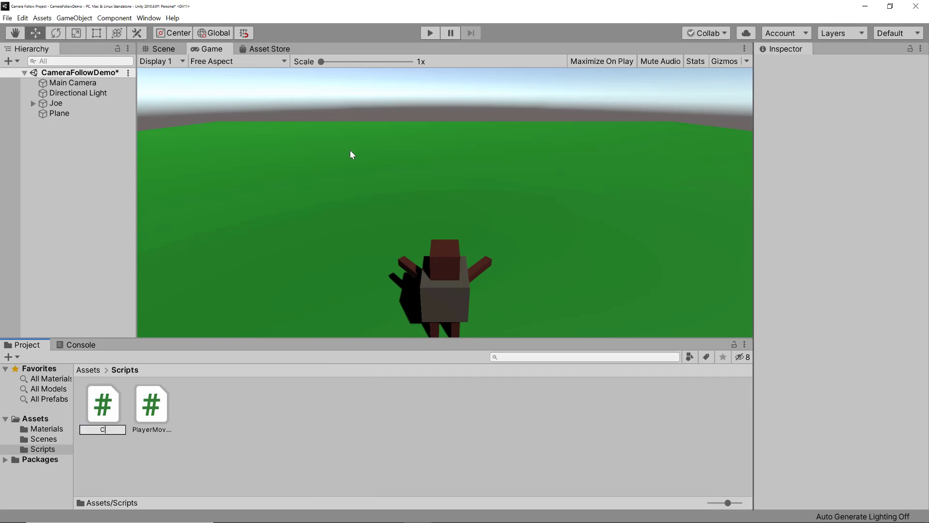
type("ameraFollow")
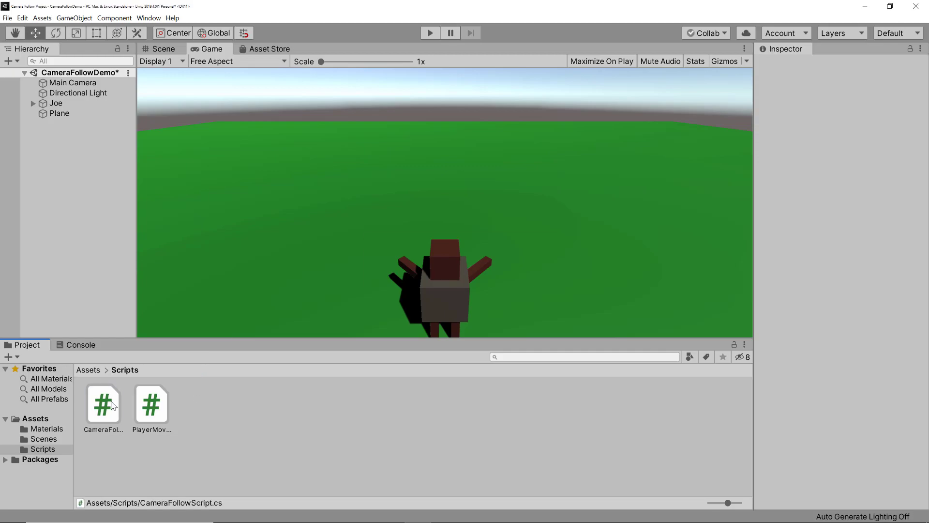
double_click(103, 404)
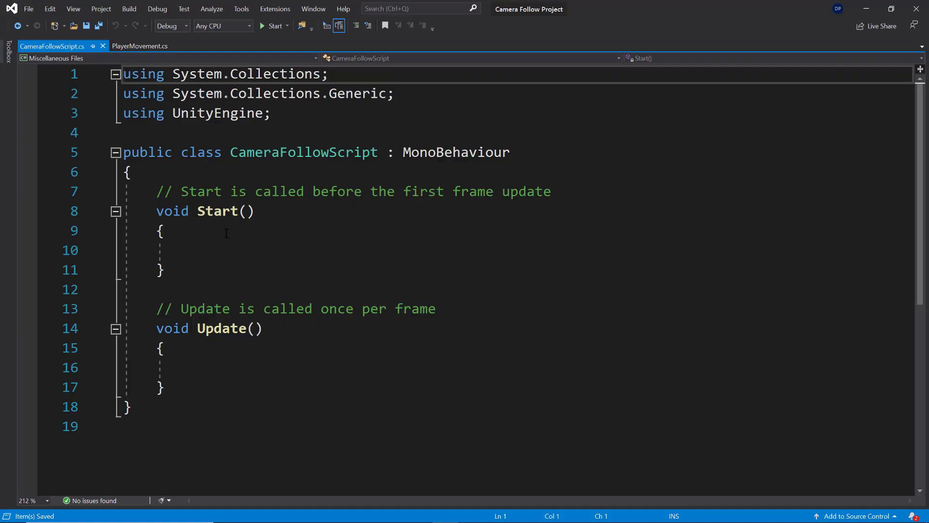
Insert blank lines above the Start comment at the top of CameraFollowScript's class.
left_click(188, 190)
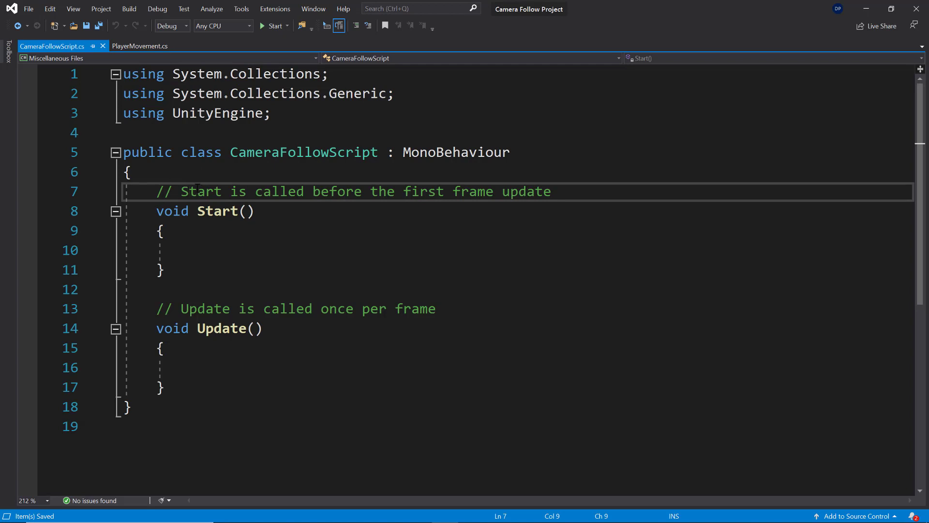
key("enter")
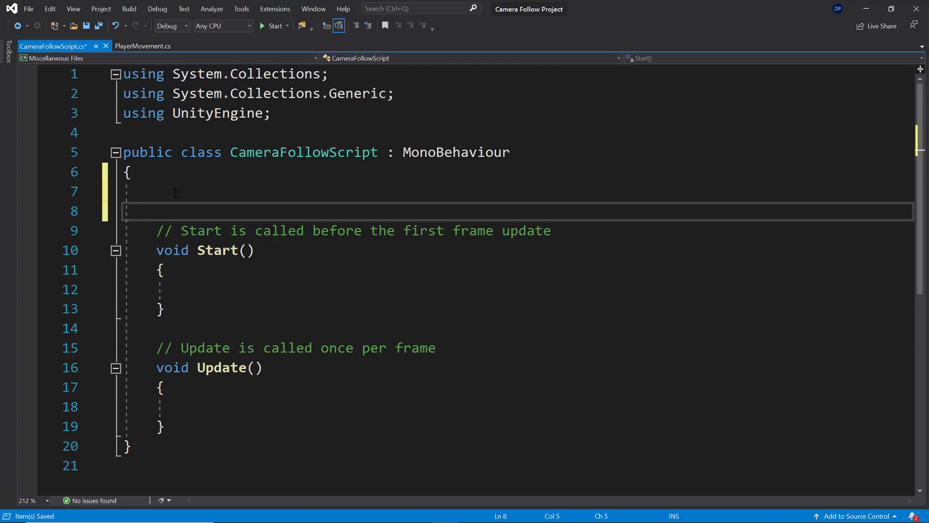
left_click(175, 191)
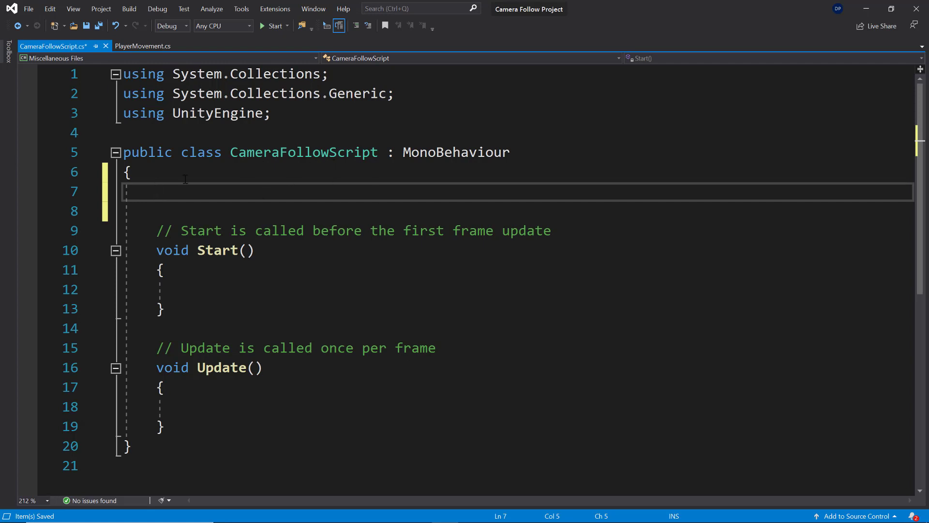
mouse_move(326, 328)
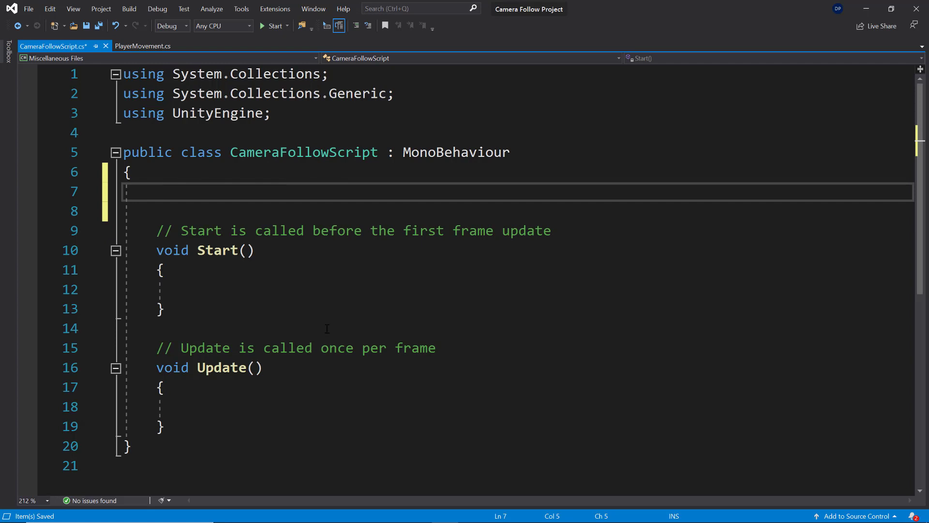
mouse_move(201, 236)
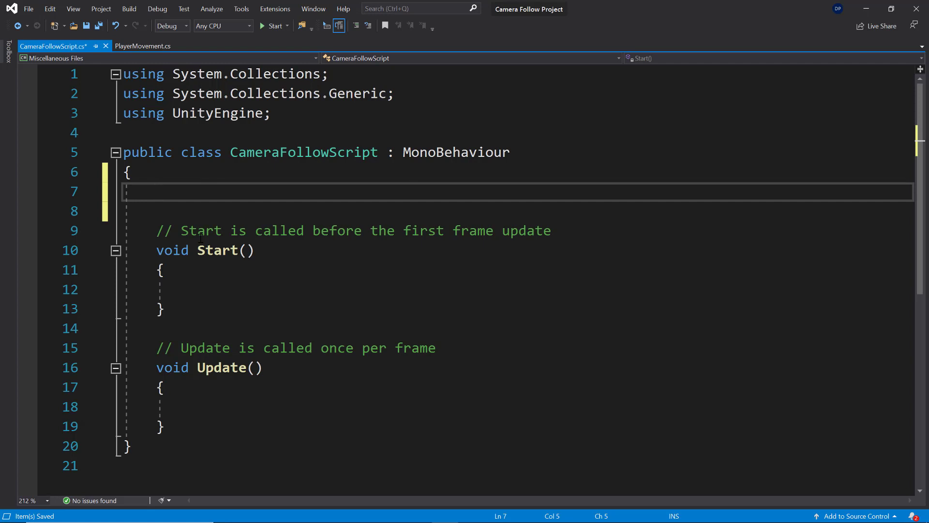
mouse_move(865, 9)
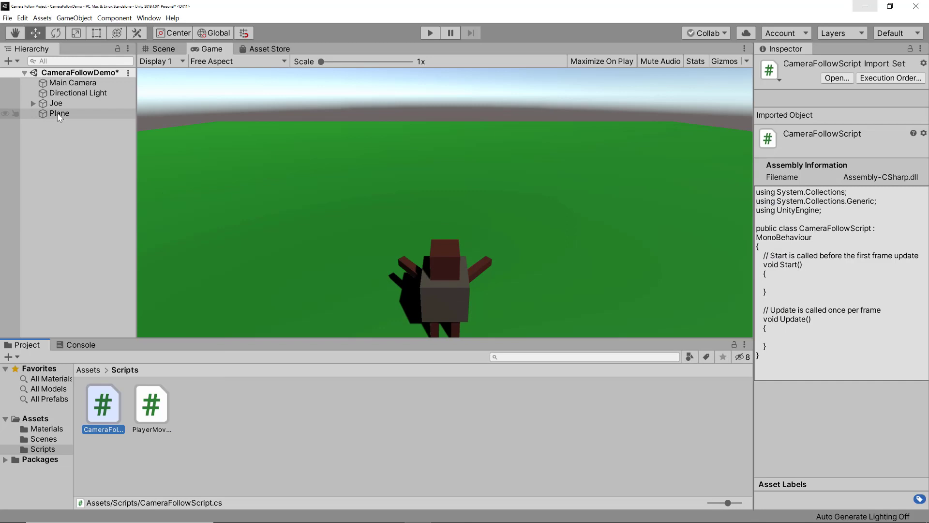
Compare Joe's and the Main Camera's Transform positions, then return to CameraFollowScript.
left_click(56, 103)
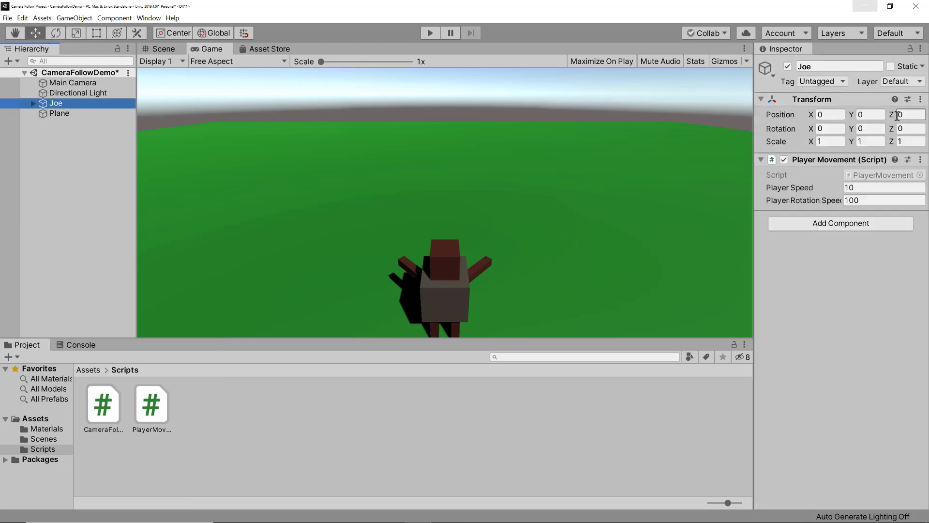
left_click(73, 82)
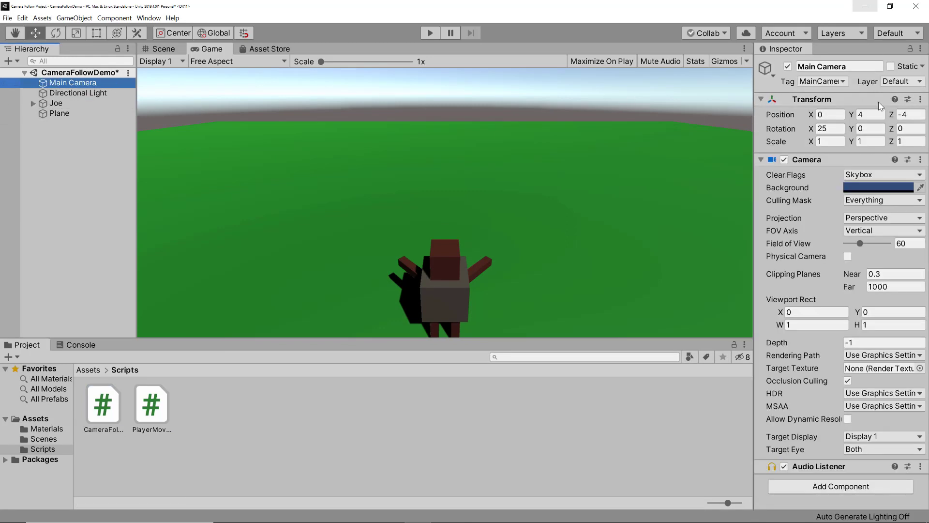
left_click(910, 114)
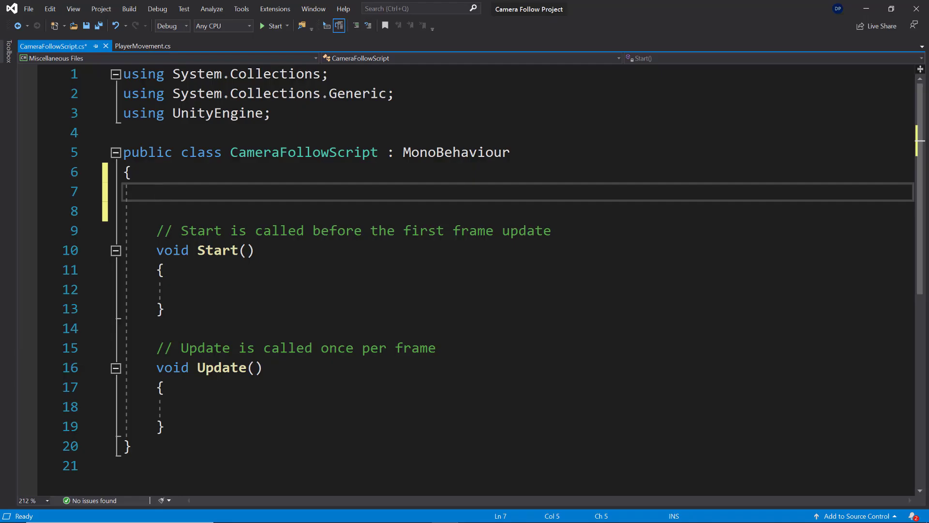
mouse_move(47, 259)
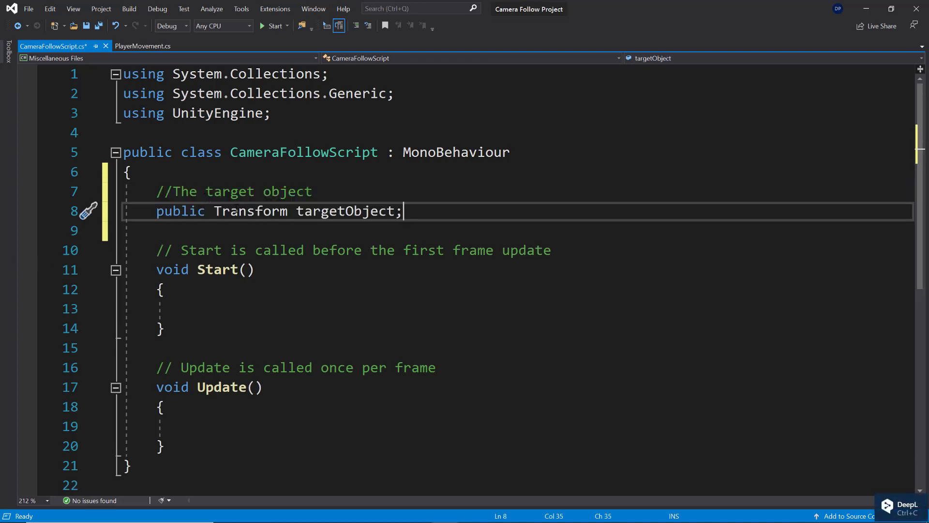
Set cameraOffset = transform.position - targetObject.transform.position inside Start().
double_click(250, 211)
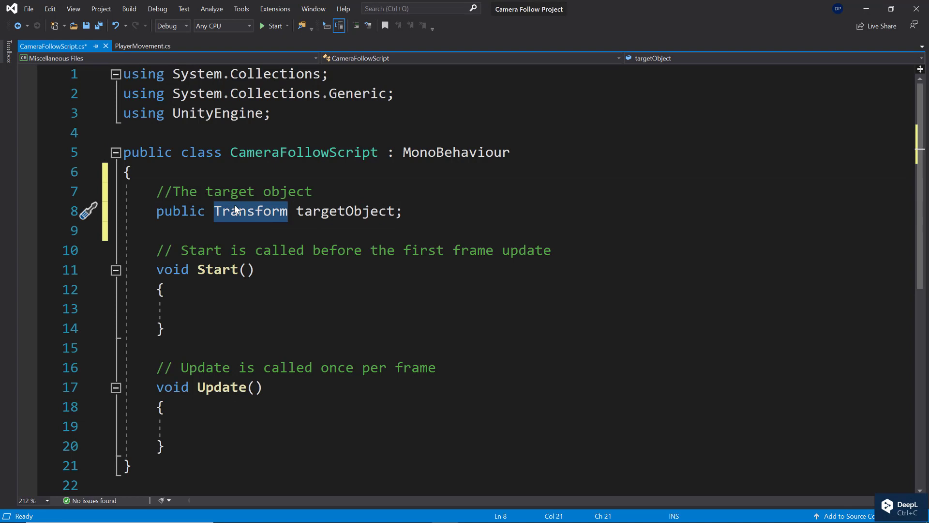
mouse_move(347, 211)
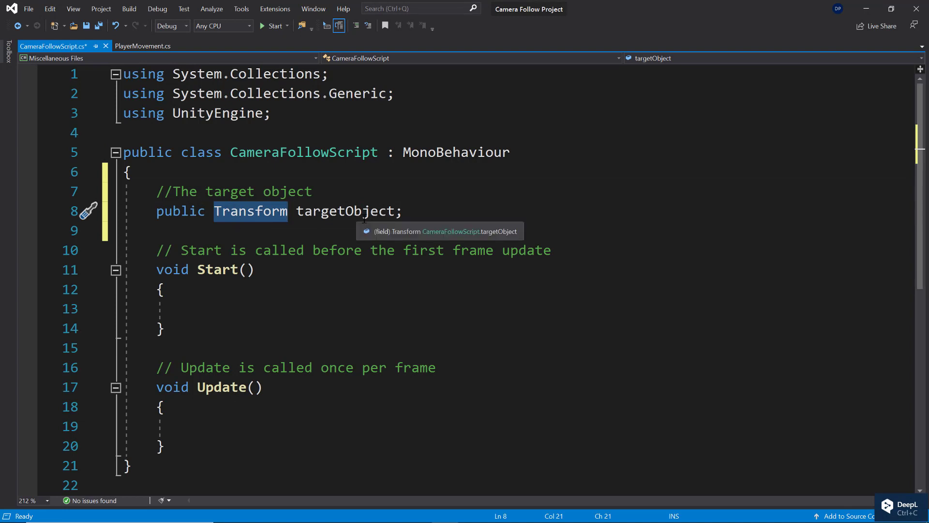
double_click(345, 211)
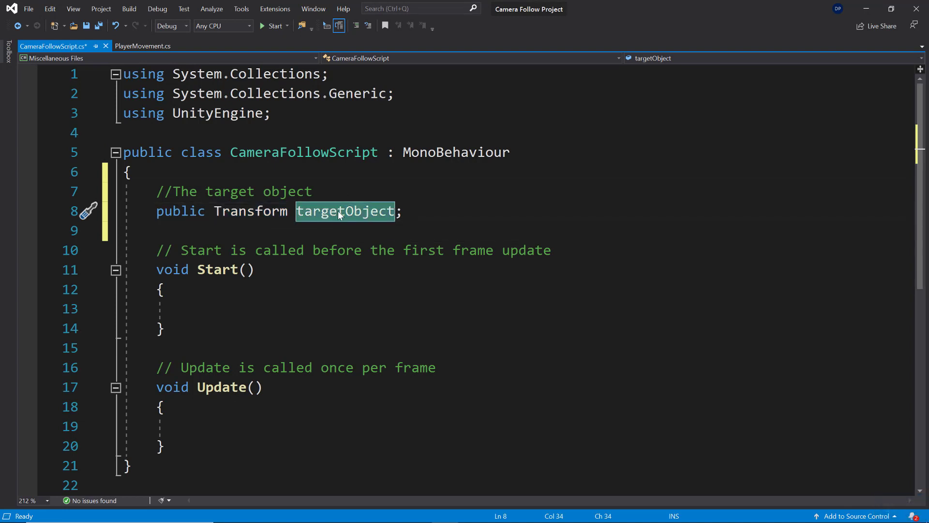
mouse_move(345, 211)
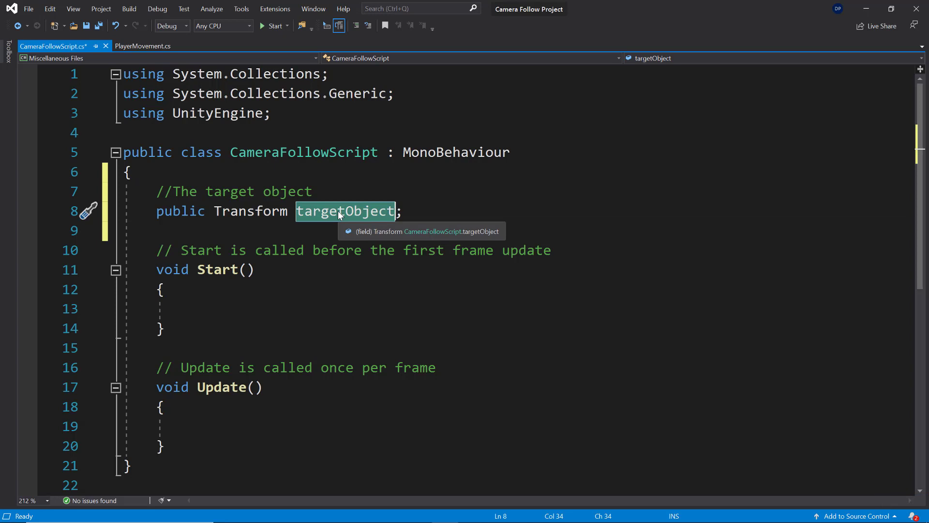
mouse_move(3, 213)
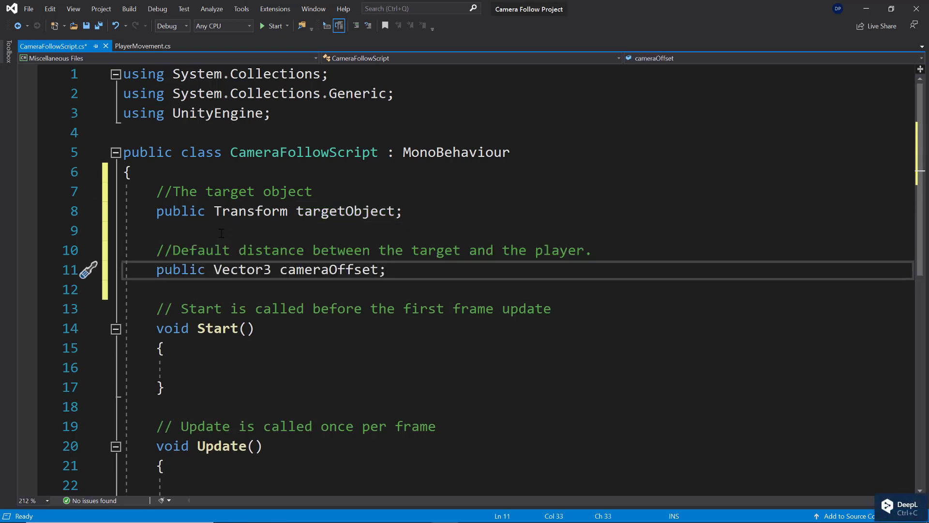
left_click(386, 269)
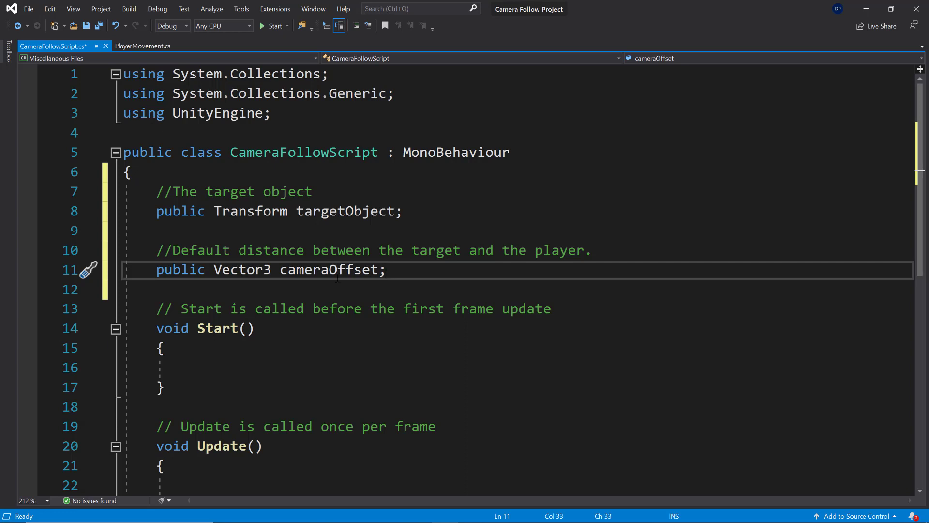
mouse_move(355, 270)
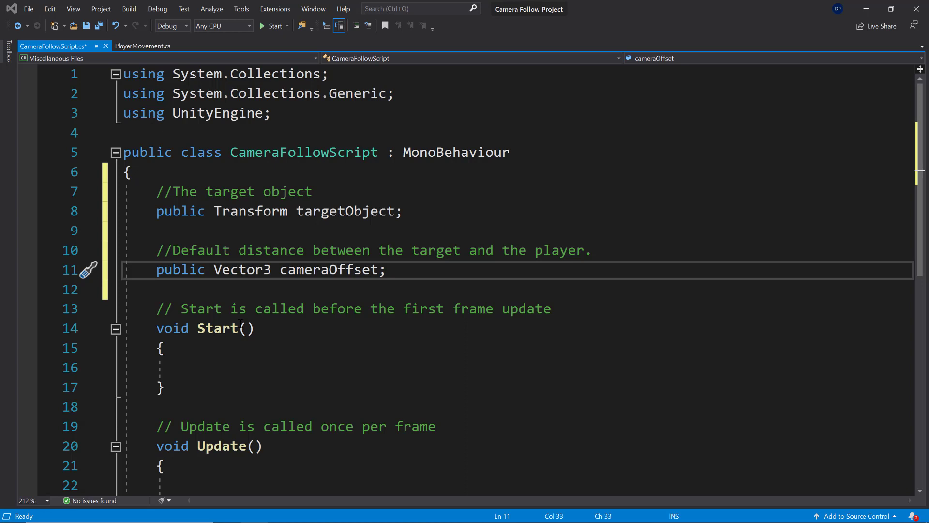
type("cameraOffset = transform.position - targetObject.transform.position;")
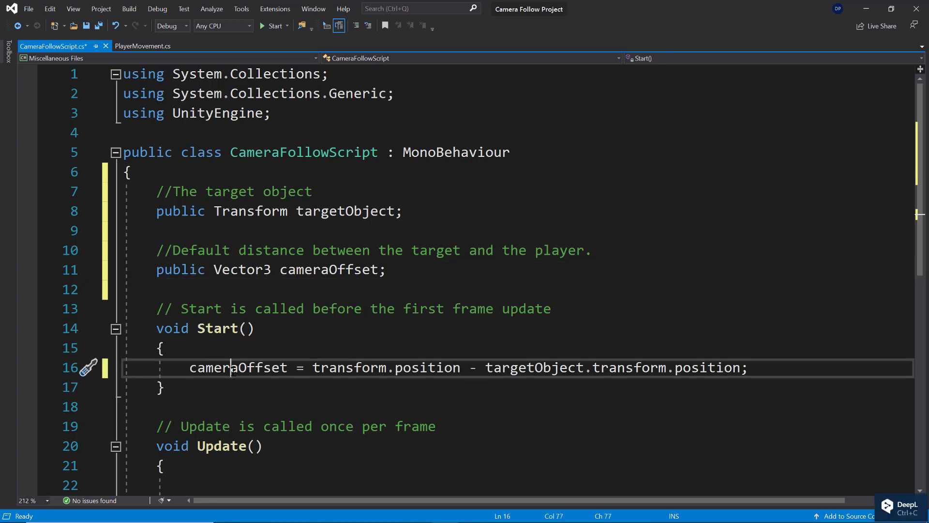
Rename the Update method in CameraFollowScript to LateUpdate.
double_click(238, 367)
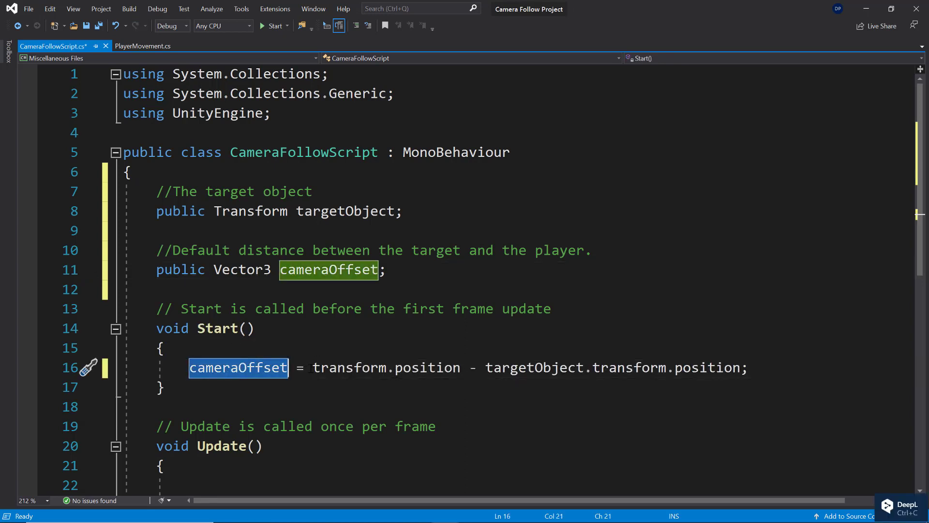
double_click(533, 368)
type("Late")
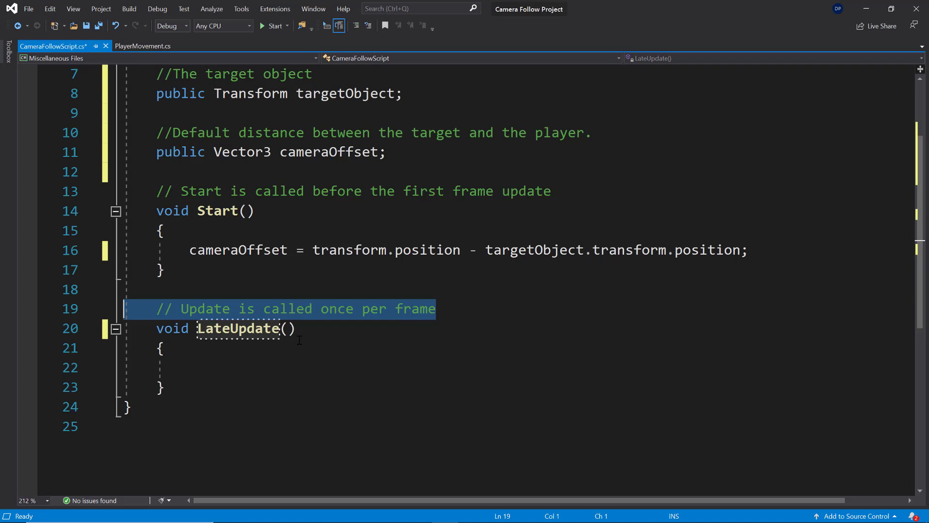
In LateUpdate, set transform.position to newPosition, the target's position plus cameraOffset.
key("Delete")
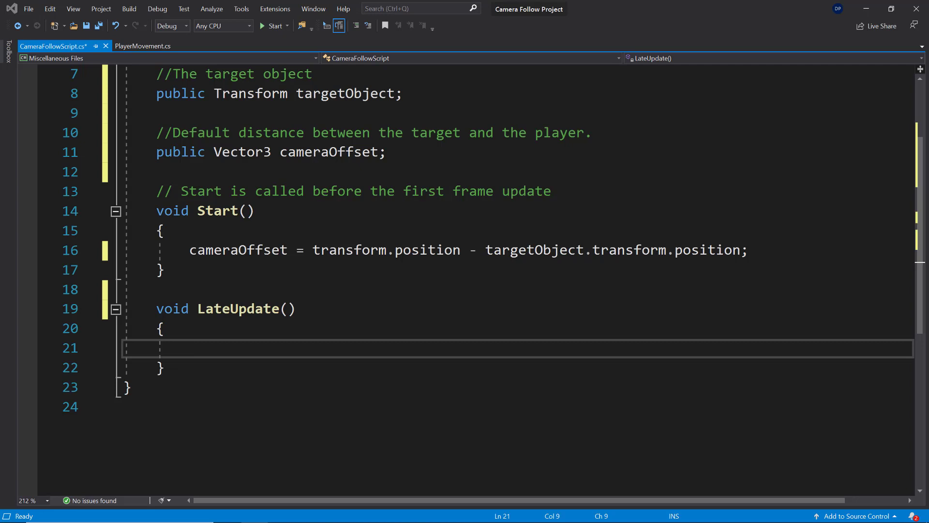
type("Vector3 newPosition = targetObject.transform.position + cameraOffset;")
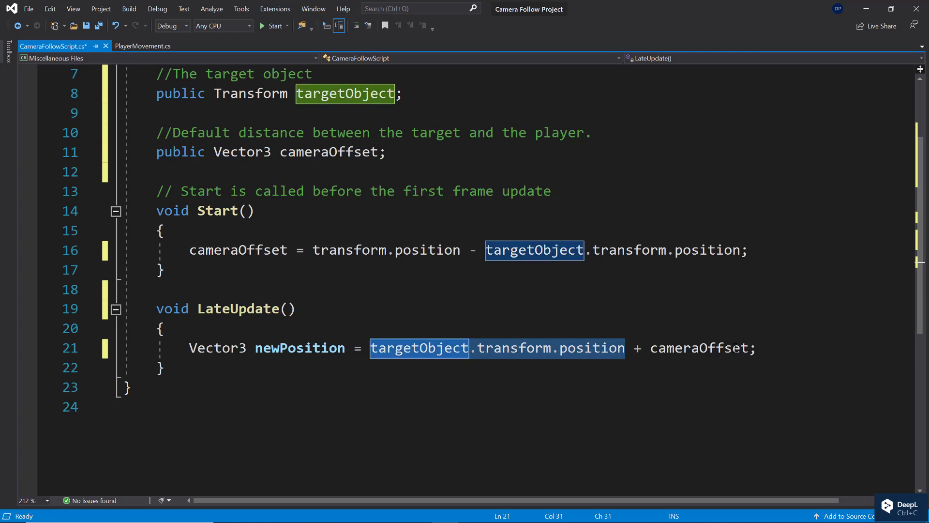
double_click(699, 348)
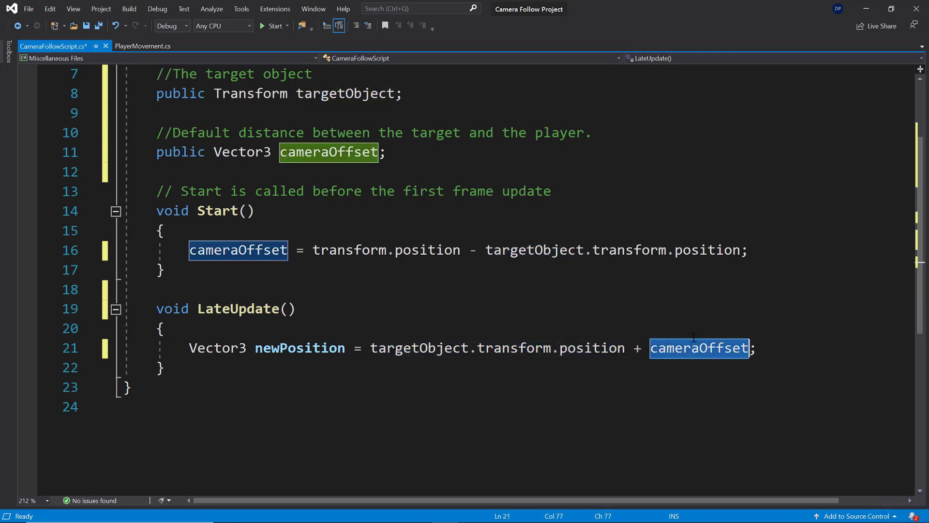
type("transform.position = newPosition")
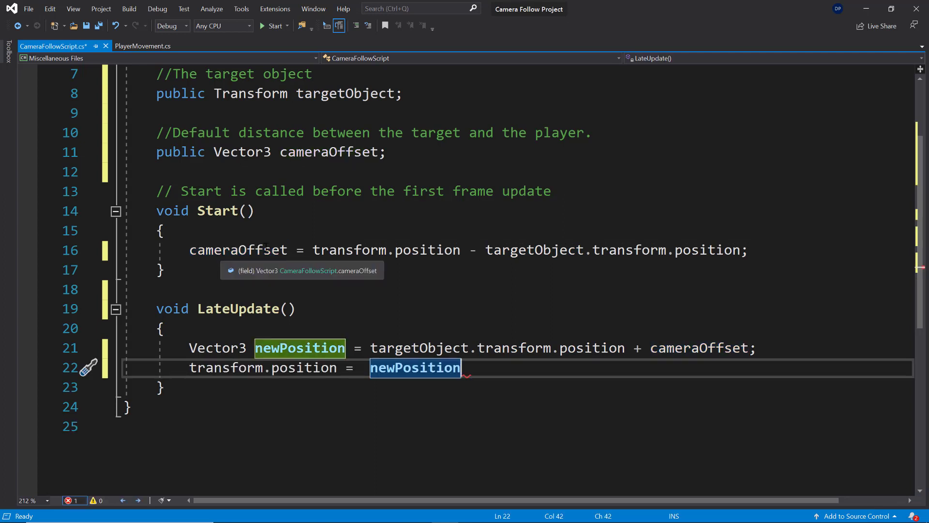
type(";")
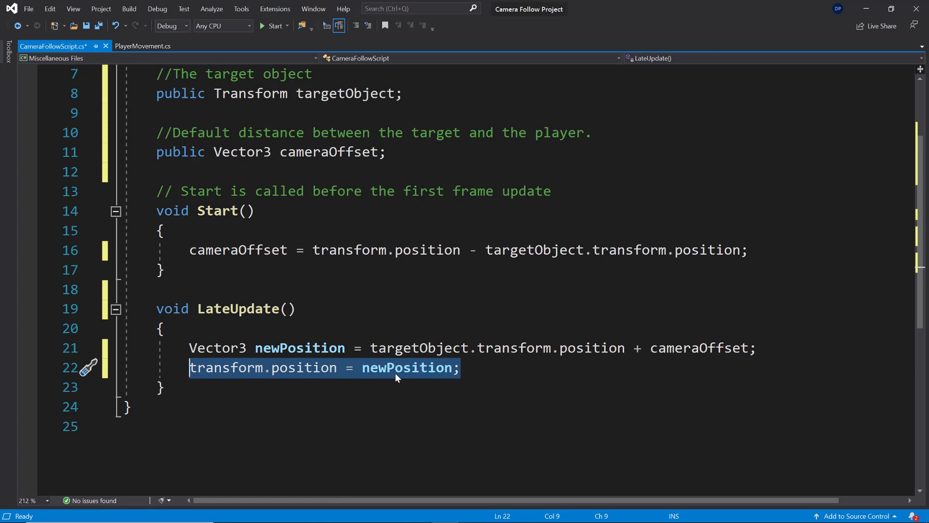
double_click(407, 367)
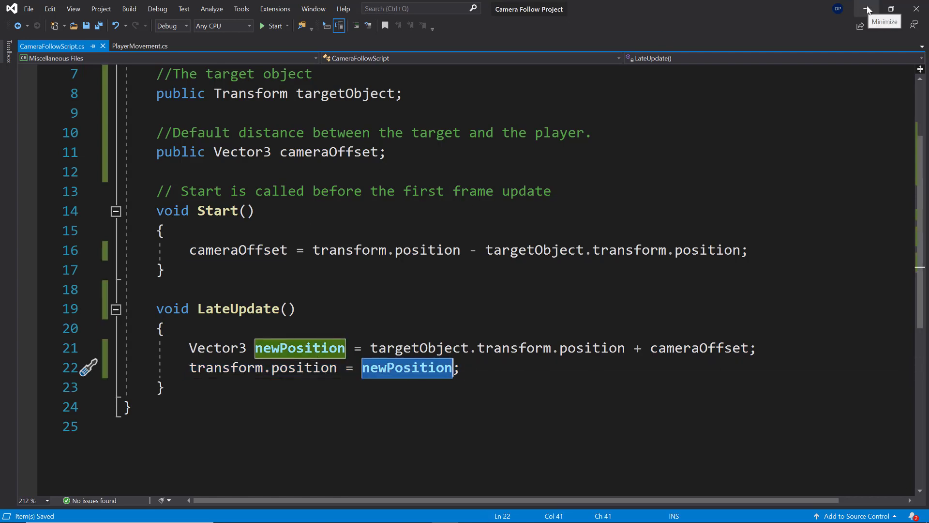
left_click(867, 8)
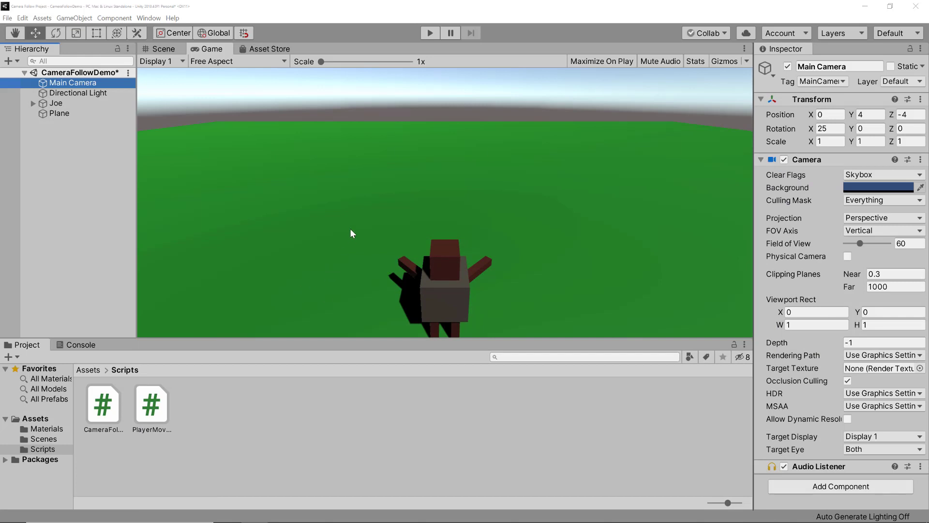
mouse_move(429, 32)
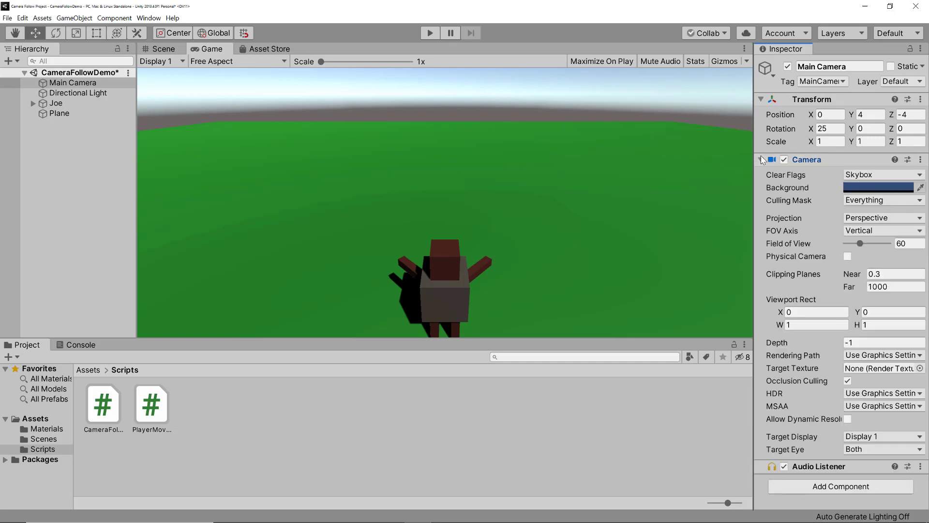
Collapse the Camera component after adding the Camera Follow Script to Main Camera.
left_click(762, 159)
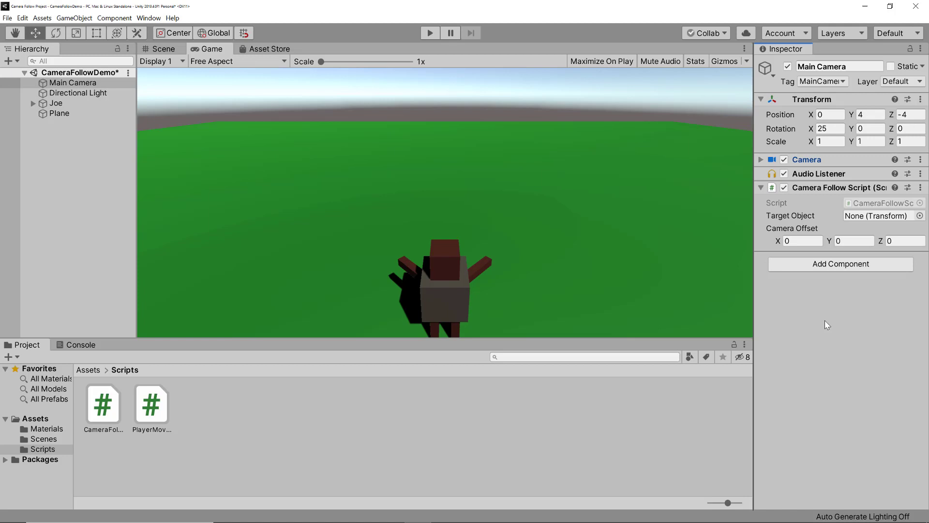
mouse_move(77, 139)
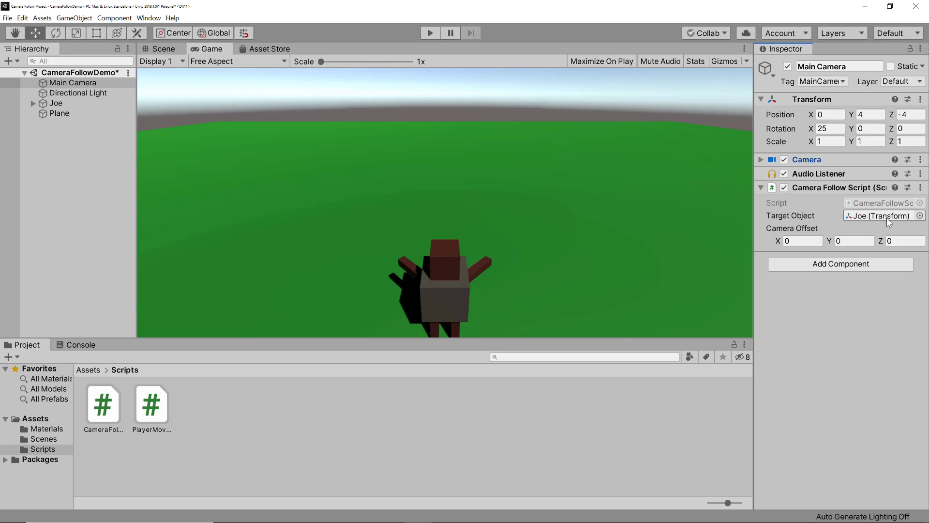
Play the scene to test the camera following Joe, then reopen CameraFollowScript.
left_click(429, 32)
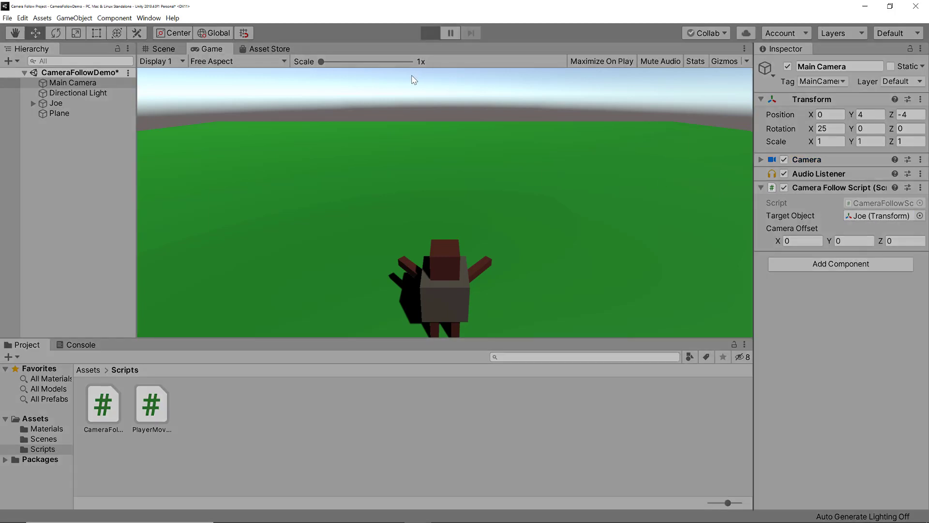
left_click(430, 33)
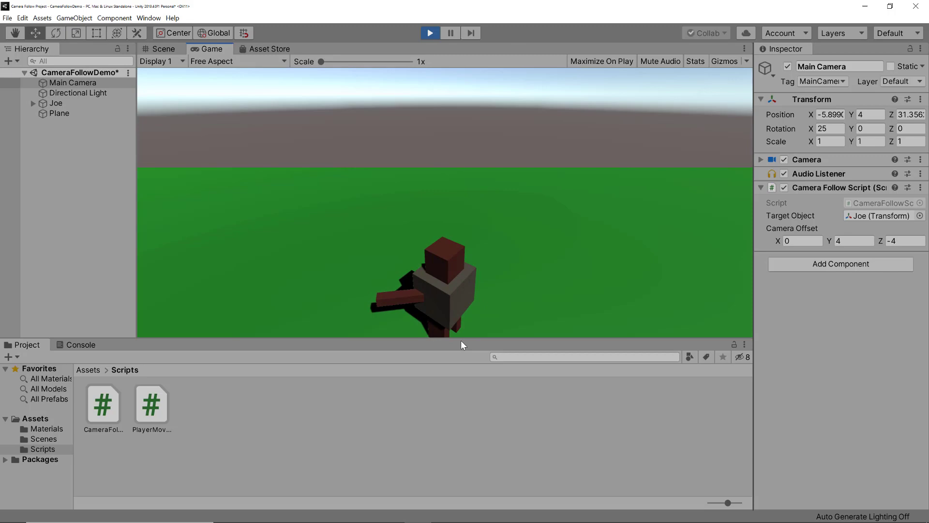
left_click(102, 404)
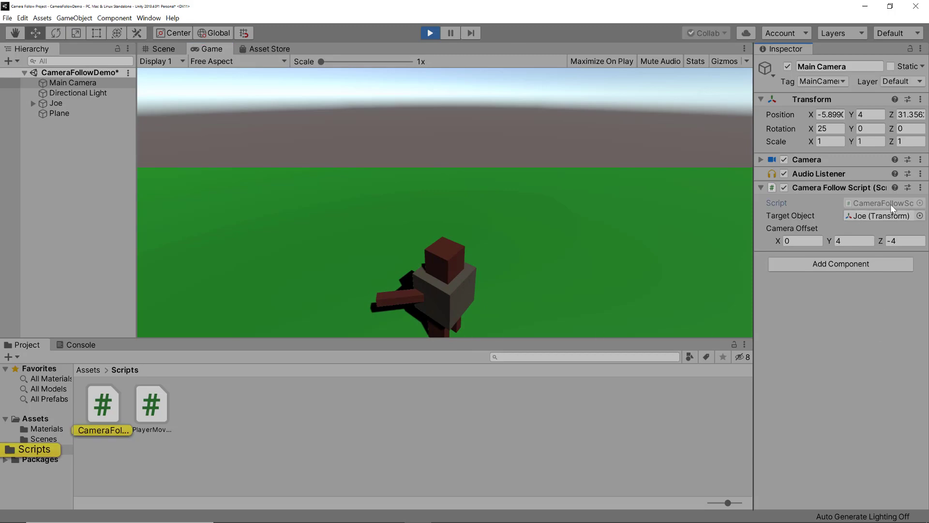
double_click(103, 405)
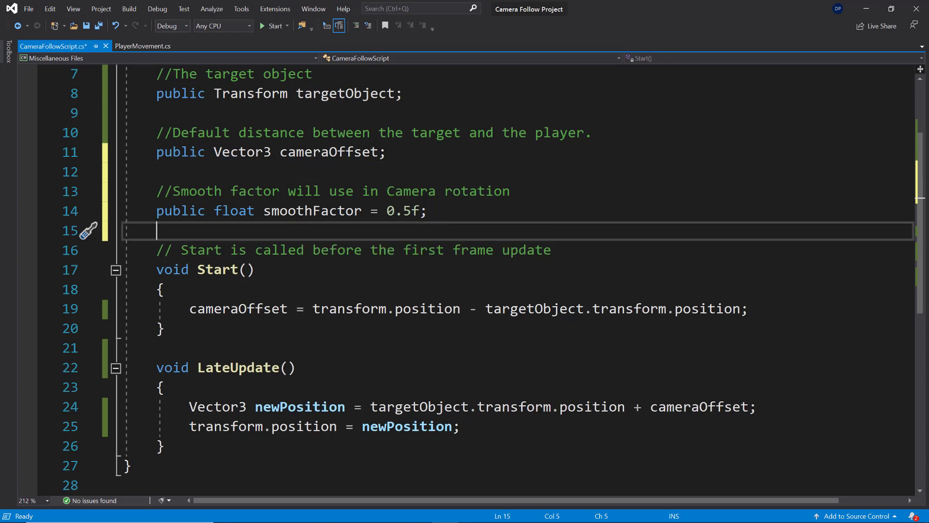
mouse_move(324, 369)
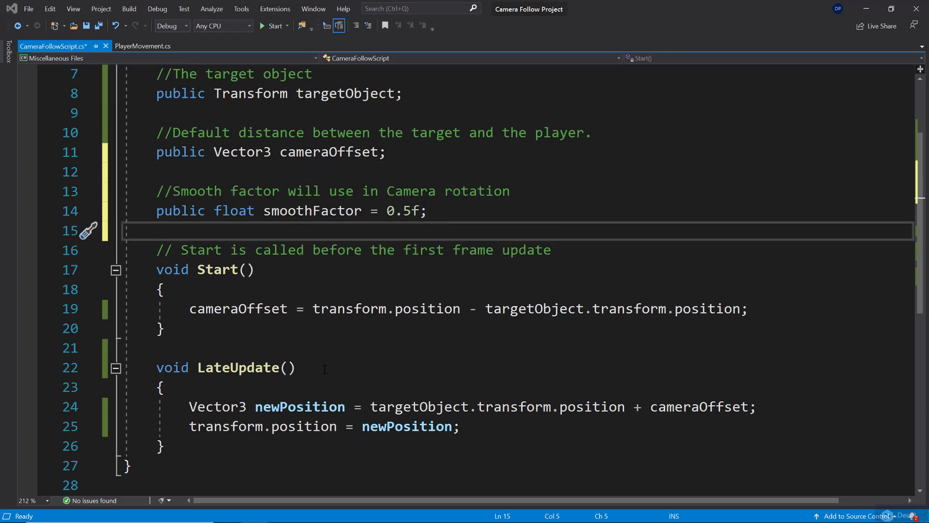
Scroll to the new Vector3.Slerp call and select 'Slerp' to look up its documentation.
scroll("down", 3)
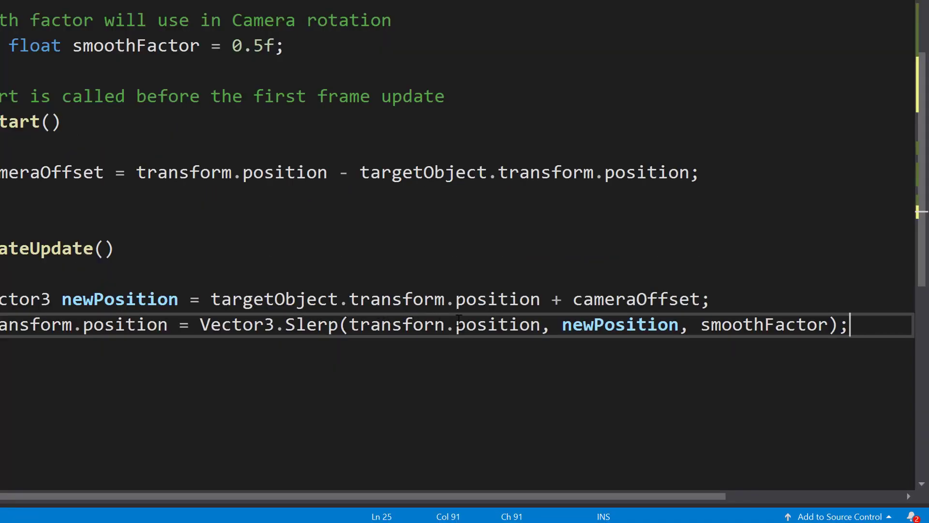
double_click(763, 325)
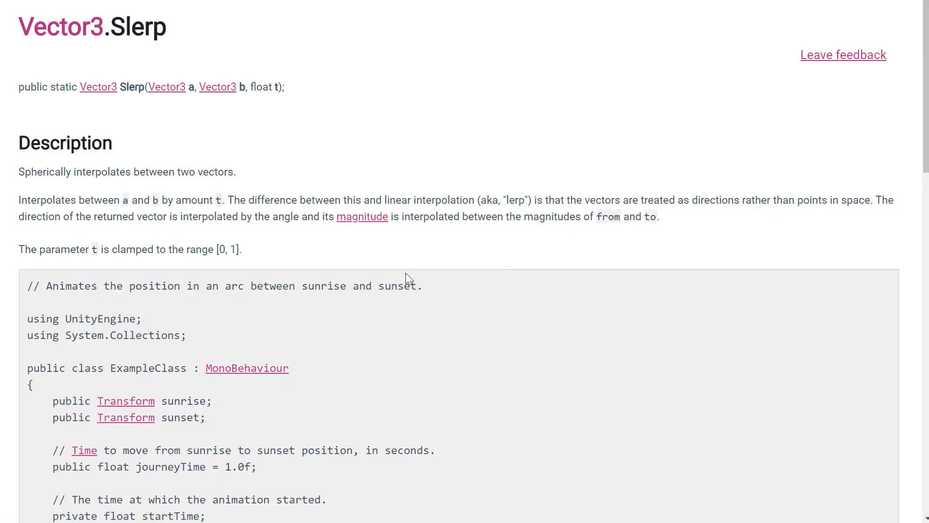
mouse_move(103, 111)
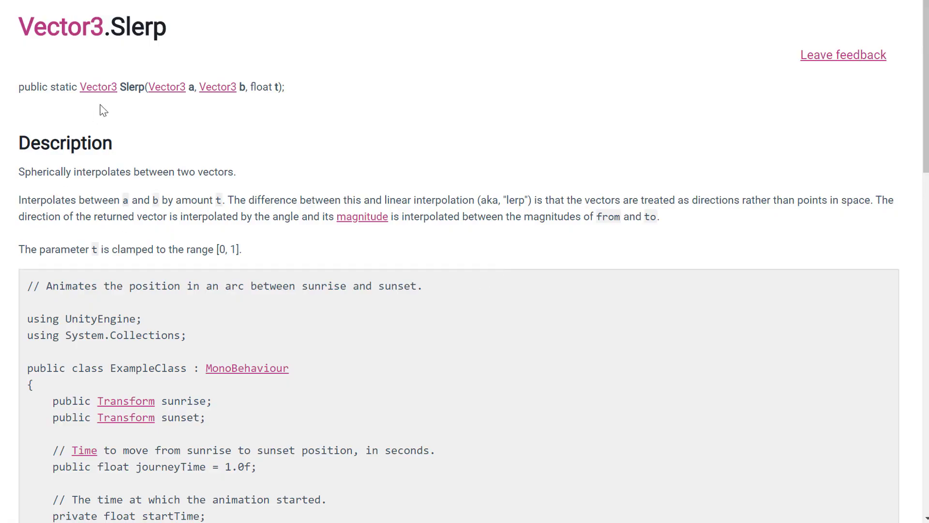
mouse_move(142, 56)
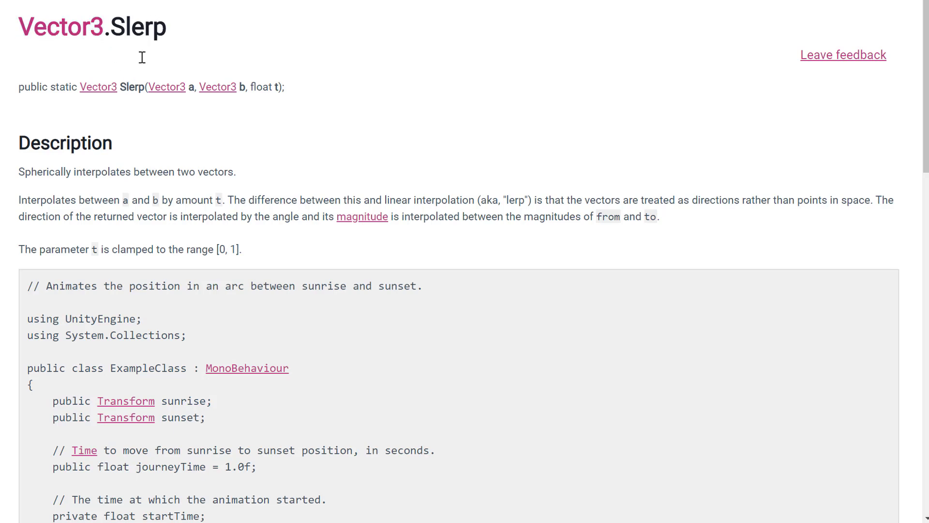
mouse_move(232, 137)
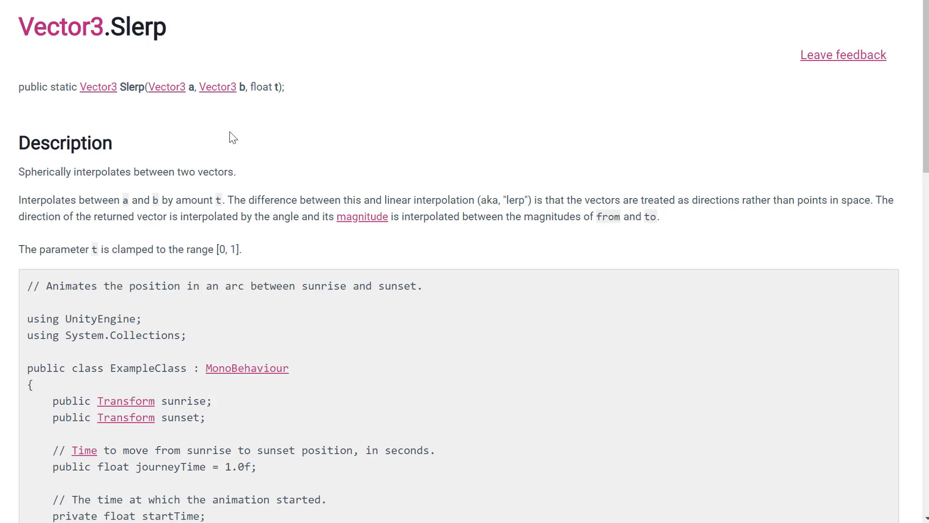
triple_click(122, 169)
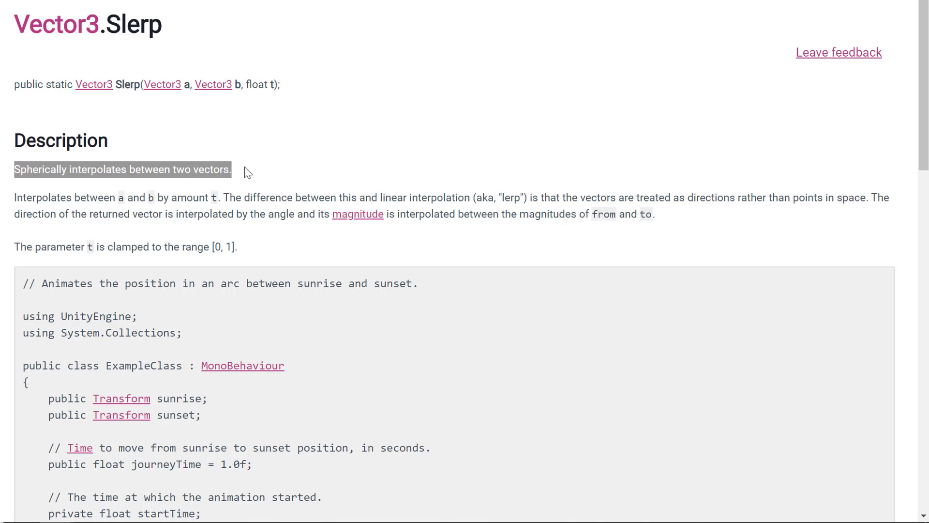
mouse_move(24, 198)
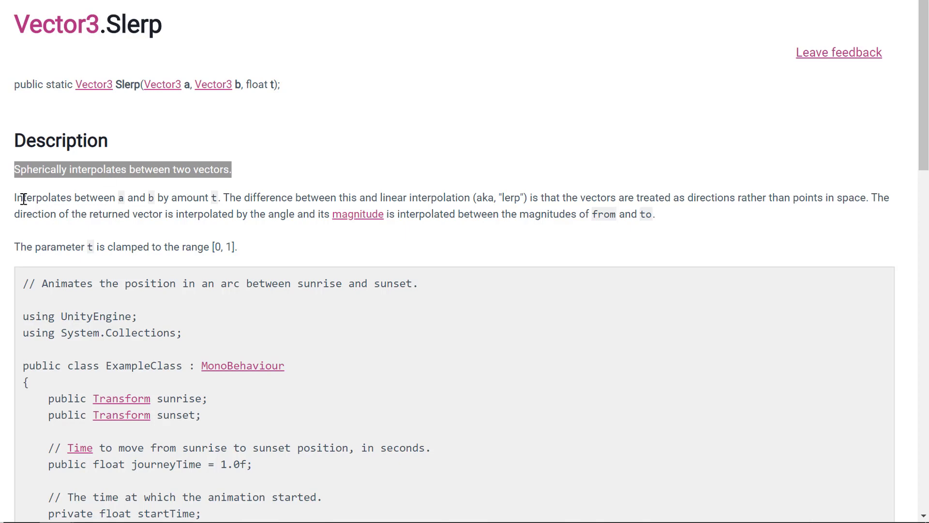
left_click(152, 203)
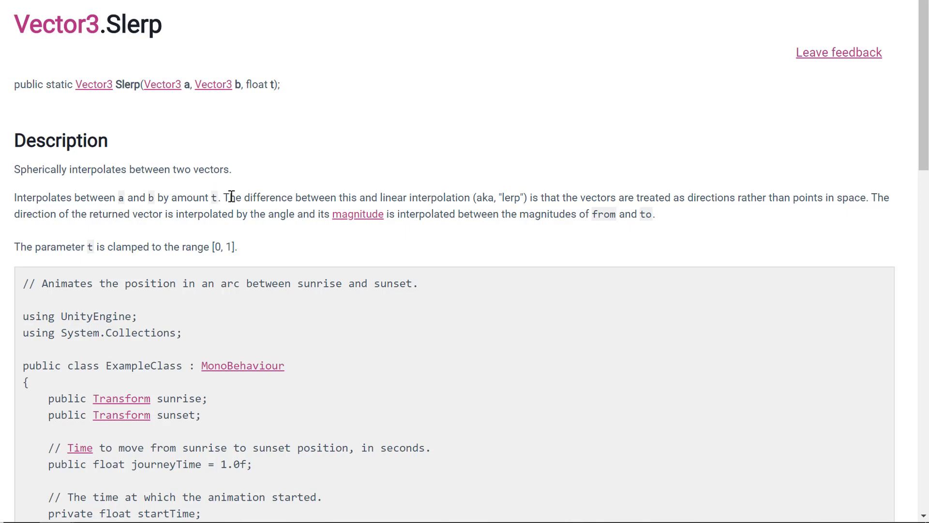
mouse_move(424, 196)
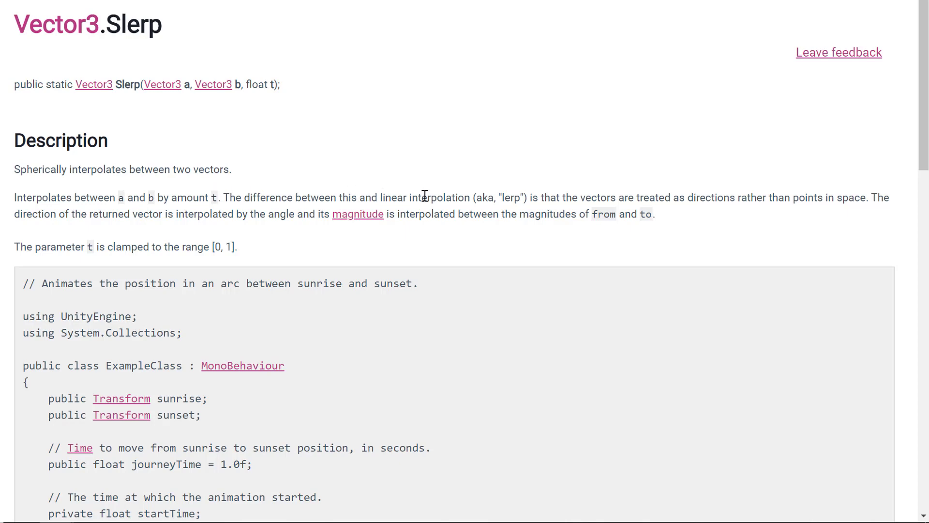
mouse_move(519, 197)
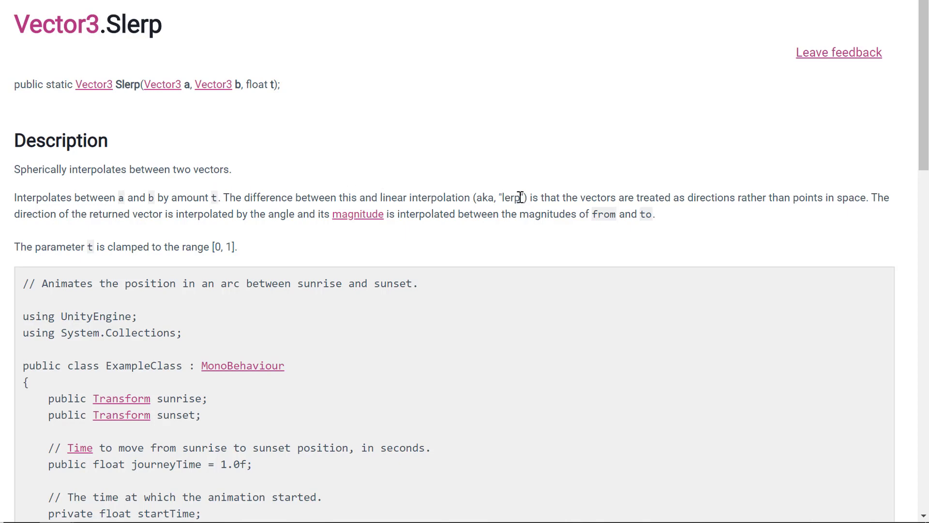
double_click(511, 197)
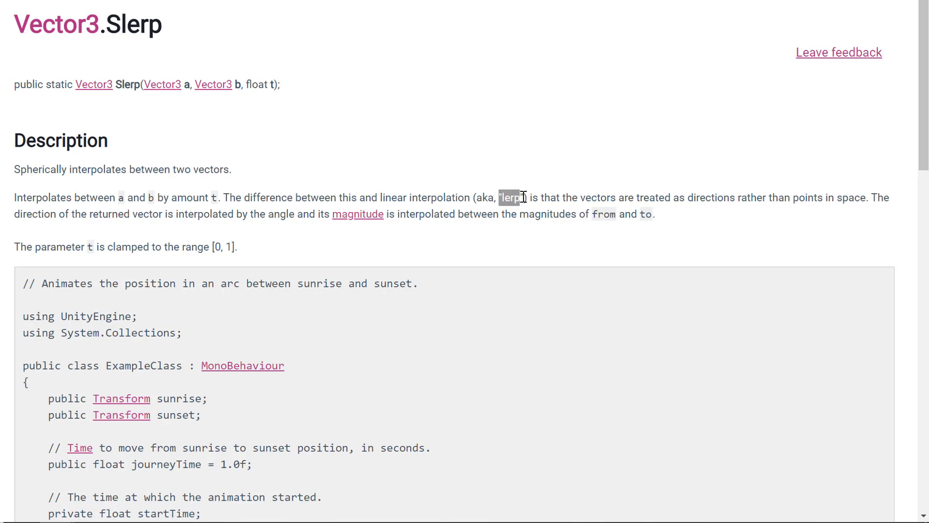
mouse_move(641, 209)
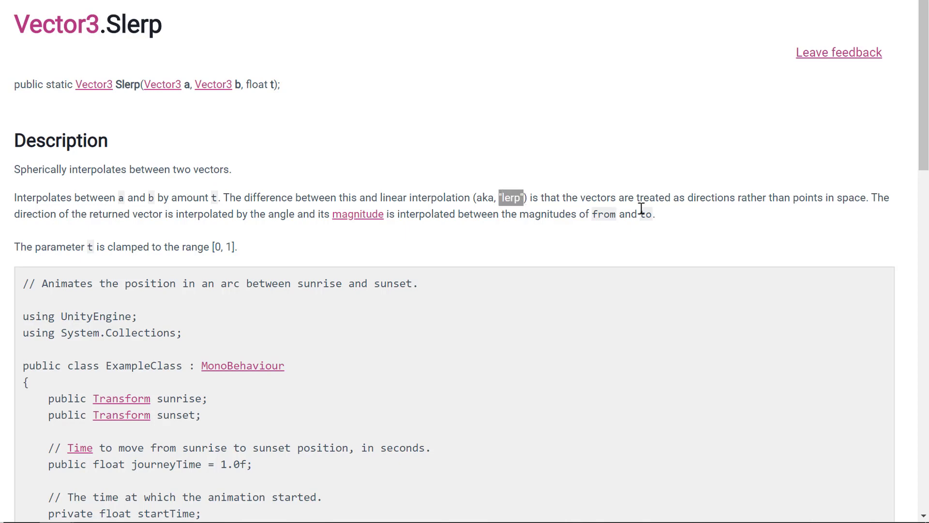
mouse_move(641, 191)
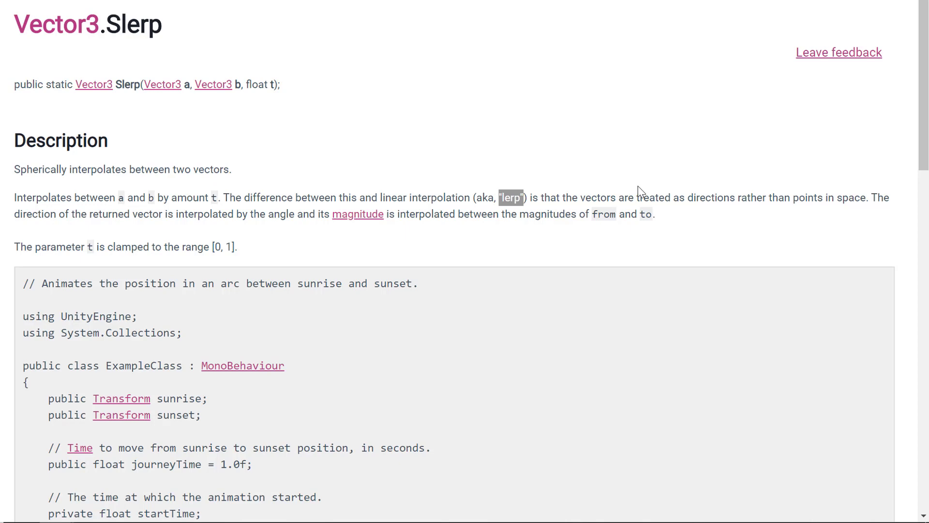
mouse_move(101, 214)
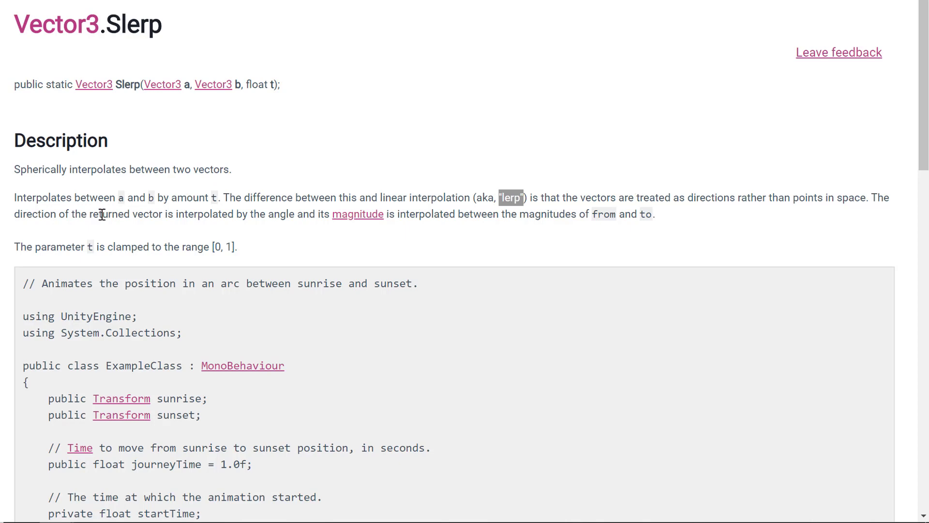
mouse_move(227, 215)
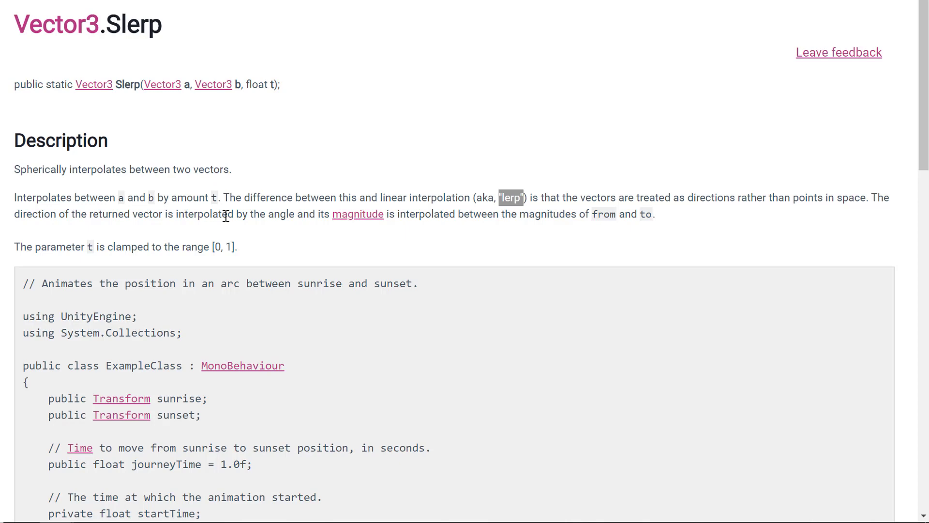
mouse_move(285, 79)
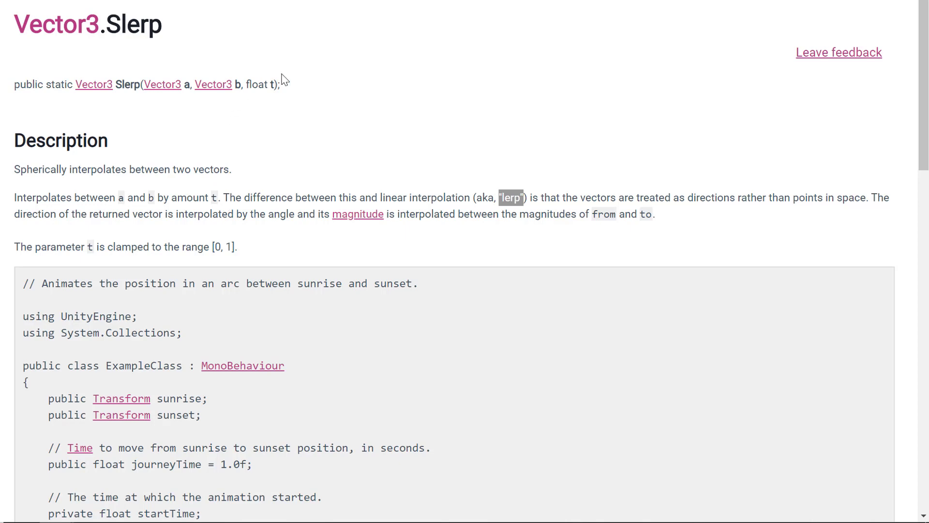
mouse_move(296, 93)
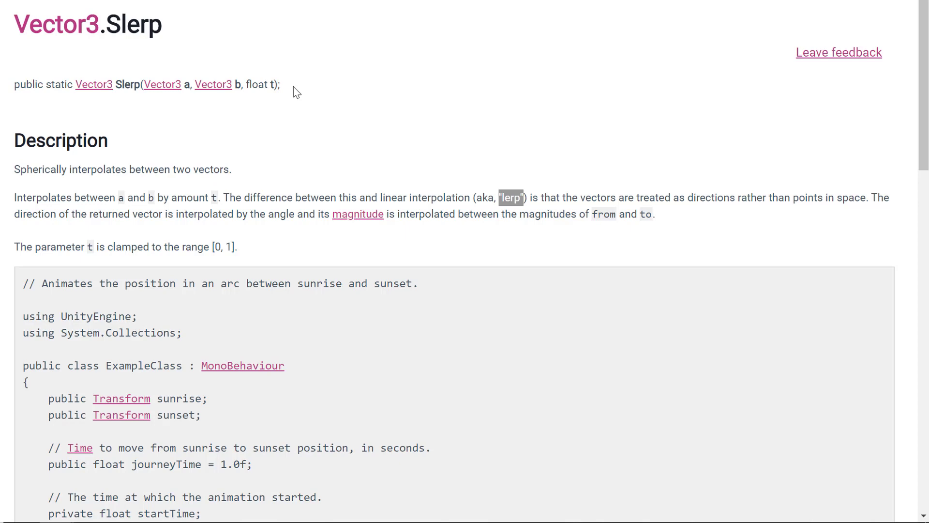
mouse_move(225, 95)
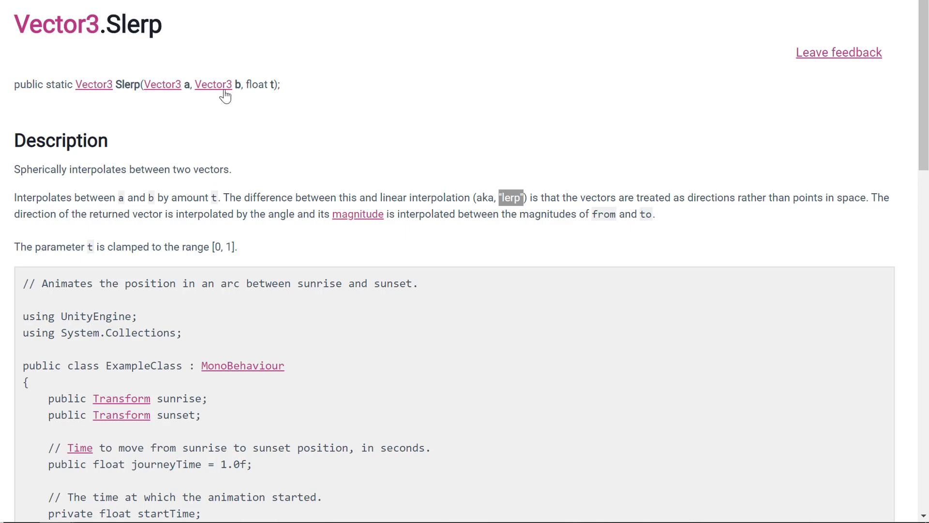
mouse_move(295, 88)
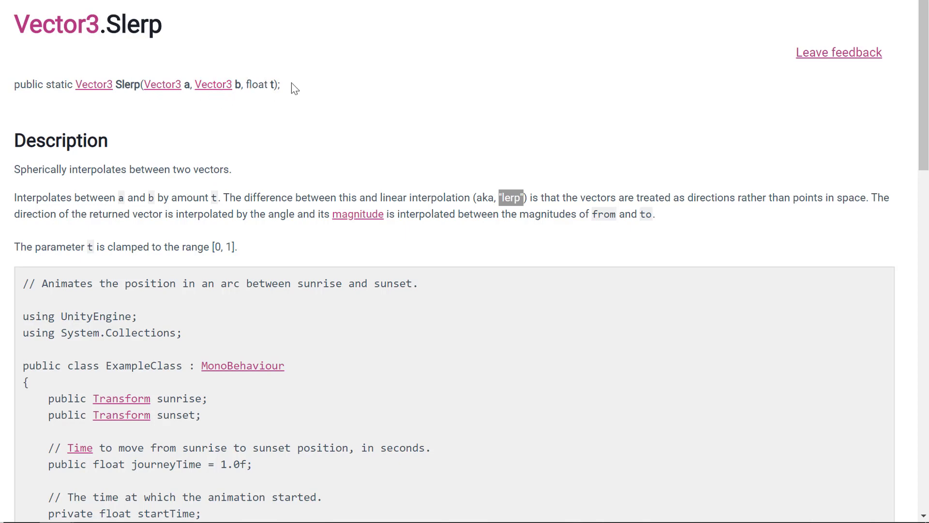
mouse_move(273, 84)
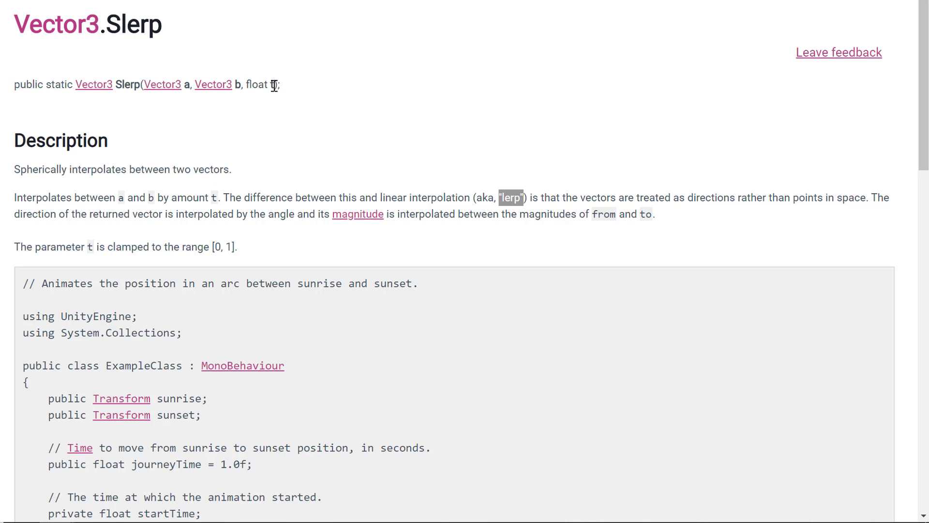
mouse_move(296, 132)
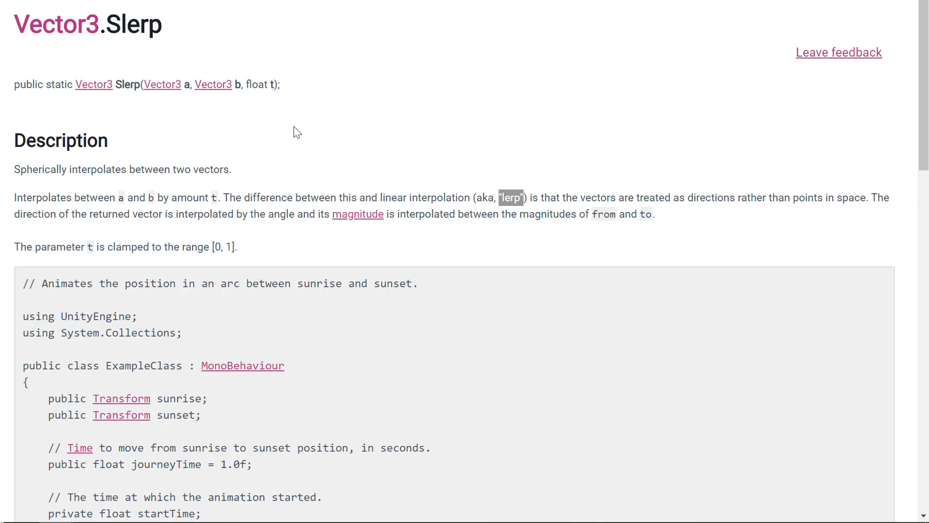
mouse_move(274, 85)
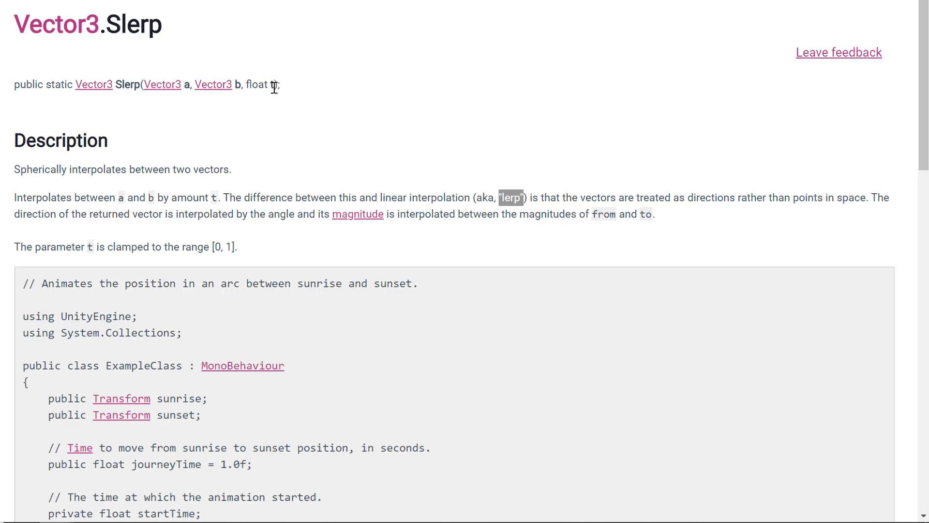
double_click(257, 84)
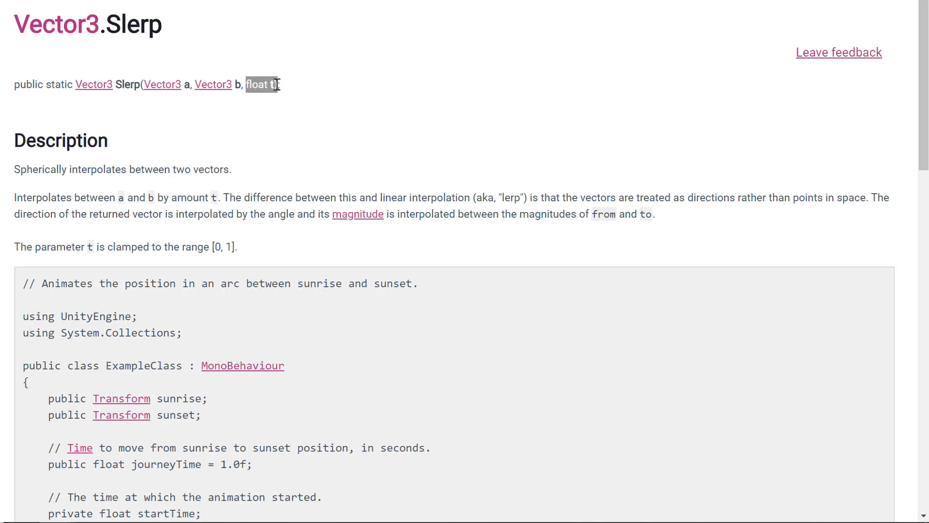
mouse_move(272, 86)
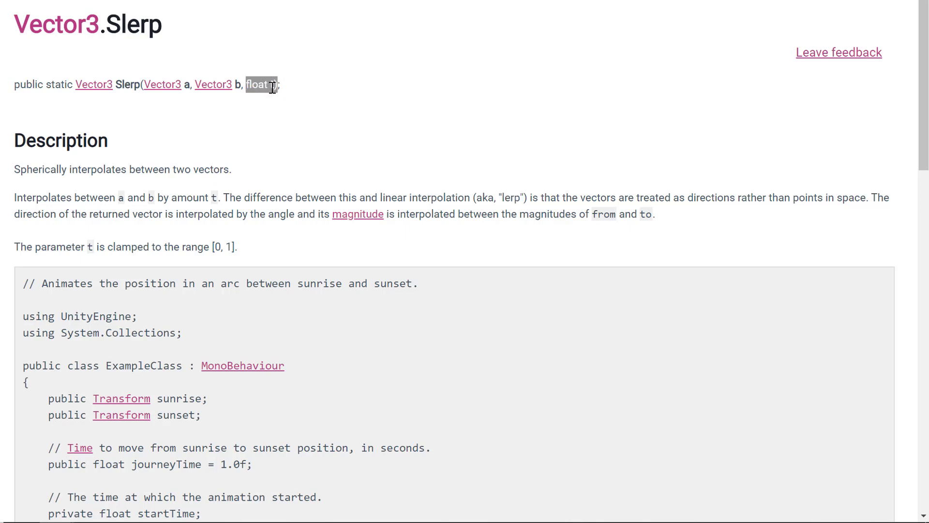
mouse_move(307, 89)
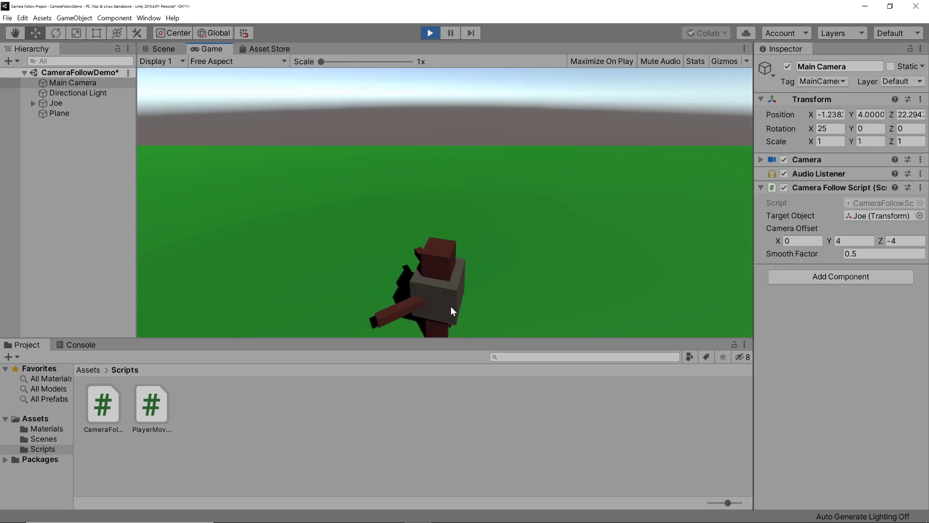
Stop the play test after watching the camera trail Joe with smoothFactor 0.5.
left_click(429, 32)
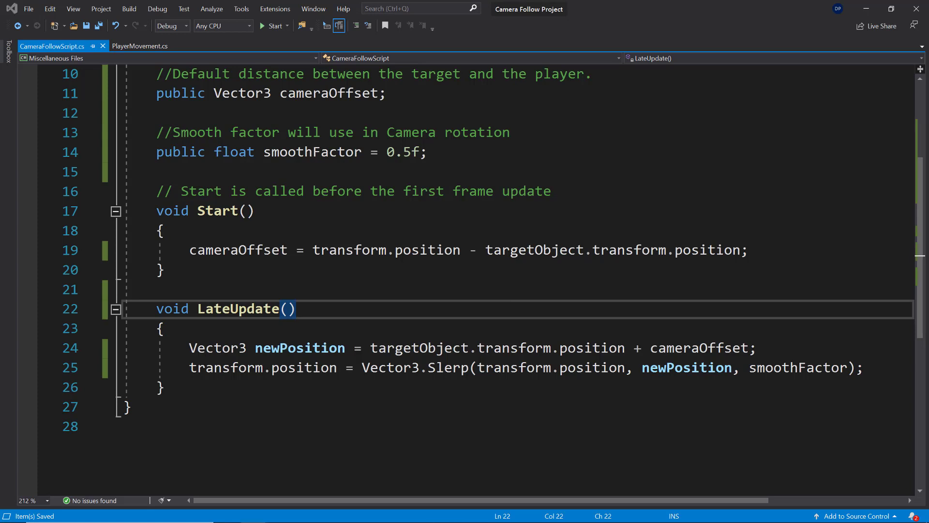
mouse_move(462, 156)
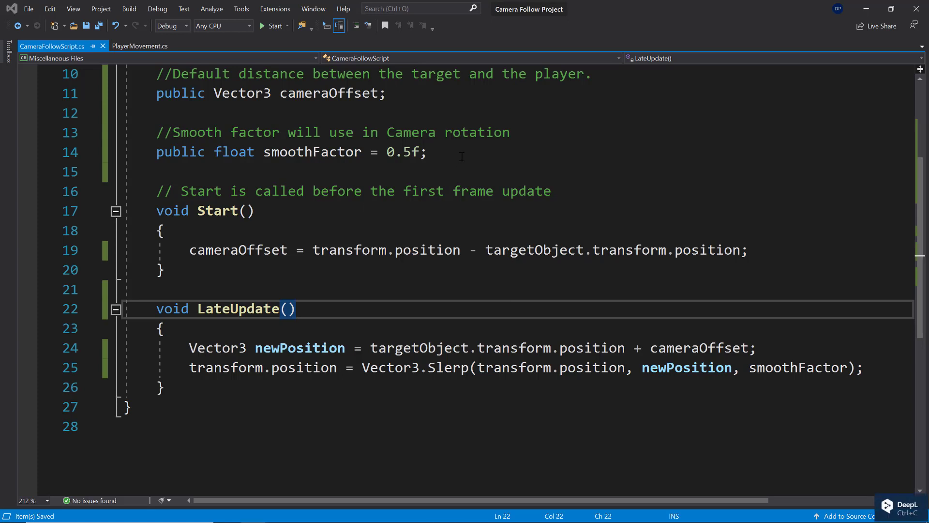
Add 'public bool lookAtTarget = false;' and call transform.LookAt(targetObject) in LateUpdate when it is true.
key("enter")
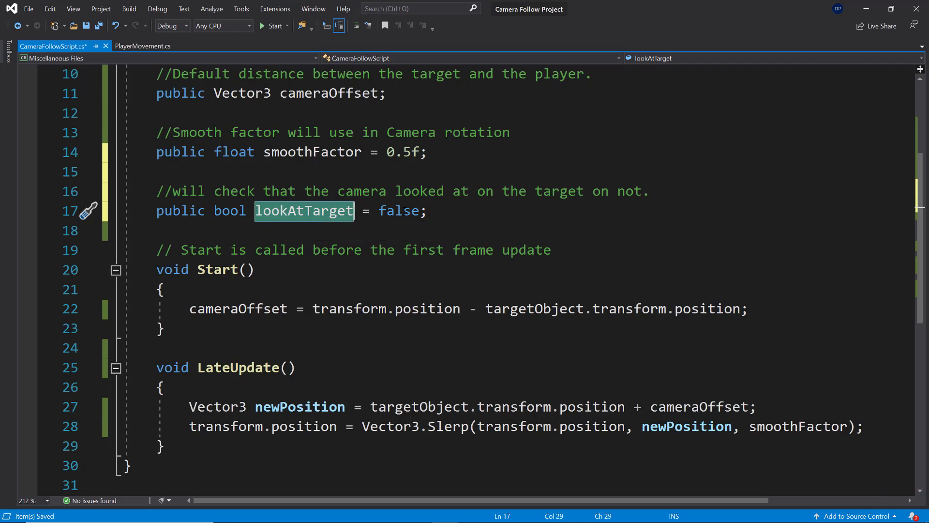
scroll("down", 3)
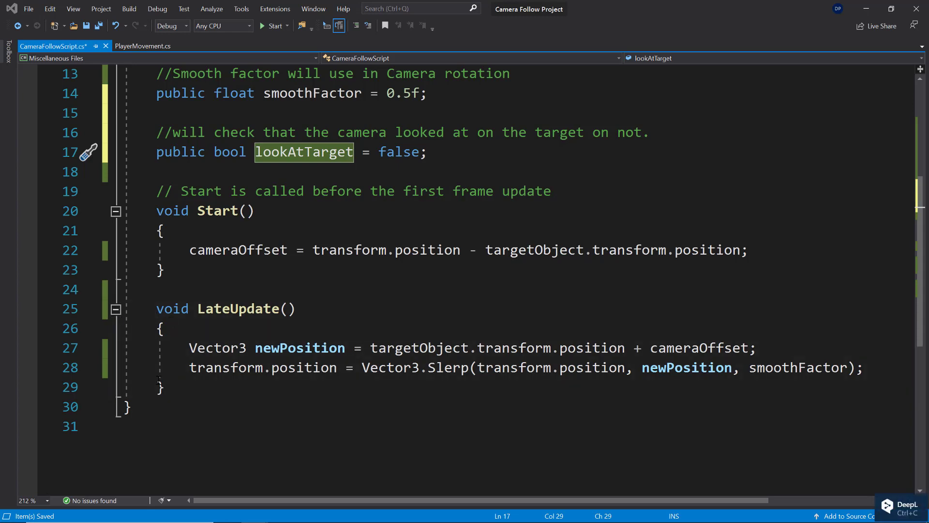
key("enter")
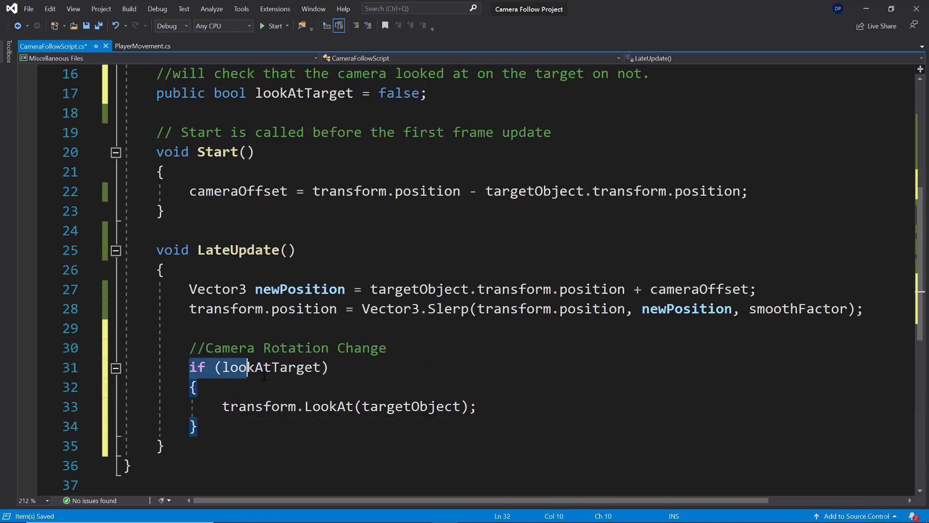
left_click(368, 407)
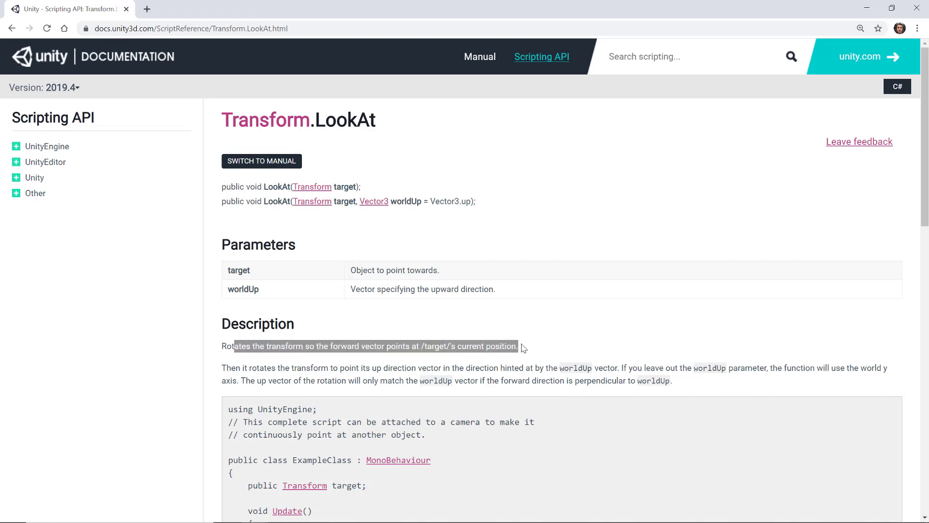
left_click(727, 196)
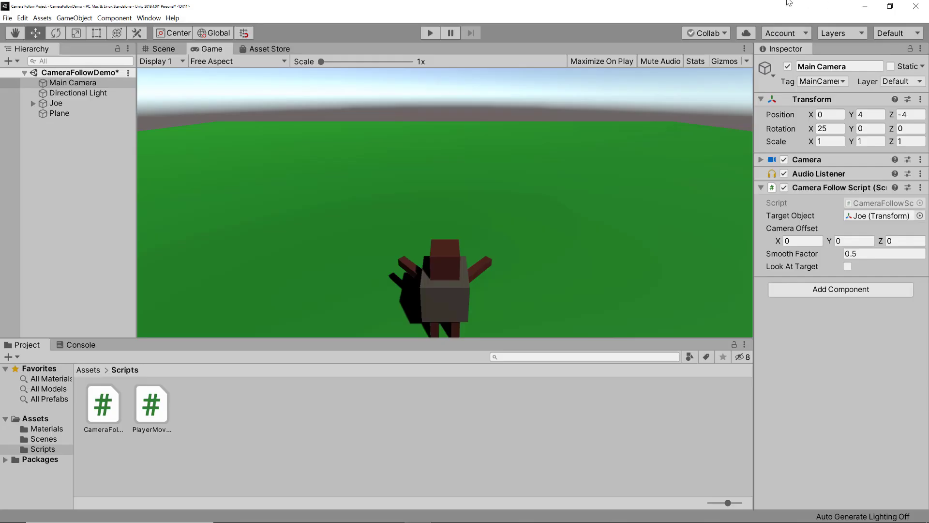
Play the scene and tick Look At Target so the camera tilts to face Joe.
left_click(430, 32)
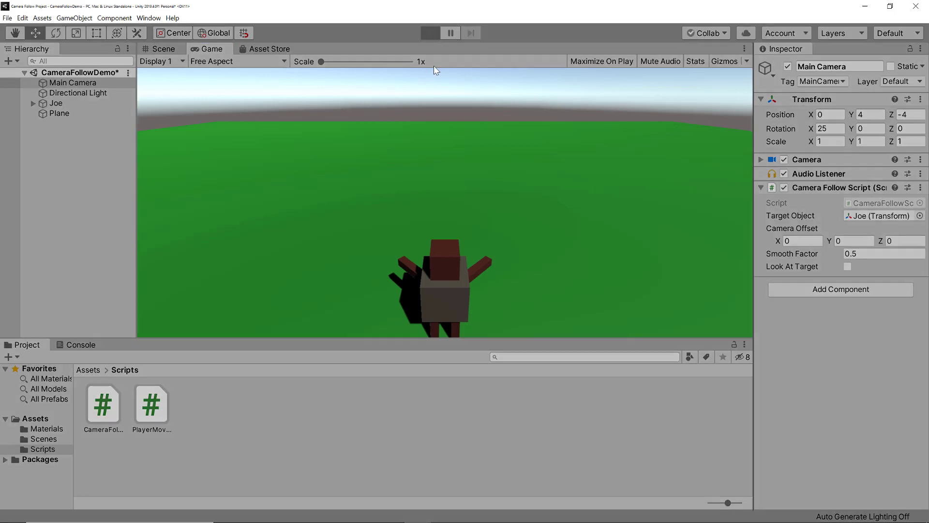
left_click(430, 33)
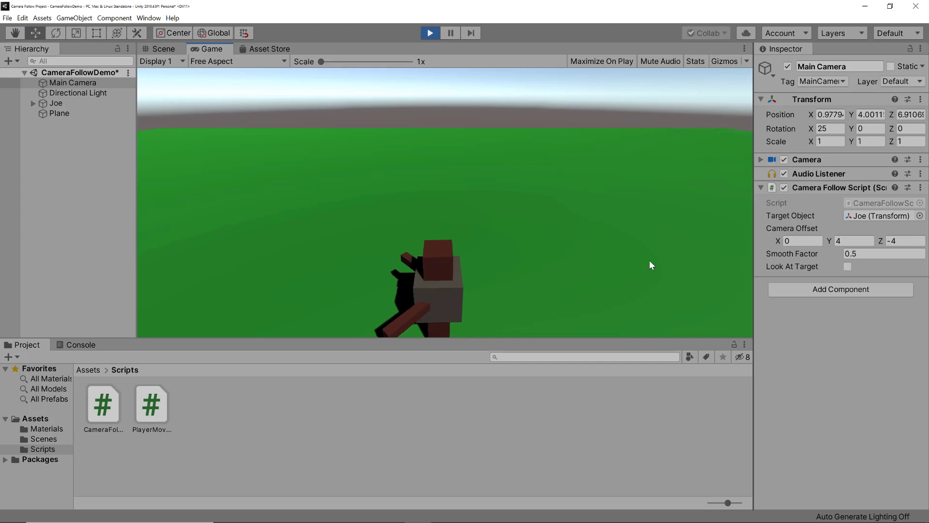
left_click(848, 267)
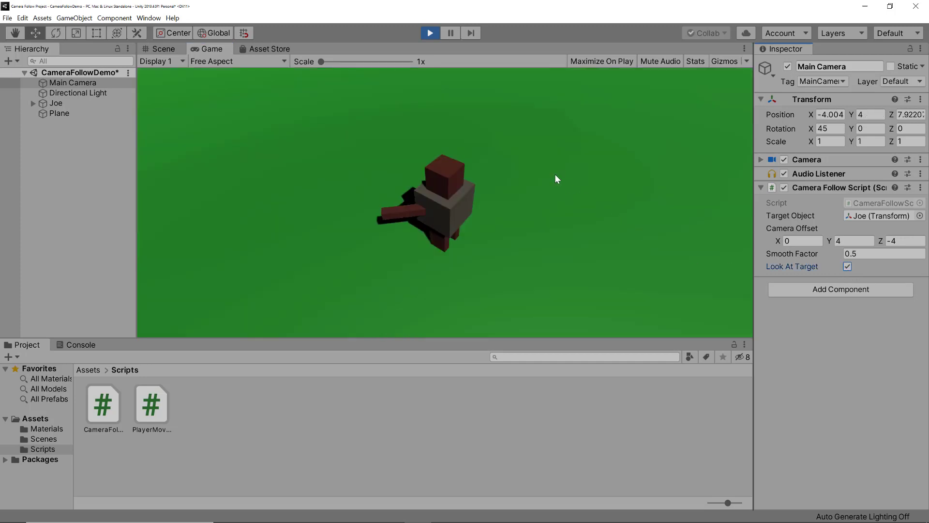
mouse_move(480, 176)
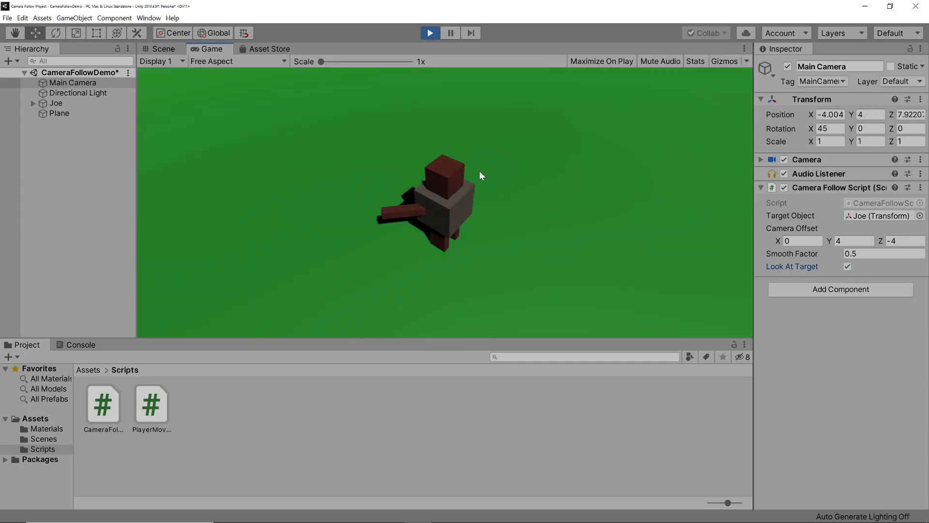